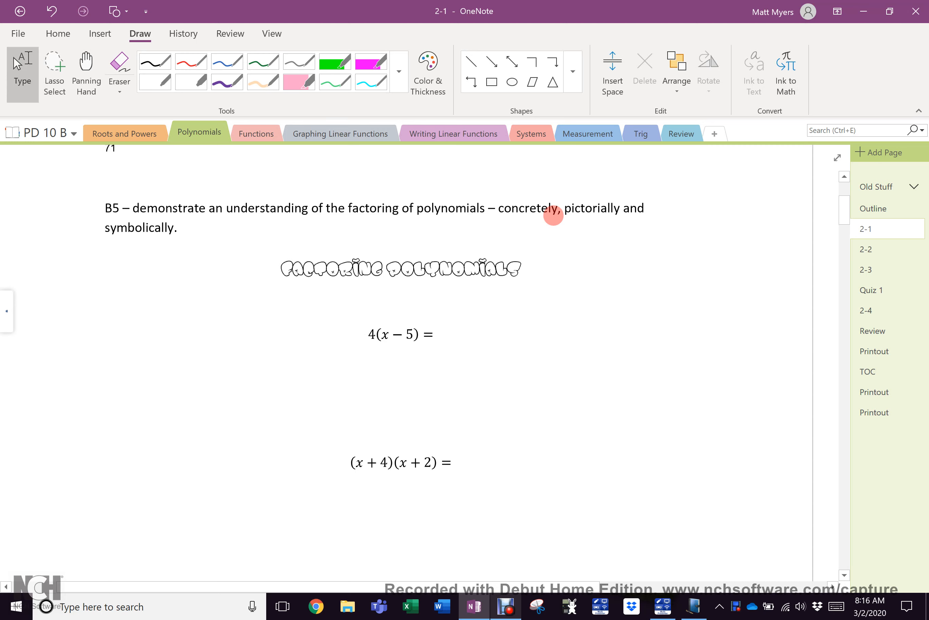
Highlight 4(x − 5) in green, then begin blue arrow annotations pointing at it.
left_click(325, 296)
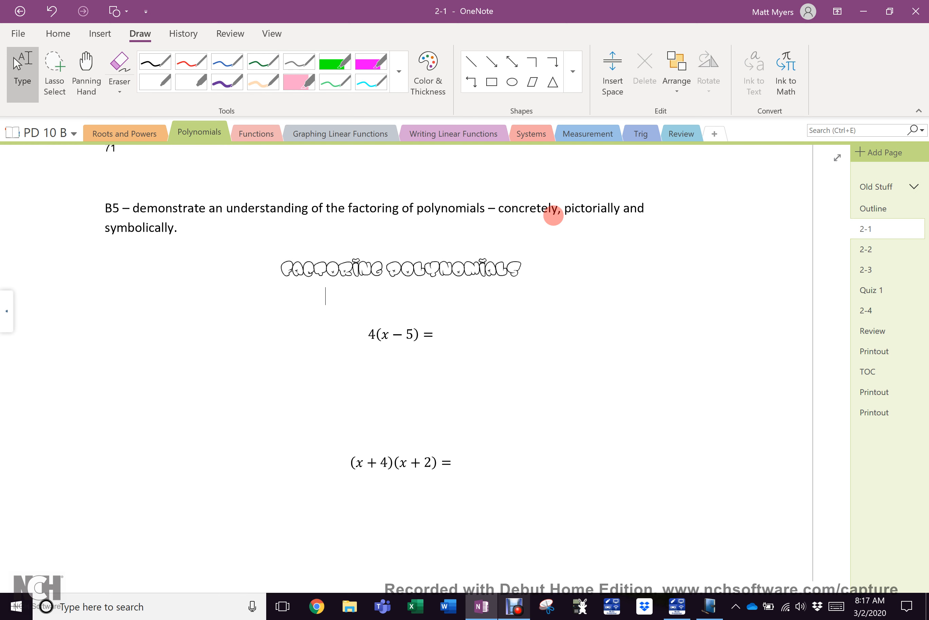
left_click(334, 62)
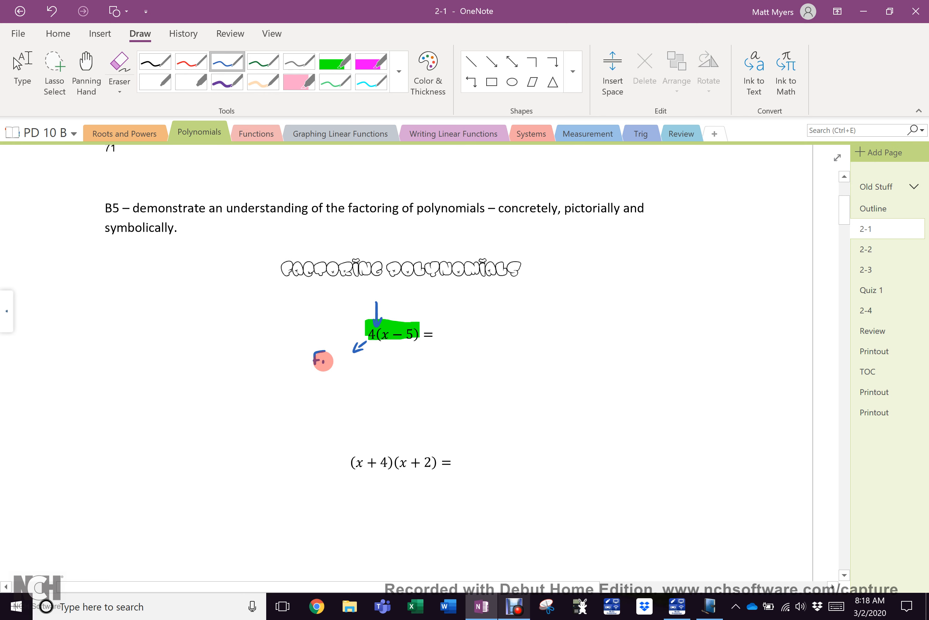
Write 'Factor' in blue under the 4 and under (x − 5), each with an arrow.
left_click_drag(313, 359, 355, 359)
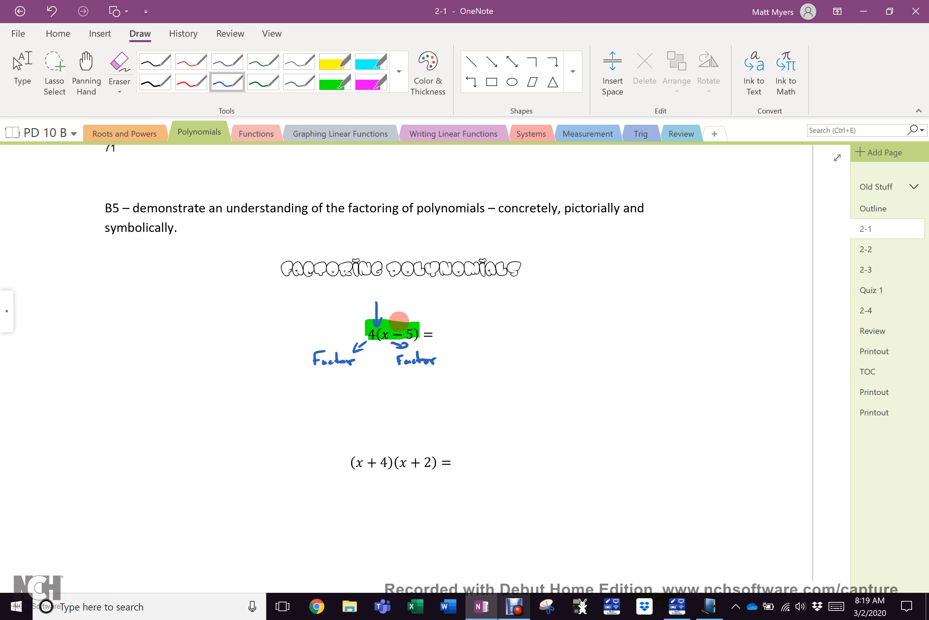
In red, write 4x − 20 and add a rightward arrow under the title labelled 'Expansion'.
left_click(191, 61)
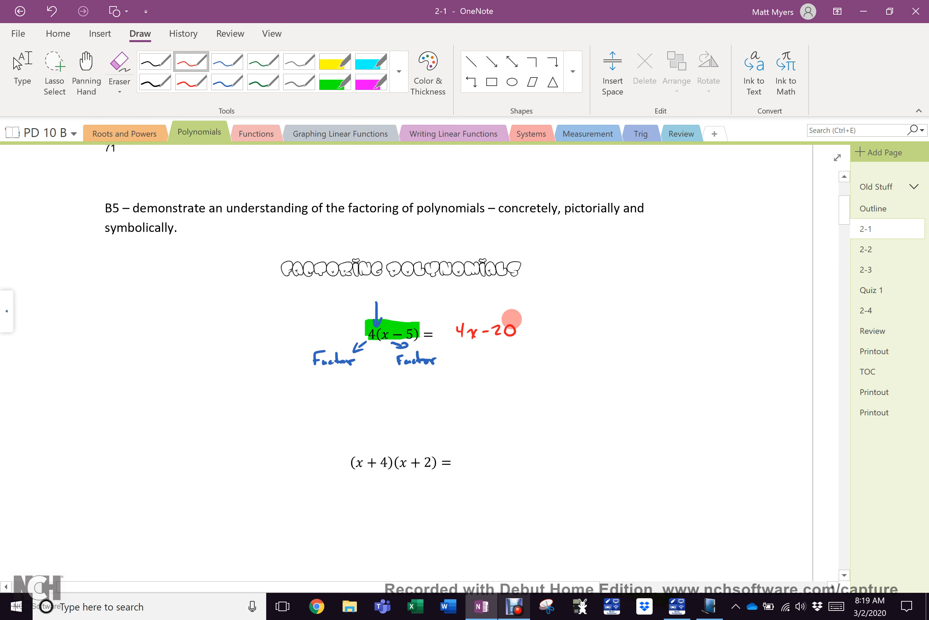
left_click_drag(366, 287, 490, 284)
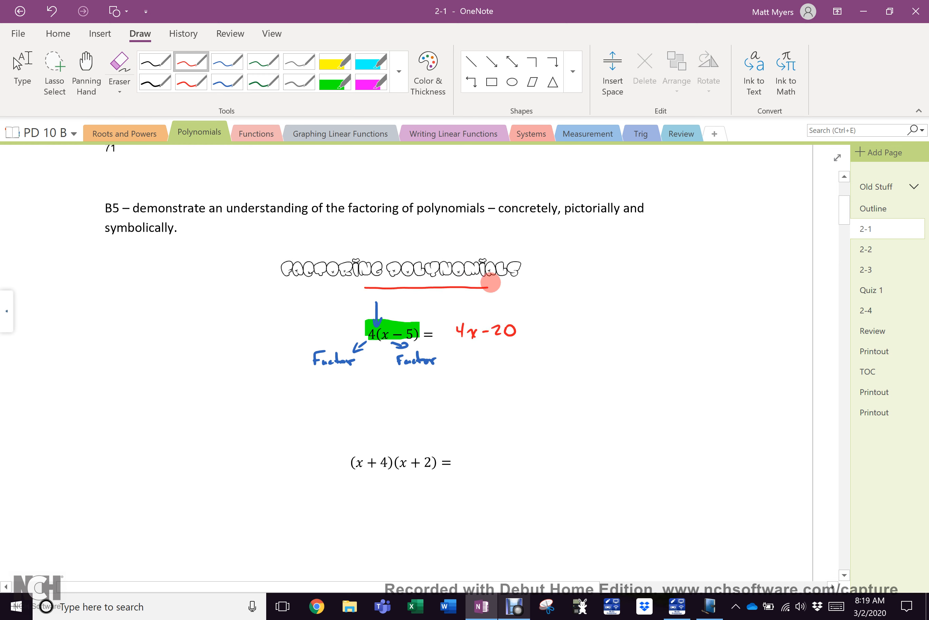
left_click_drag(489, 282, 527, 292)
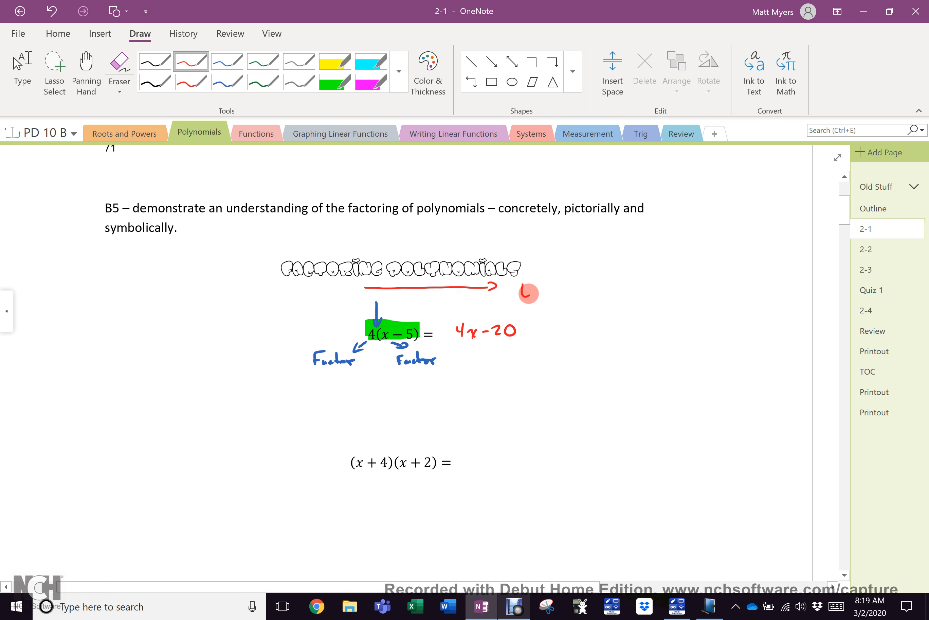
left_click_drag(522, 287, 560, 288)
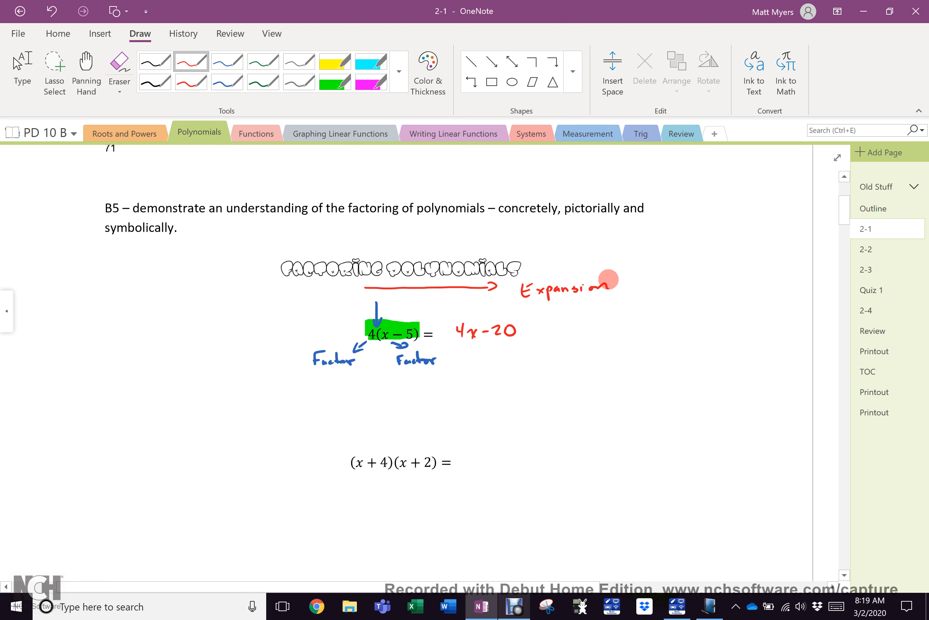
left_click(299, 82)
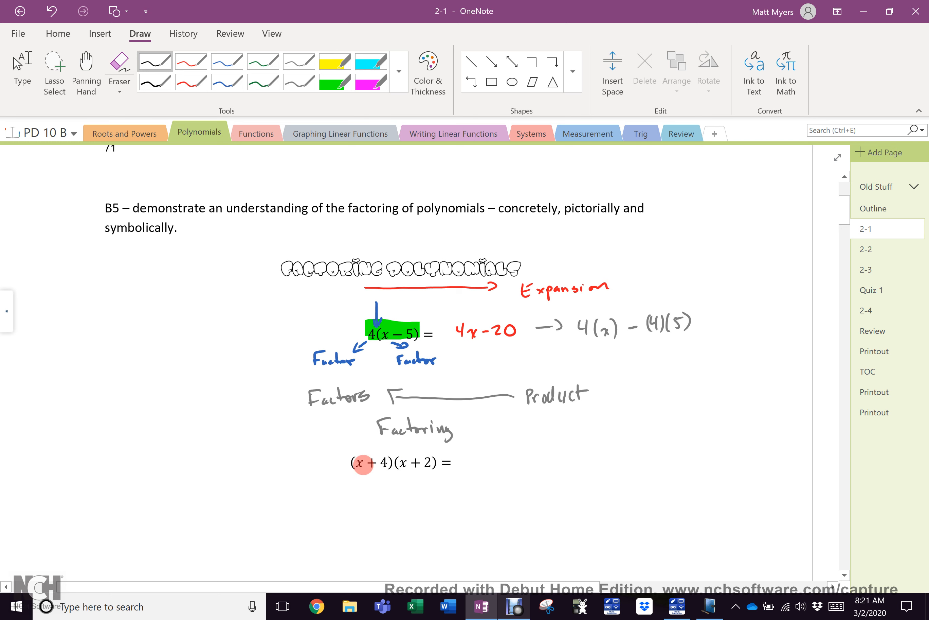
mouse_move(416, 473)
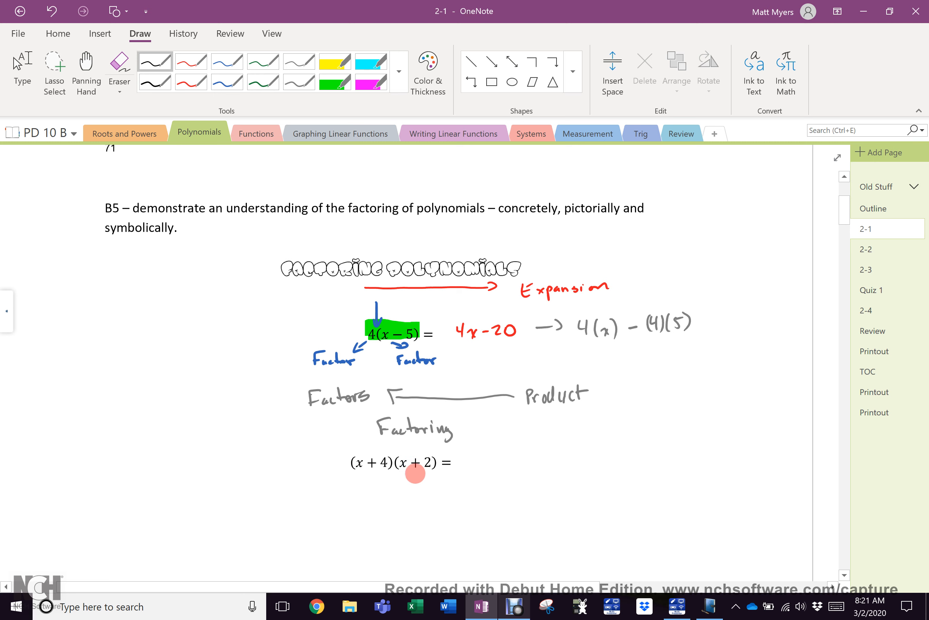
mouse_move(402, 462)
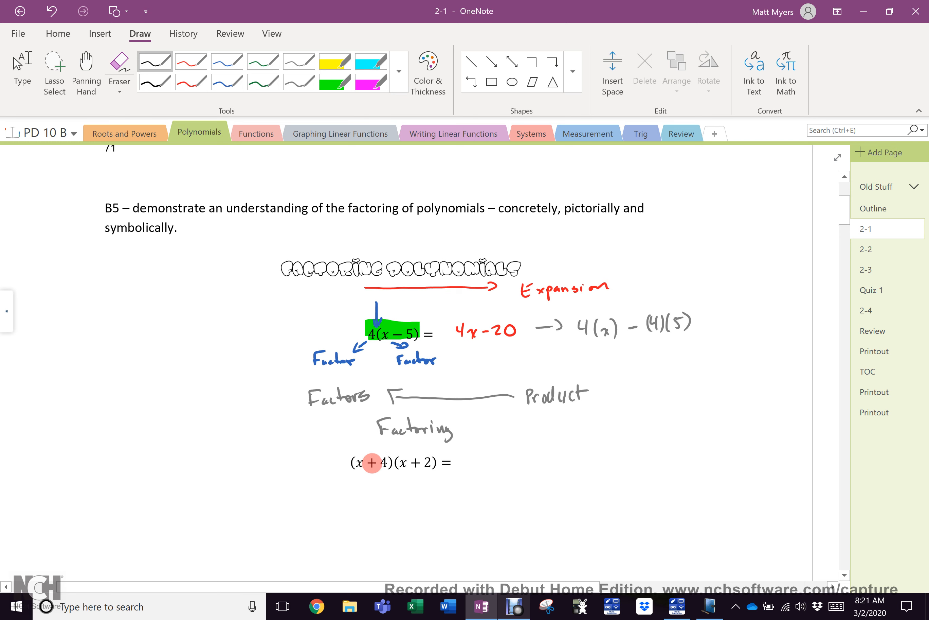
mouse_move(413, 462)
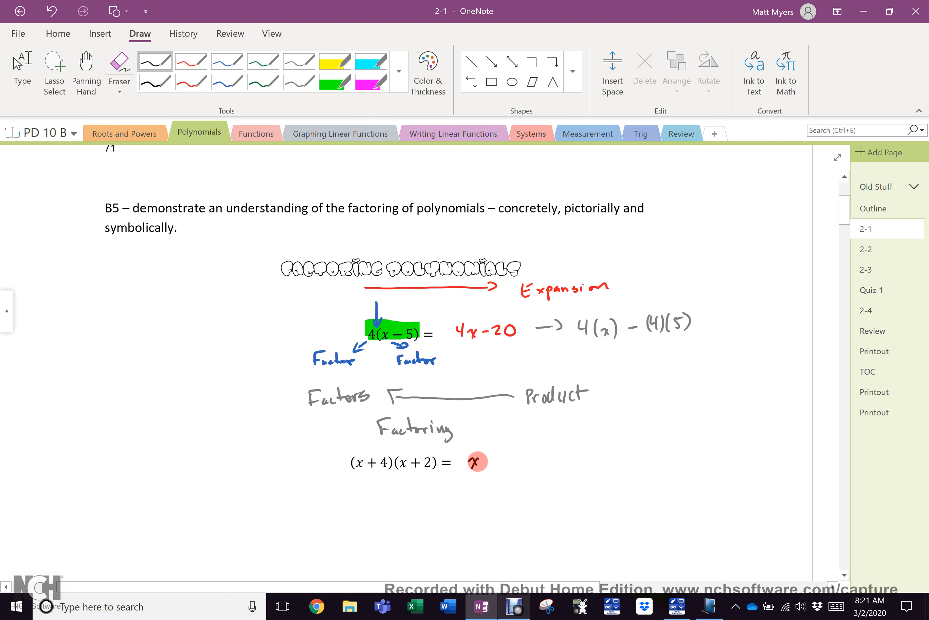
Write the term-by-term expansion of (x+4)(x+2) summing to x²+6x+8, highlighted cyan.
left_click_drag(468, 463, 501, 465)
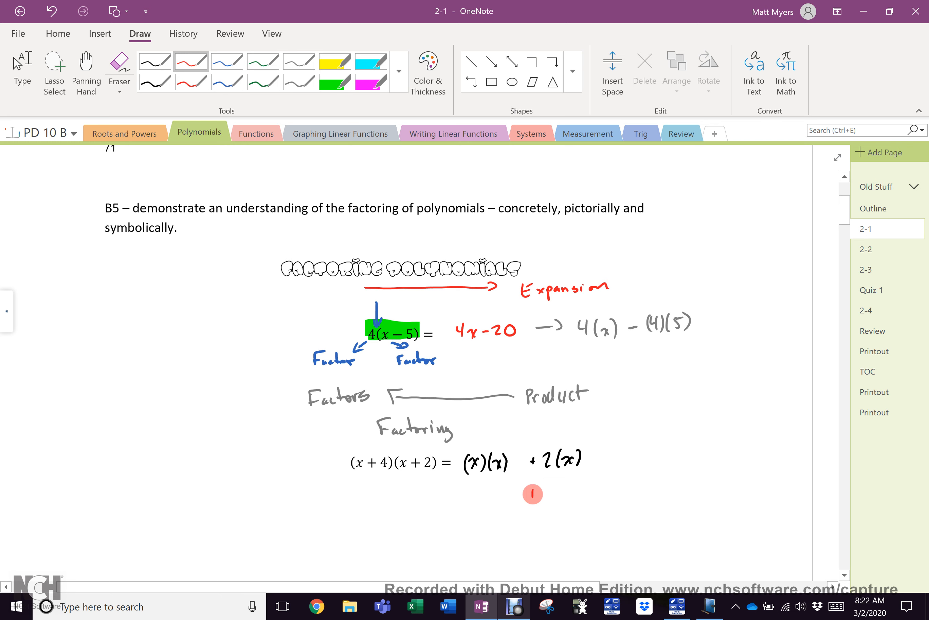
left_click_drag(531, 492, 579, 492)
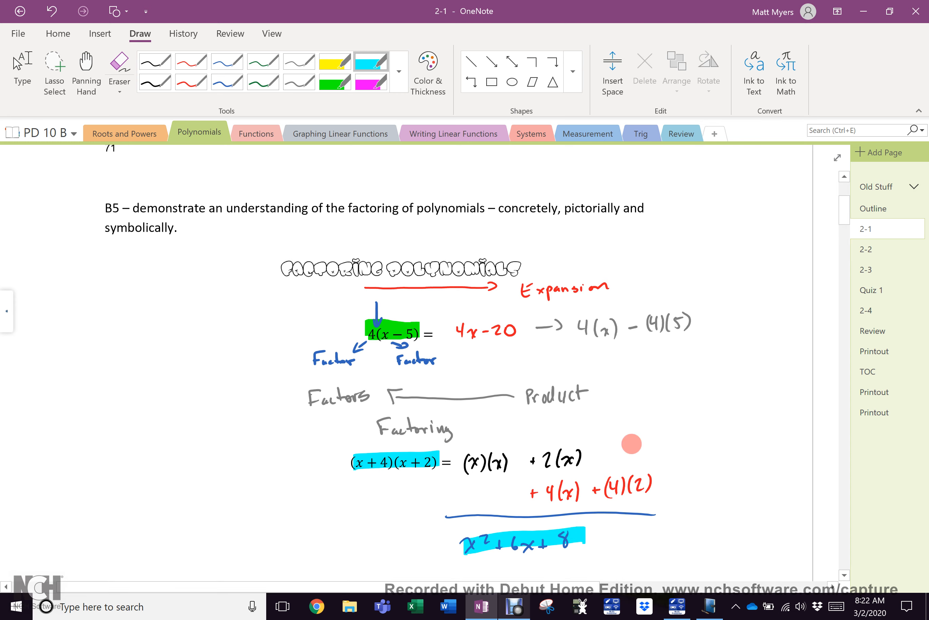
mouse_move(587, 533)
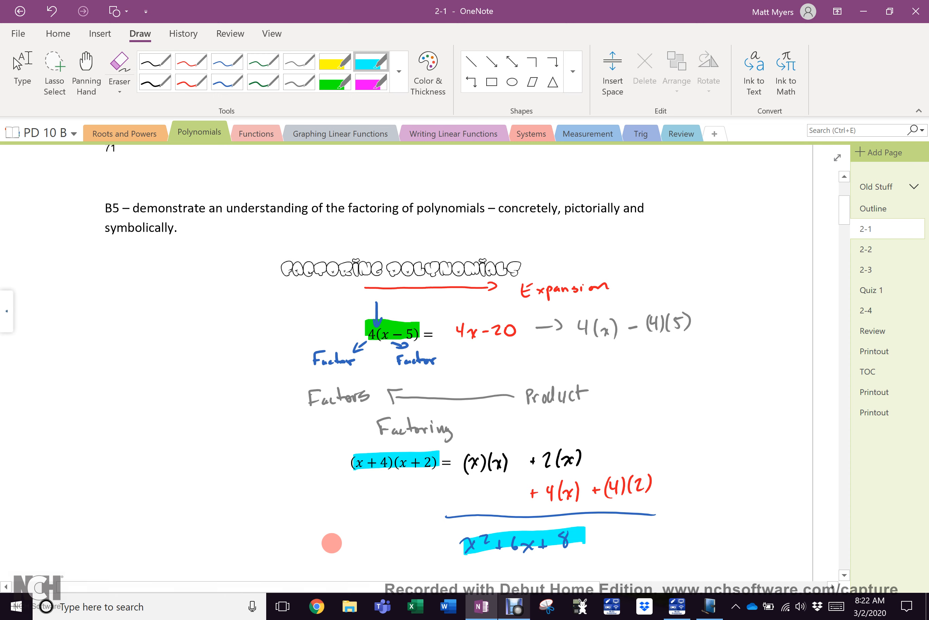
Beside Factor 12, ink the red factor tree 12 → 2·6 → 2·3, written 2²·3.
scroll("down", 3)
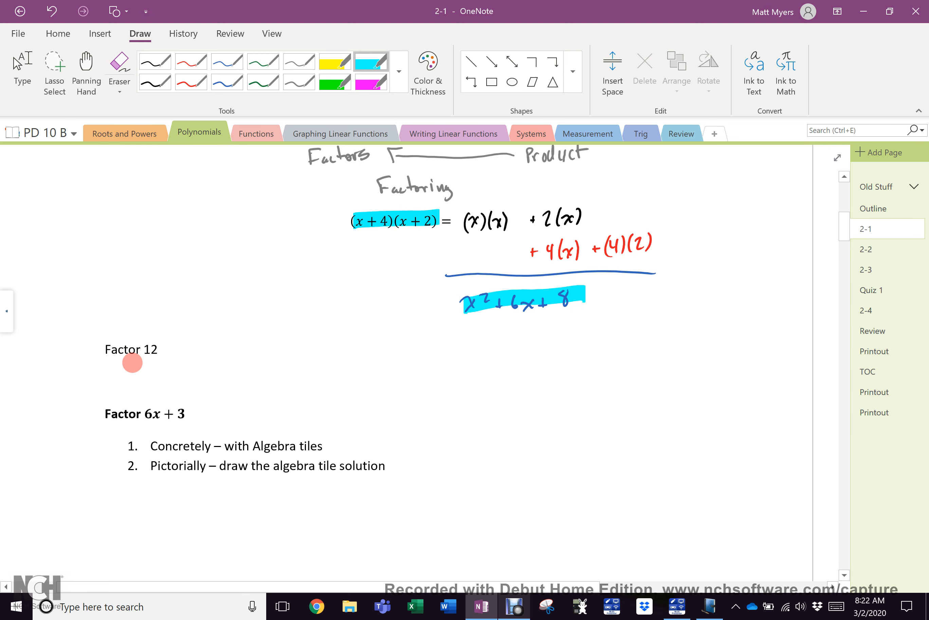
left_click_drag(105, 349, 157, 349)
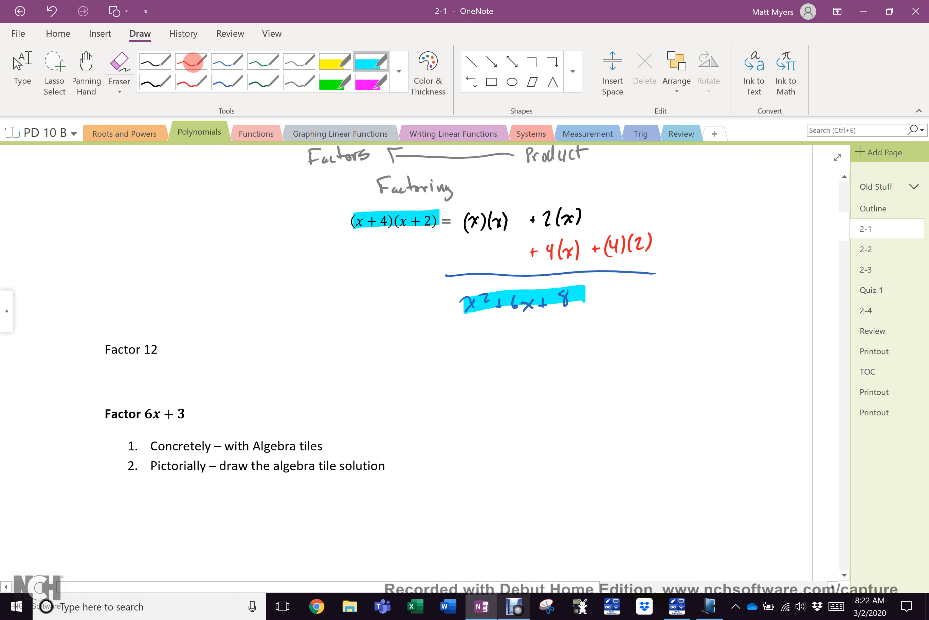
left_click(191, 61)
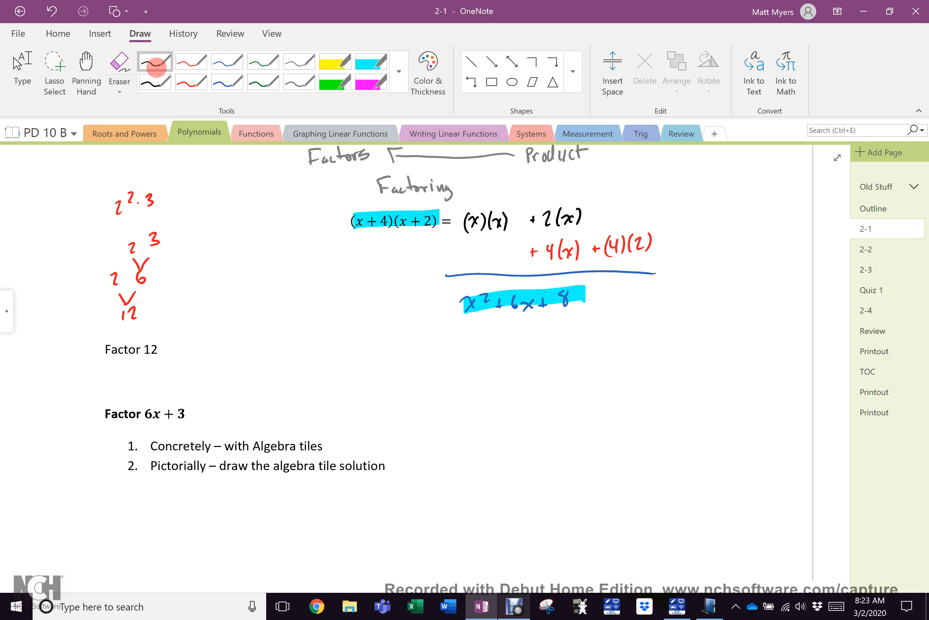
Write '→ finding integer pairs of factors' with pairs 1·12, 2·6, 3·4 in black.
left_click_drag(166, 347, 189, 347)
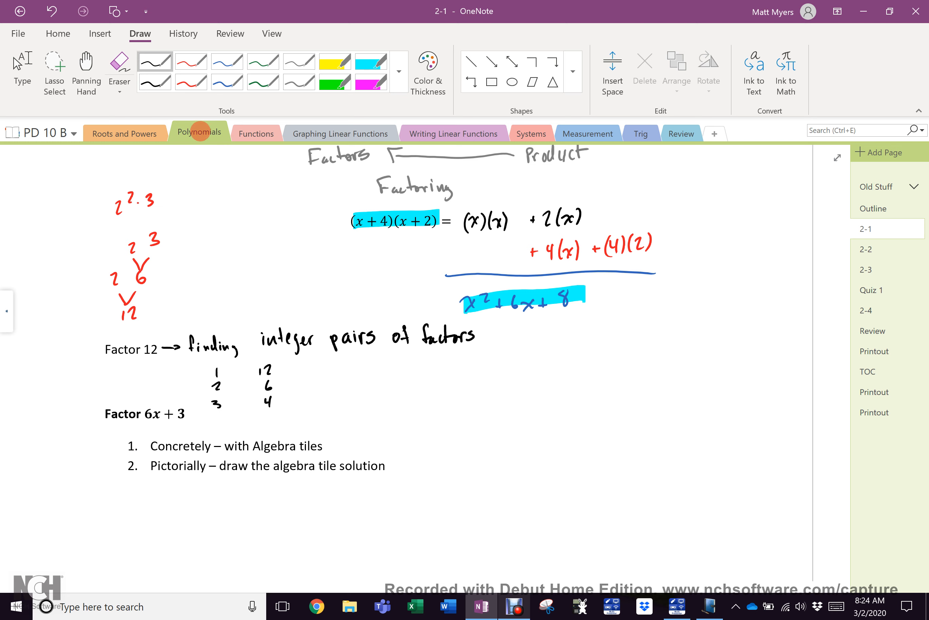
Visit the Roots and Powers Outline page, then sketch x², x, 1 tiles and a Factors/Product table for 12.
left_click(124, 132)
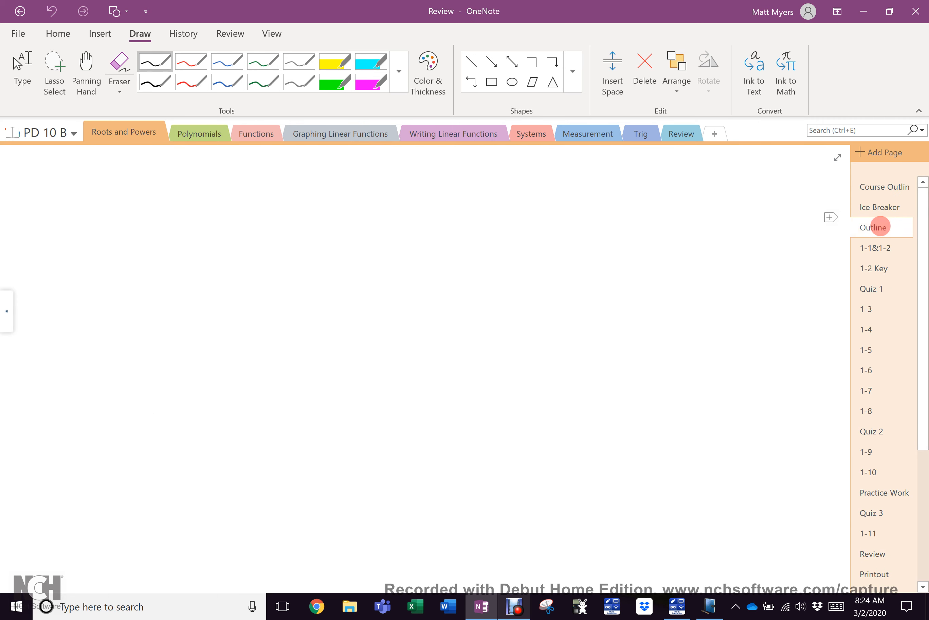
left_click(873, 226)
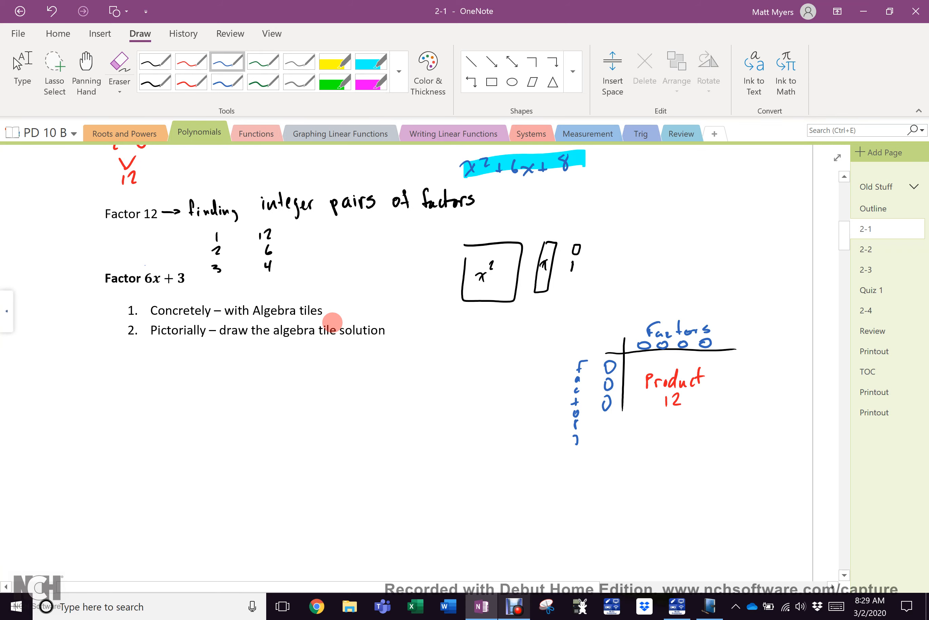
Draw six blue x-tiles, stack two beneath the others, and add three unit tiles for 6x + 3.
left_click_drag(159, 371, 239, 378)
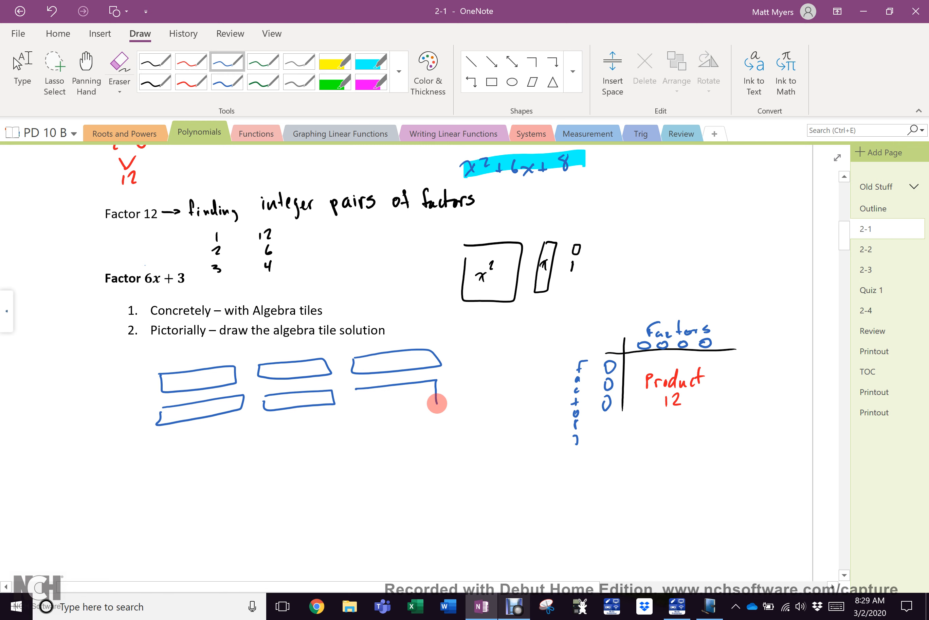
left_click_drag(438, 403, 354, 393)
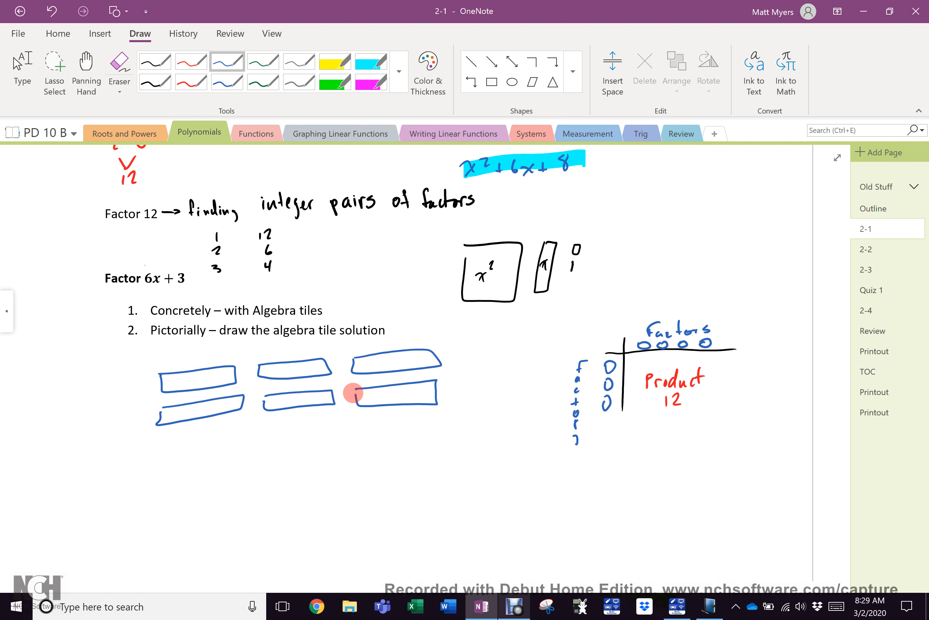
left_click(54, 72)
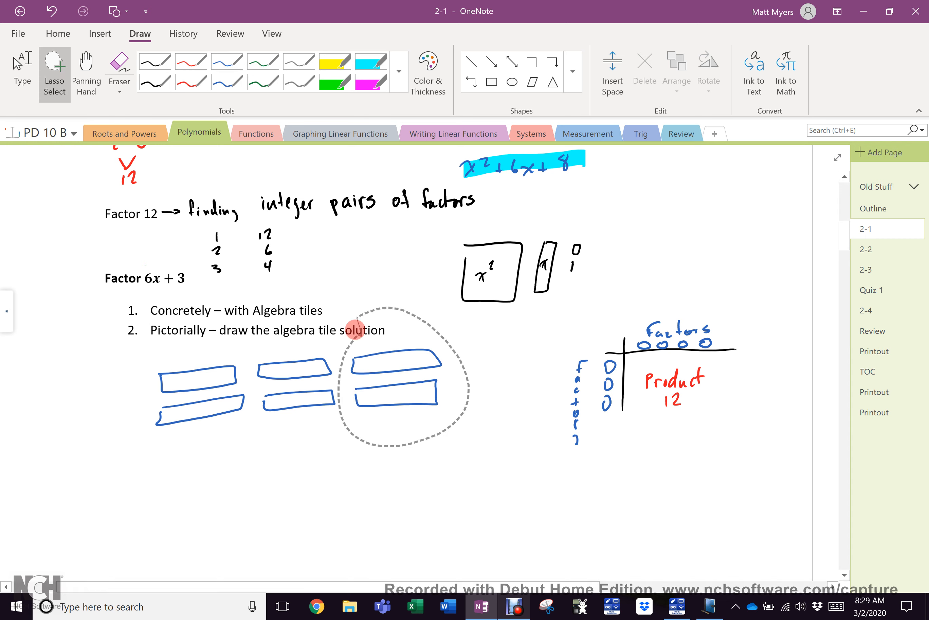
left_click_drag(397, 382, 202, 457)
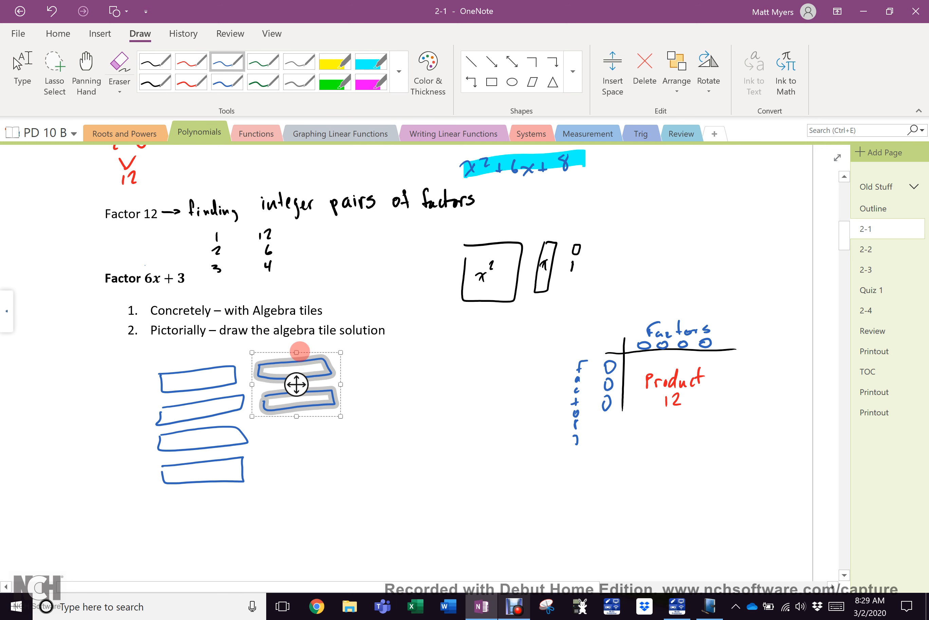
left_click_drag(296, 385, 206, 524)
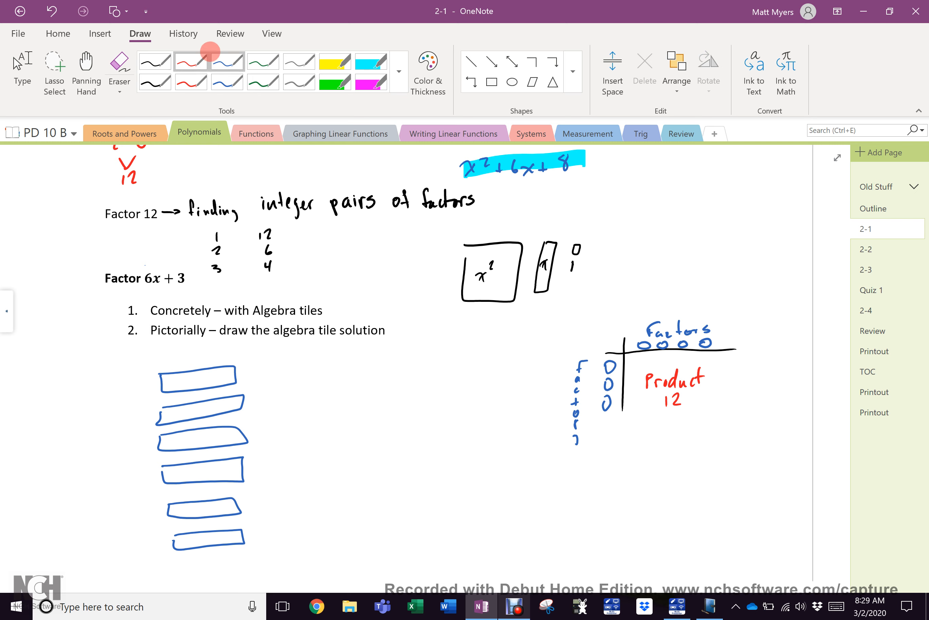
left_click_drag(362, 356, 365, 403)
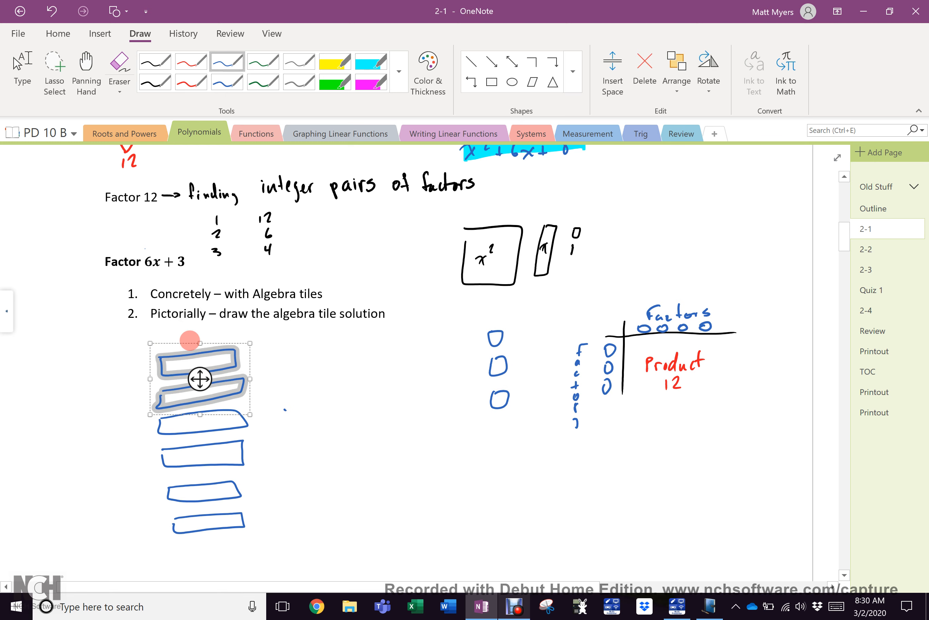
Regroup the x-tiles into three rows of two with the unit tiles beside them, framed by axes.
left_click_drag(200, 380, 295, 436)
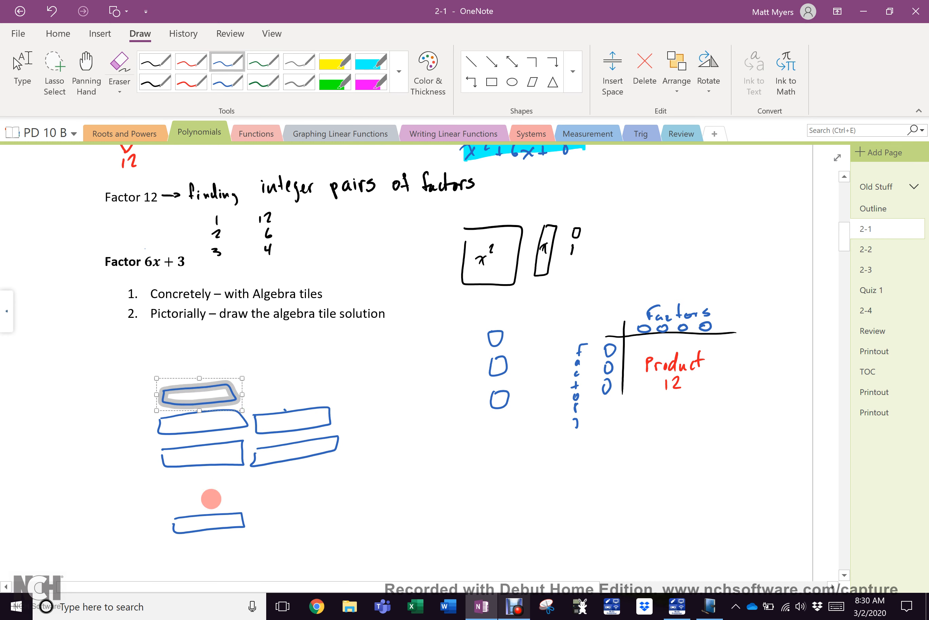
left_click_drag(198, 394, 207, 522)
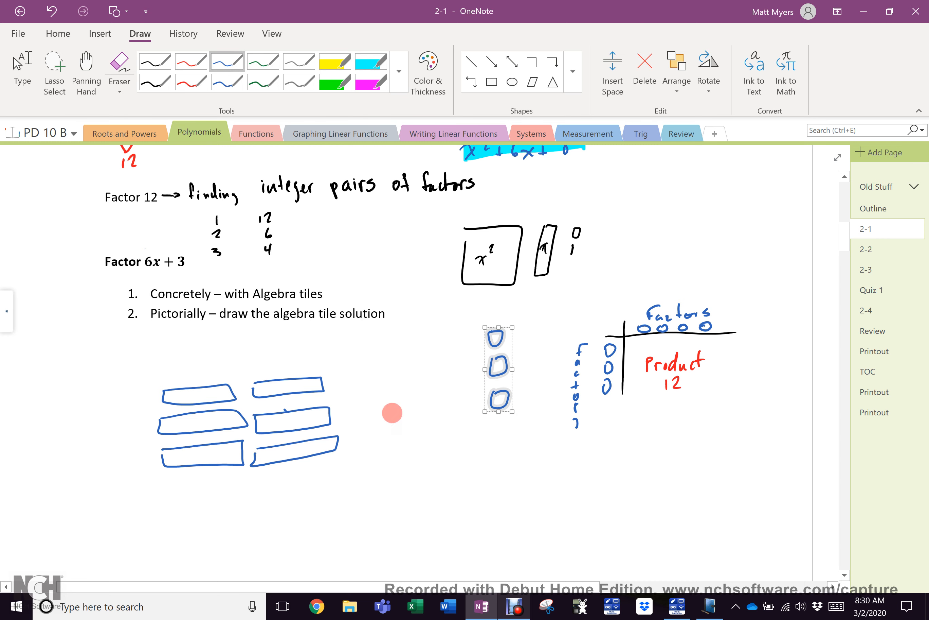
left_click_drag(498, 369, 354, 414)
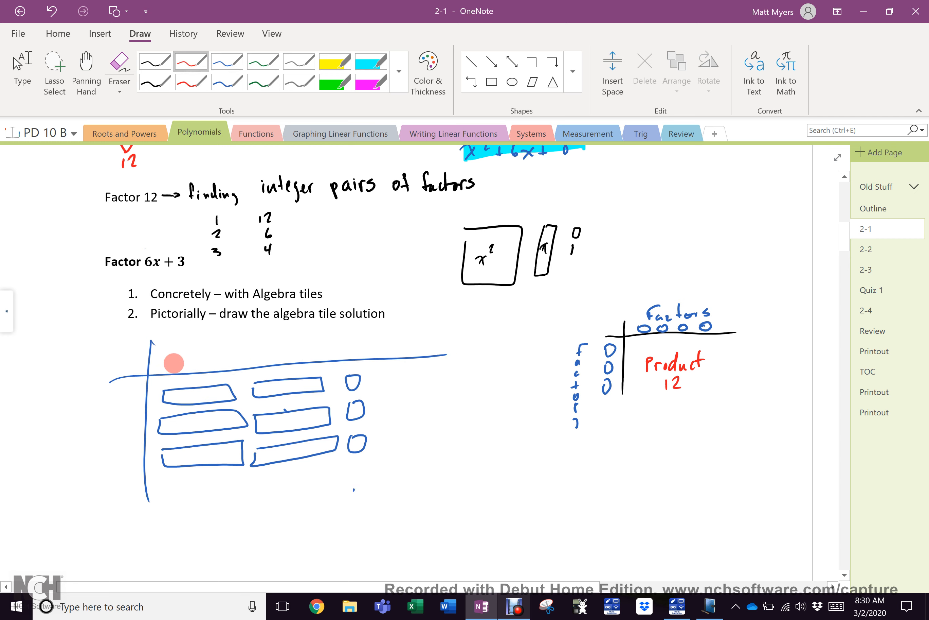
Label the tile block's top edge x, x, 1 and its left edge 1, 1, 1 in red.
left_click_drag(178, 363, 202, 362)
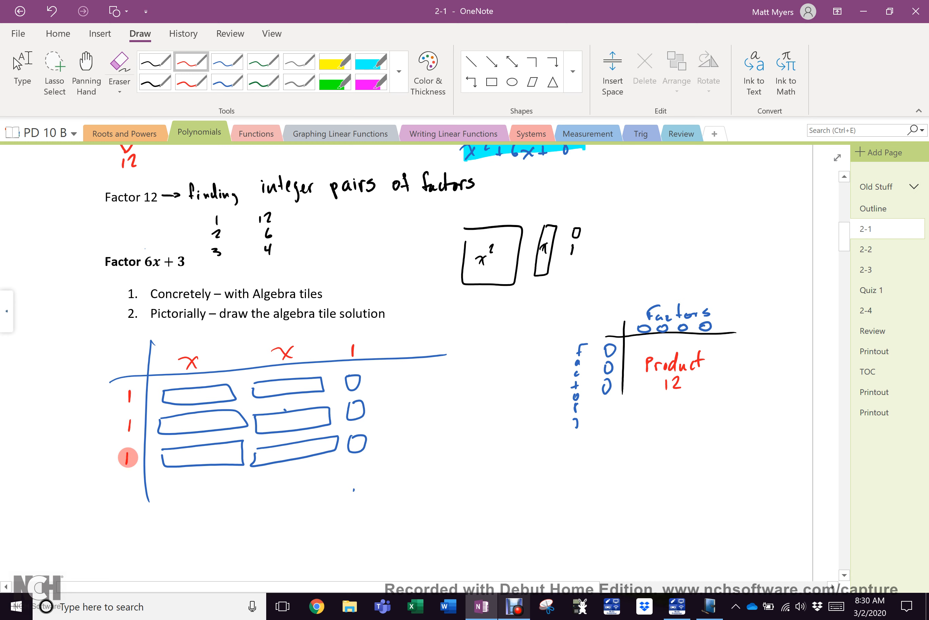
mouse_move(237, 357)
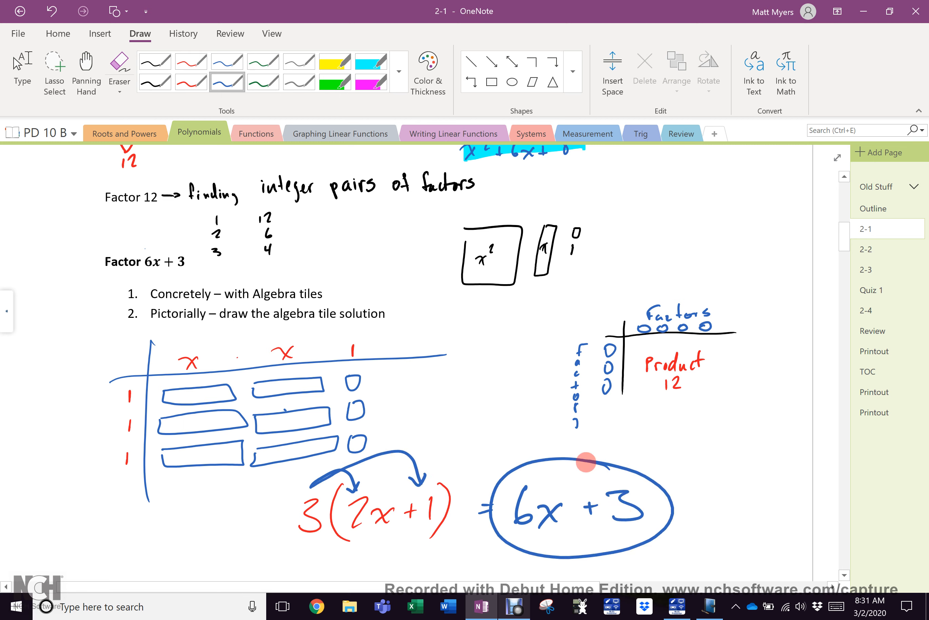
Circle the 6x + 3 in the heading to match the circled result below the tiles.
left_click_drag(134, 261, 201, 261)
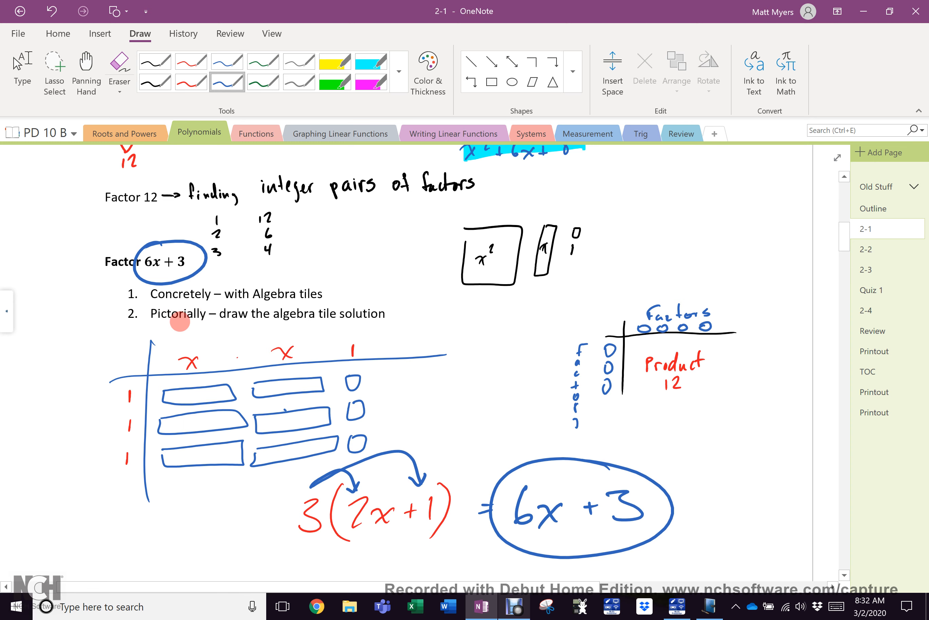
mouse_move(163, 405)
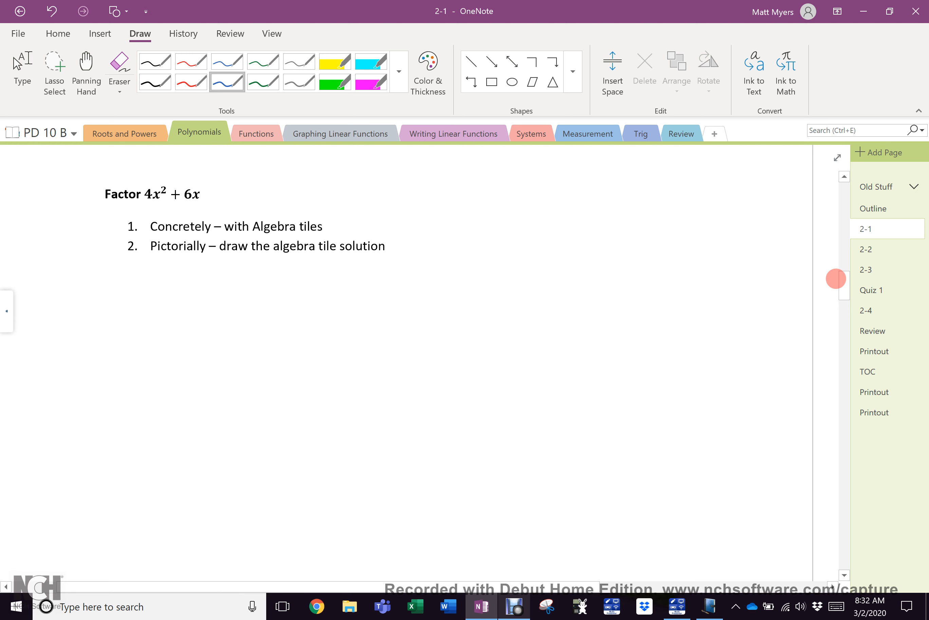
Bring the blank space at the bottom of page 72 into view with the vertical scrollbar.
left_click_drag(441, 175, 521, 229)
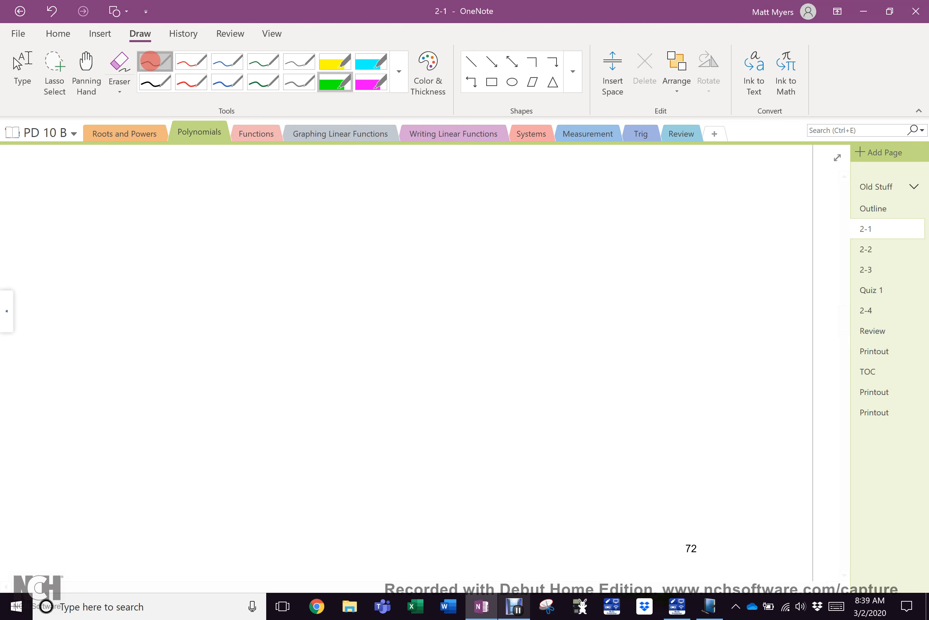
Handwrite 4 + 5 = 9 in black ink and circle the 4.
left_click_drag(91, 213, 118, 213)
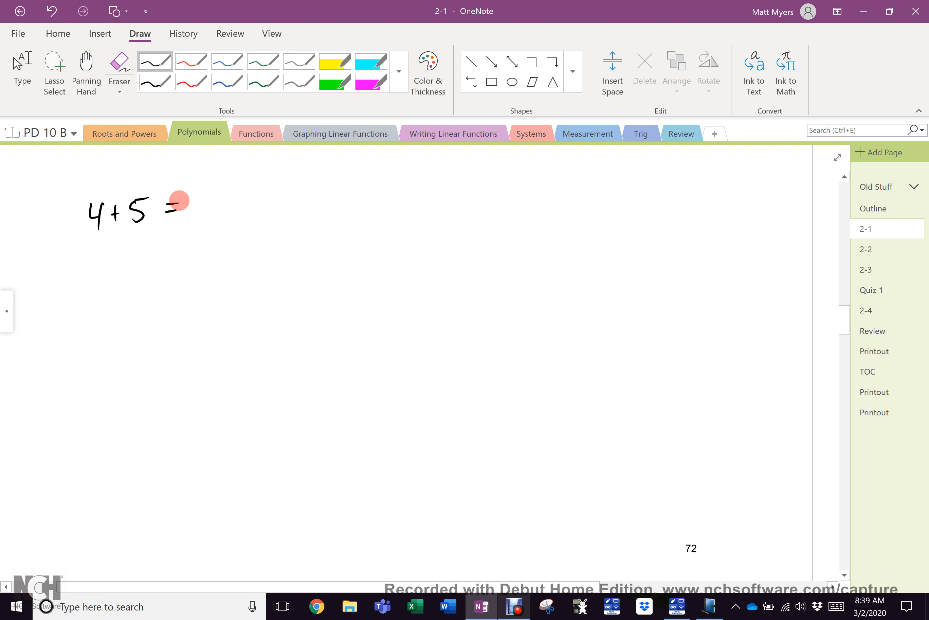
left_click_drag(188, 205, 202, 210)
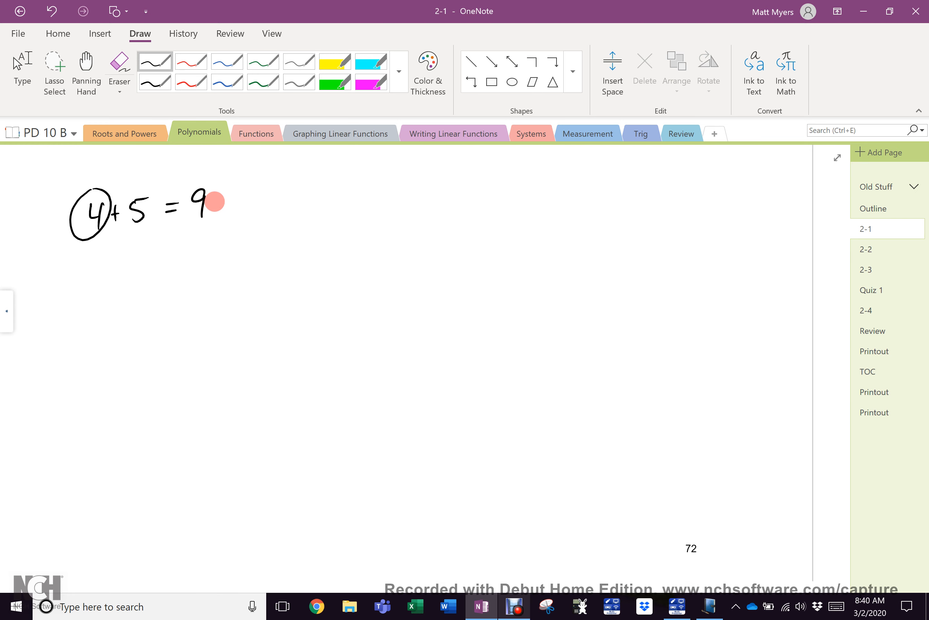
mouse_move(852, 265)
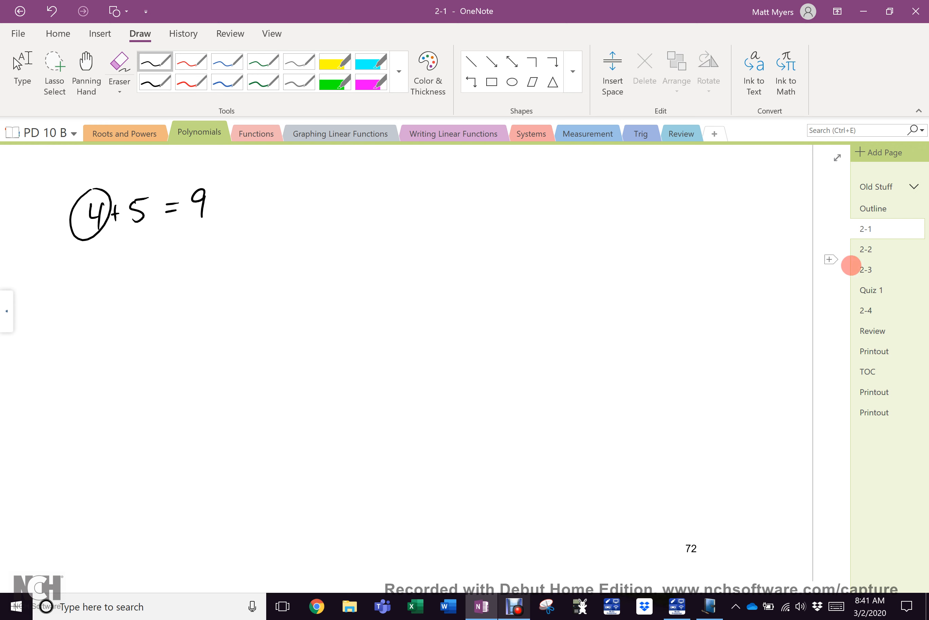
Write 'Symbolic math → using numbers' beside the equation with an arrow to the 9.
scroll("down", 3)
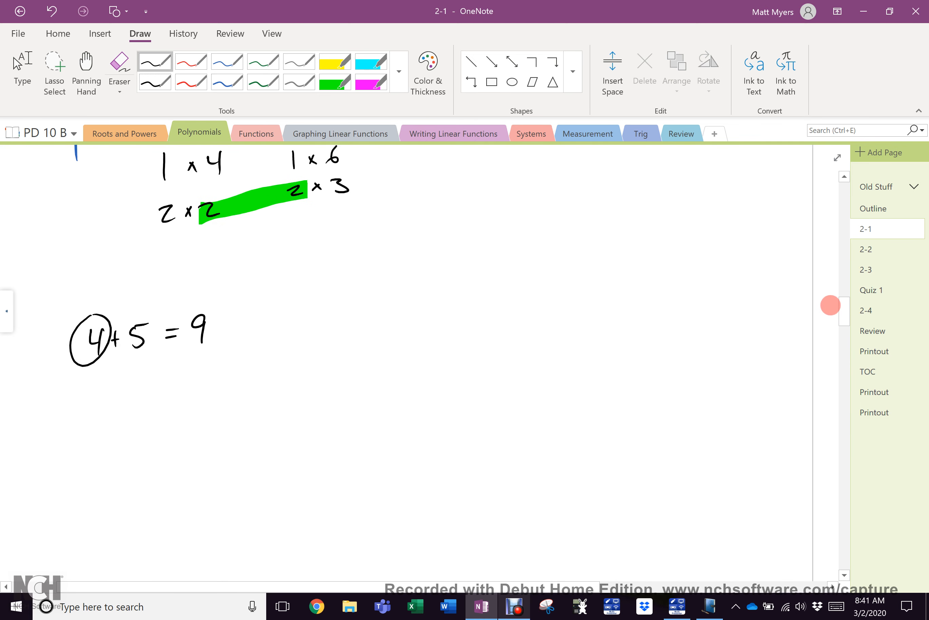
mouse_move(319, 325)
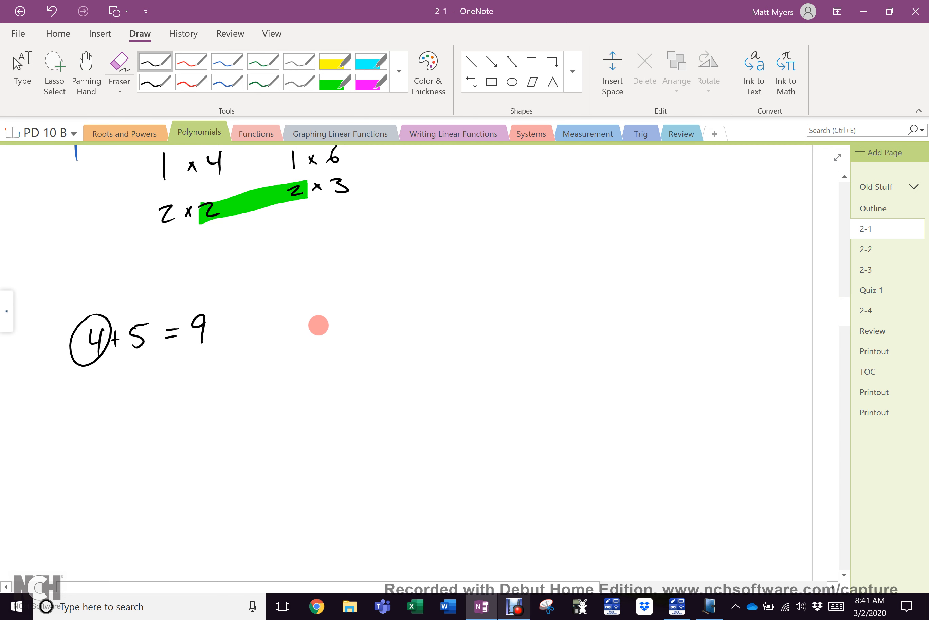
left_click_drag(314, 329, 365, 332)
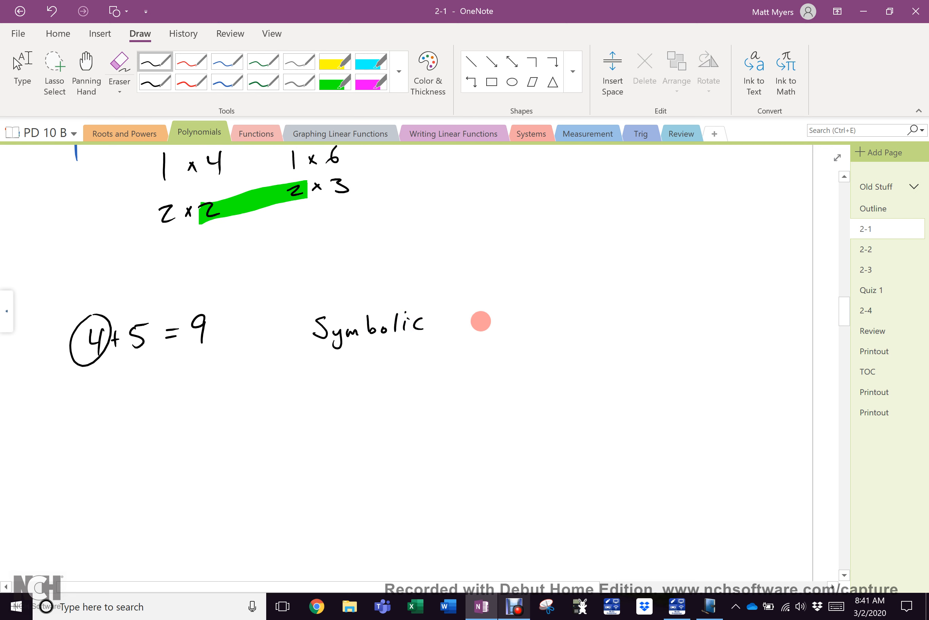
left_click_drag(459, 323, 527, 323)
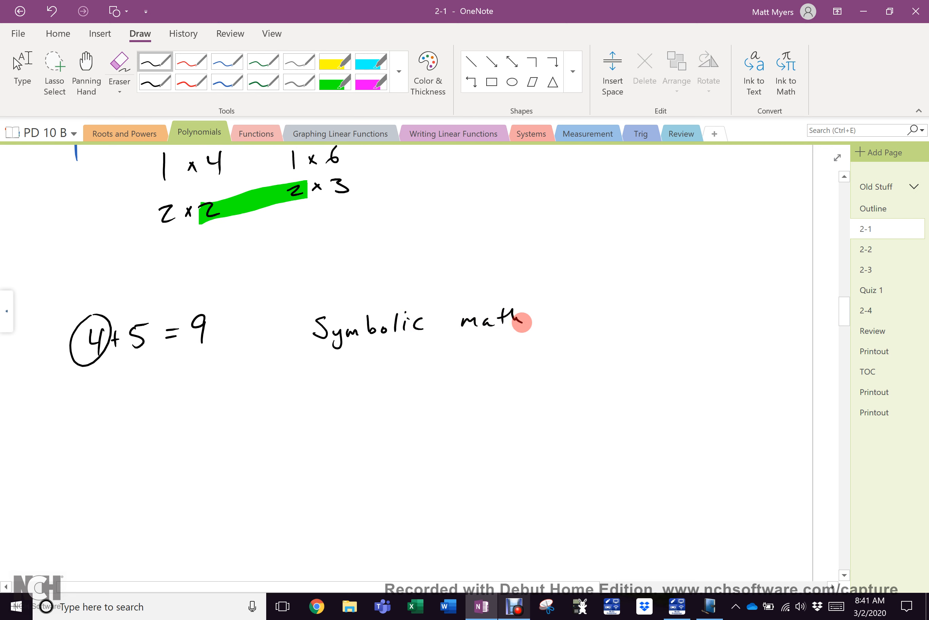
left_click_drag(534, 314, 623, 314)
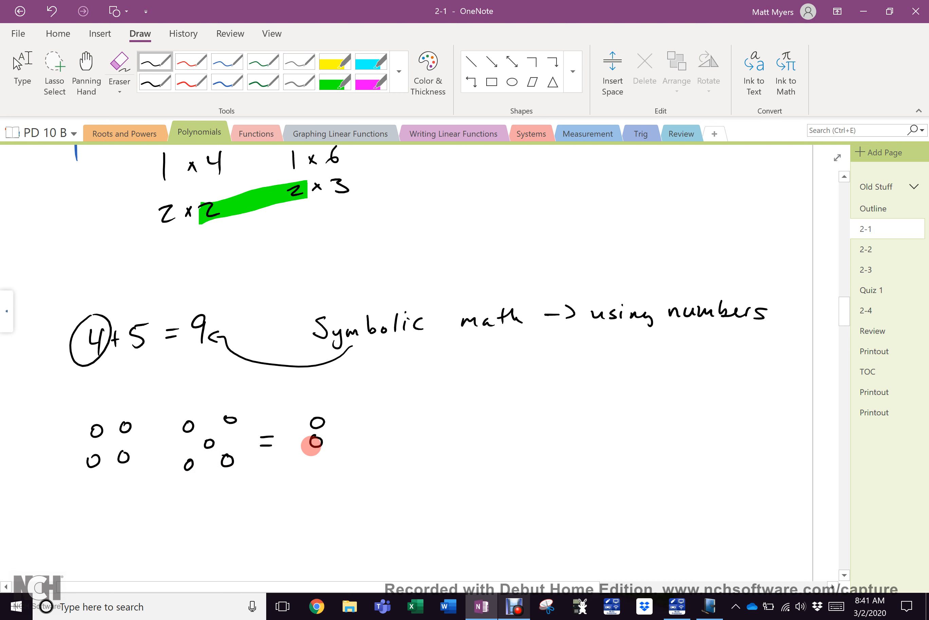
Sketch circle-dot counters below for the 4, the 5 and the total of 9.
left_click_drag(311, 441, 341, 468)
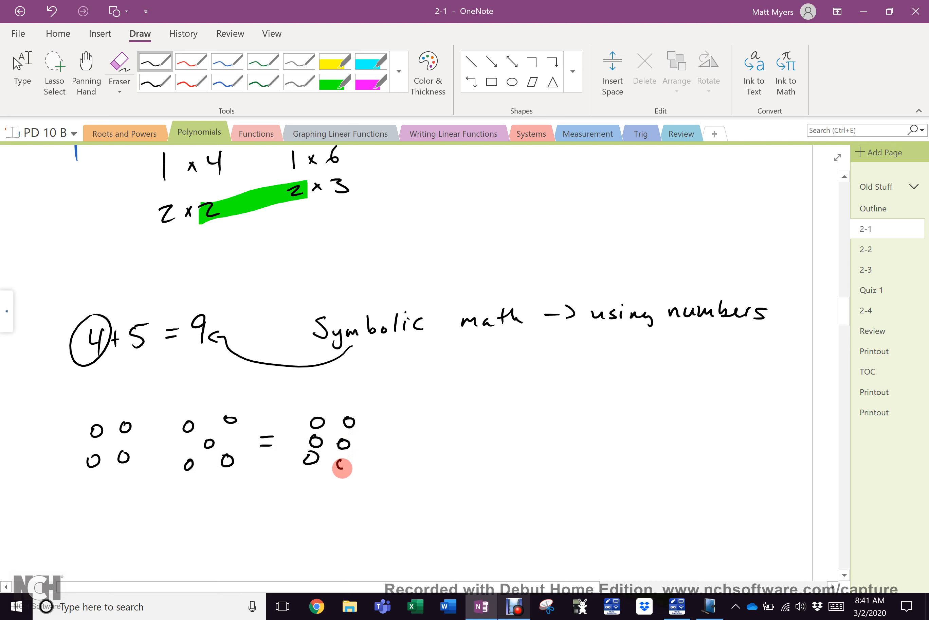
left_click_drag(343, 468, 432, 446)
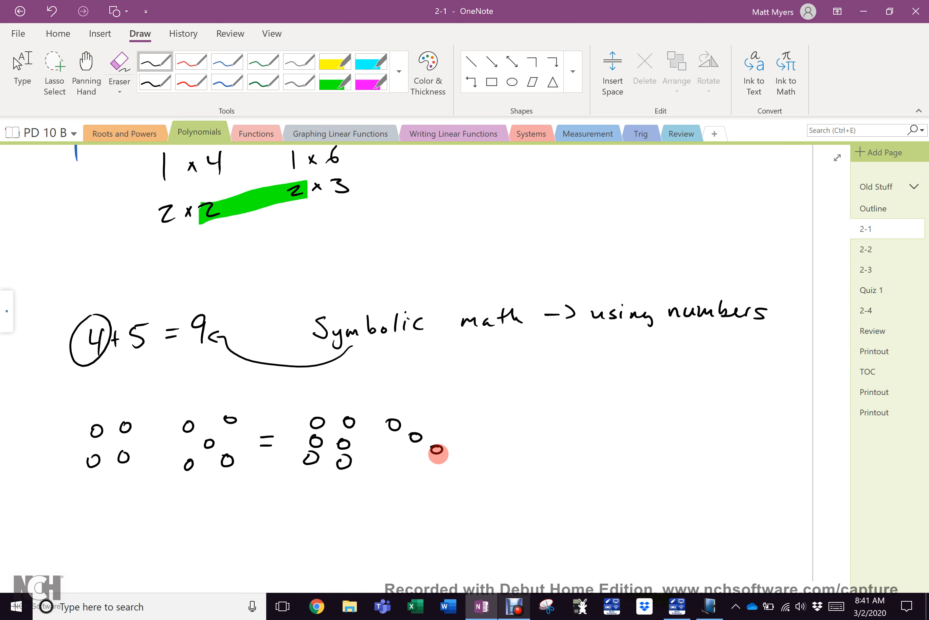
scroll("down", 3)
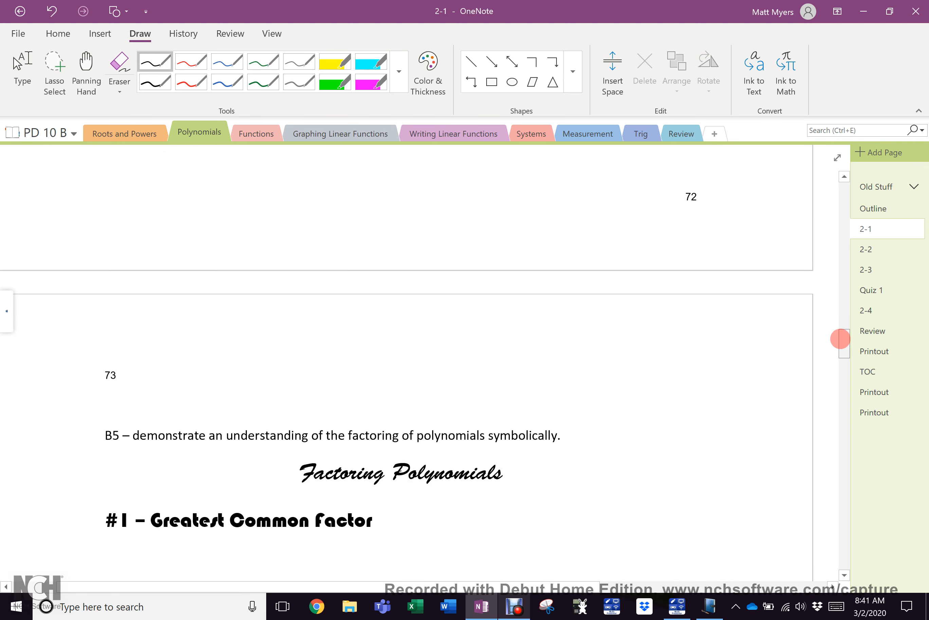
scroll("down", 3)
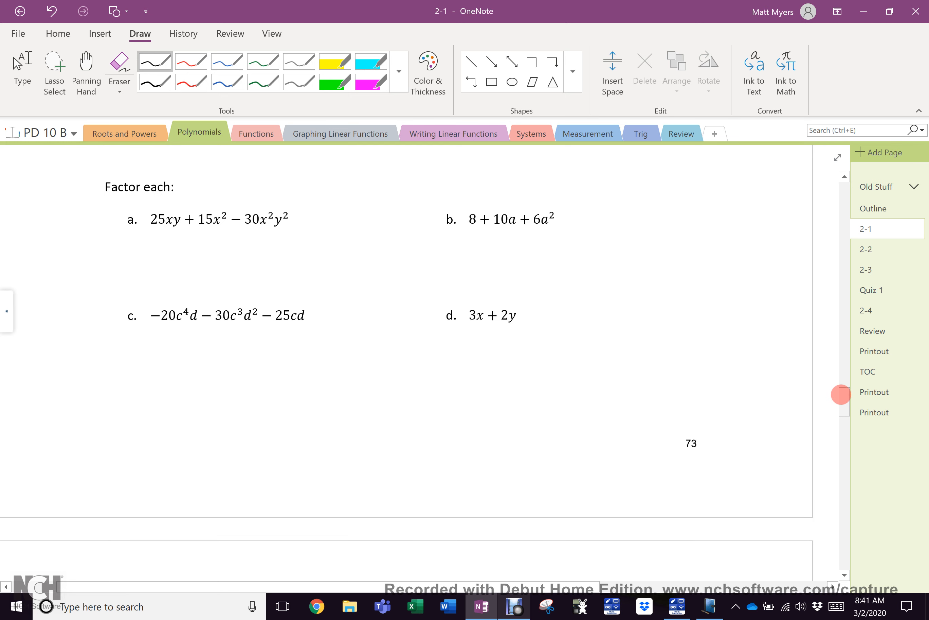
scroll("down", 3)
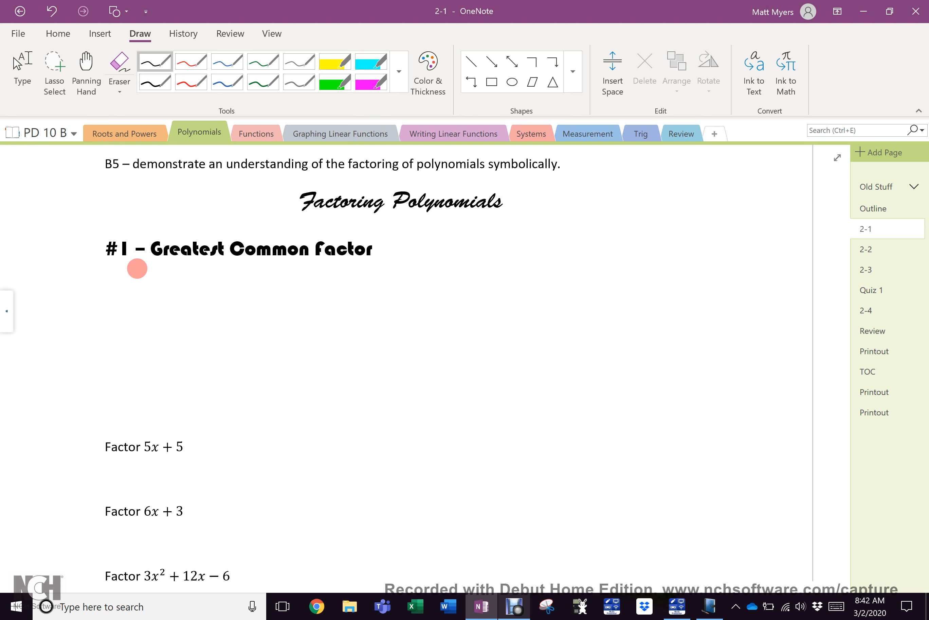
left_click(154, 61)
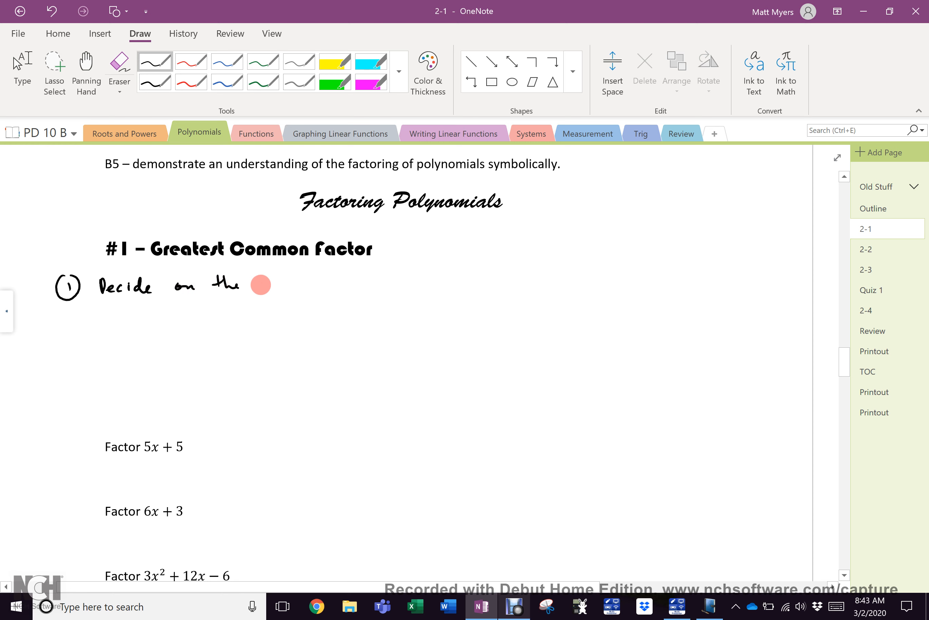
Finish step 1 as 'decide on the GCF of all terms' with an arrowed note 'include variables'.
type("GCF of all terms")
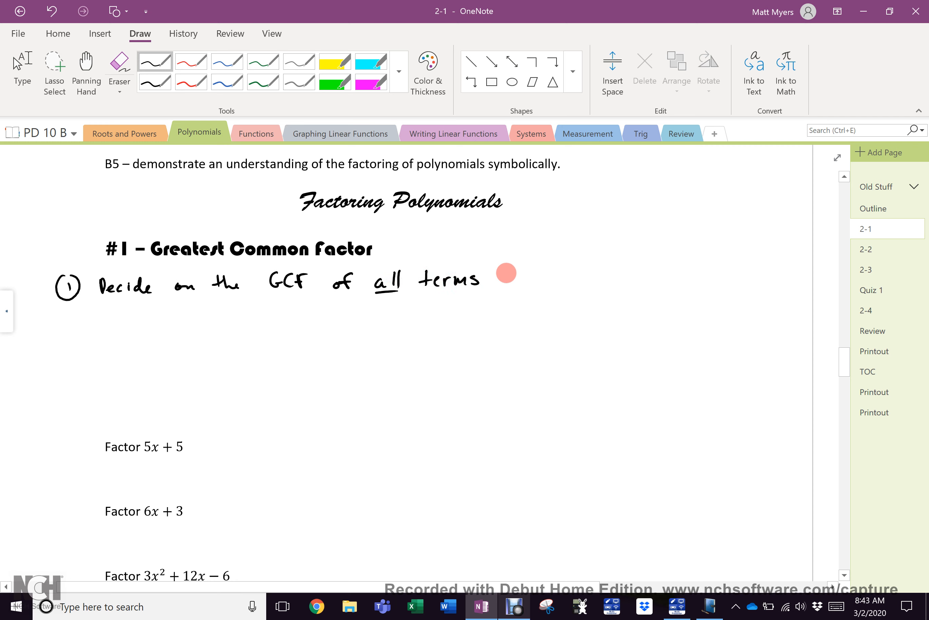
left_click_drag(486, 278, 546, 277)
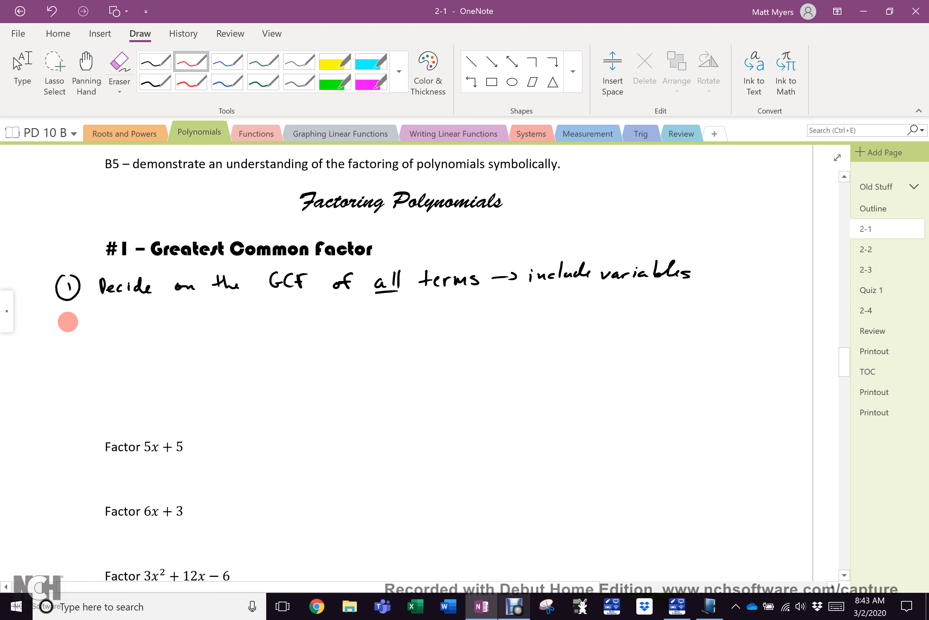
left_click_drag(59, 325, 72, 325)
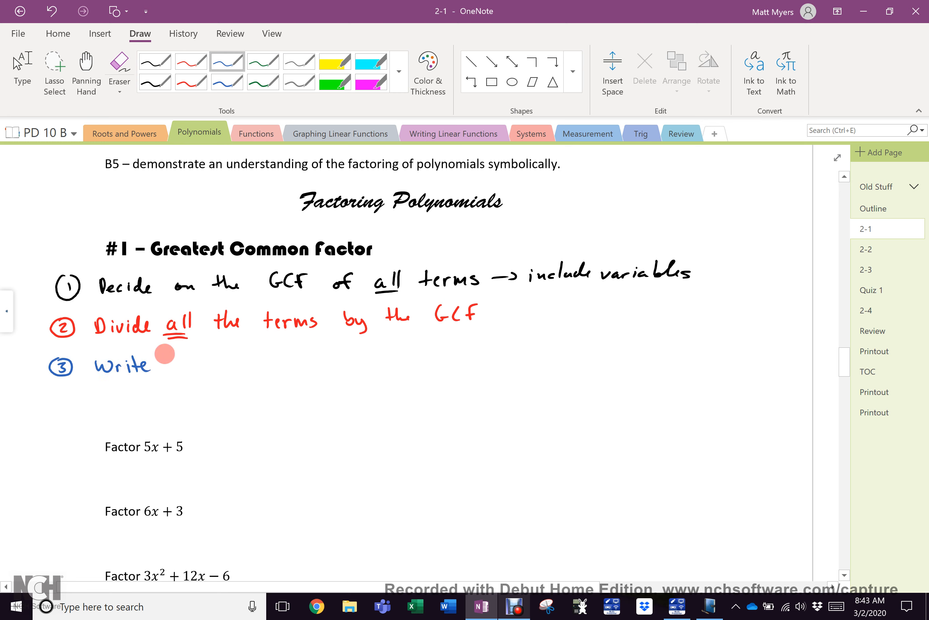
Write step 3 in blue: 'Write your simplified answer as such ⇒'.
left_click_drag(163, 354, 213, 362)
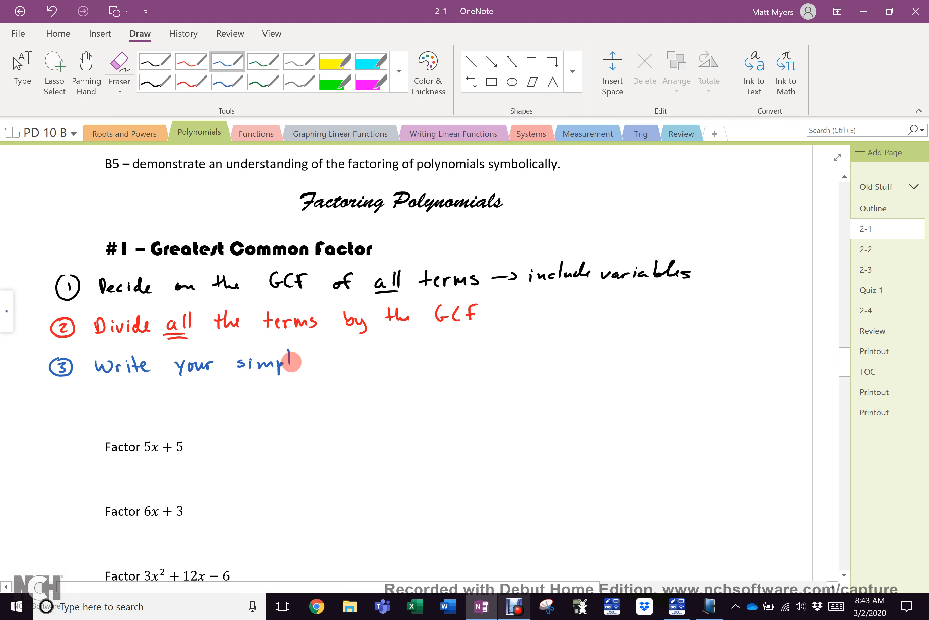
left_click_drag(297, 361, 332, 356)
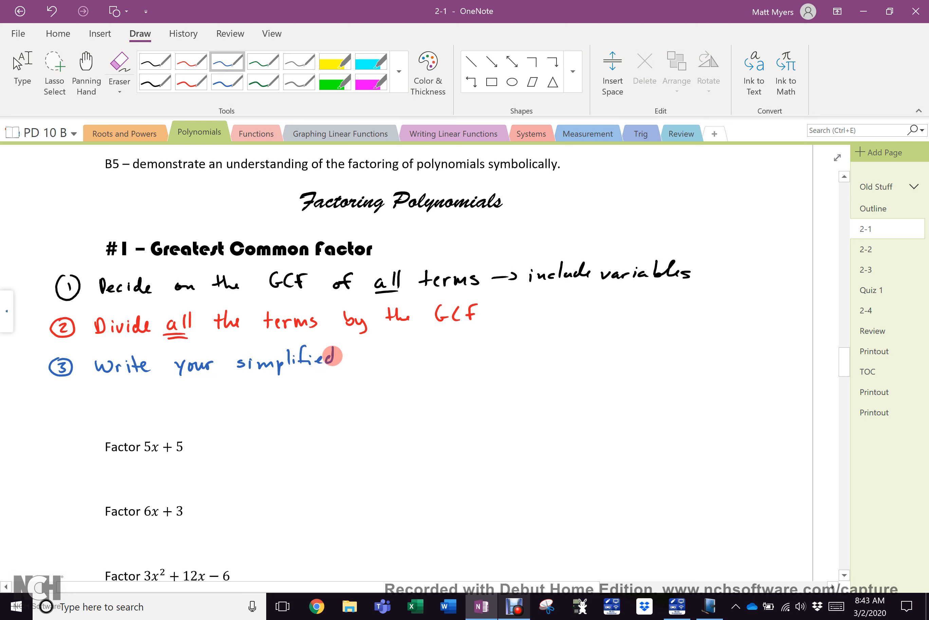
left_click_drag(347, 358, 398, 358)
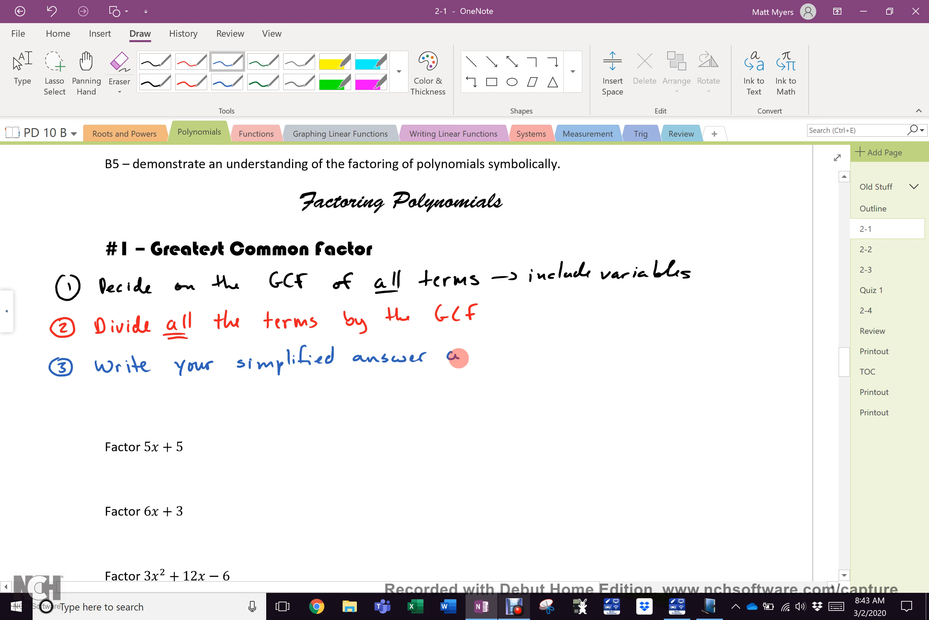
left_click_drag(453, 357, 522, 350)
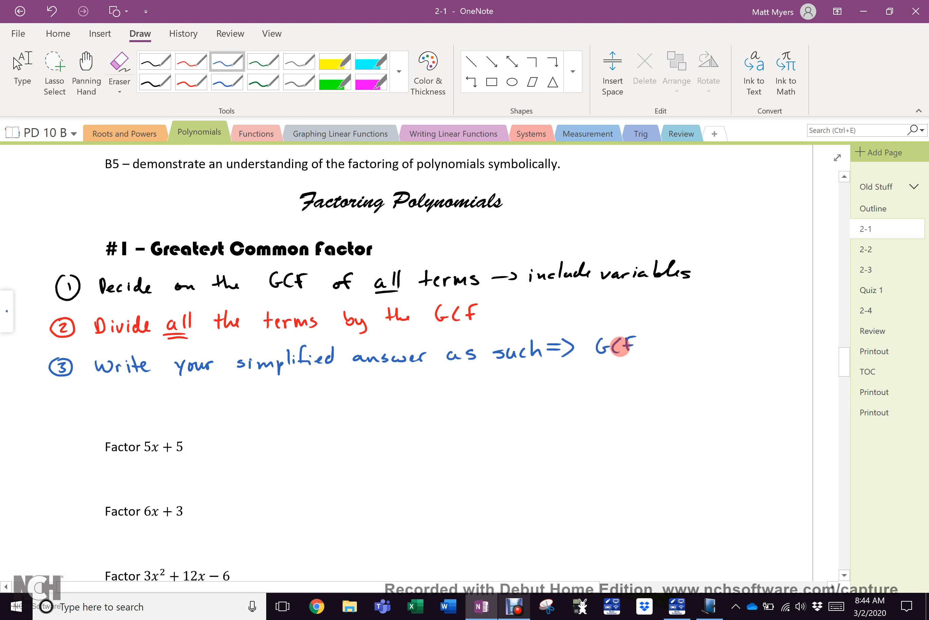
Add the general form GCF(Q₁ + Q₂ … Qn) after the arrow in step 3.
left_click_drag(616, 348, 653, 353)
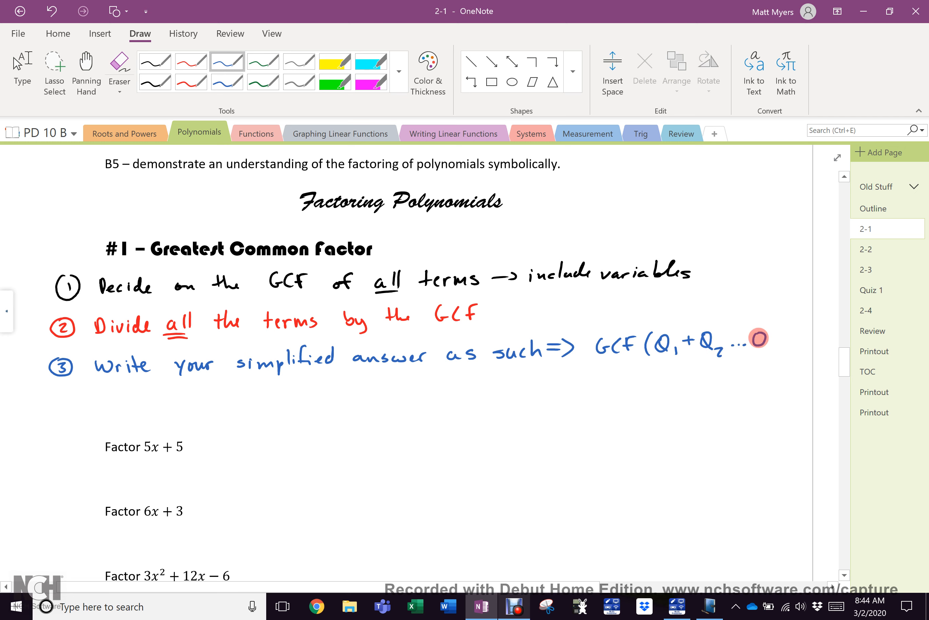
left_click_drag(759, 338, 788, 350)
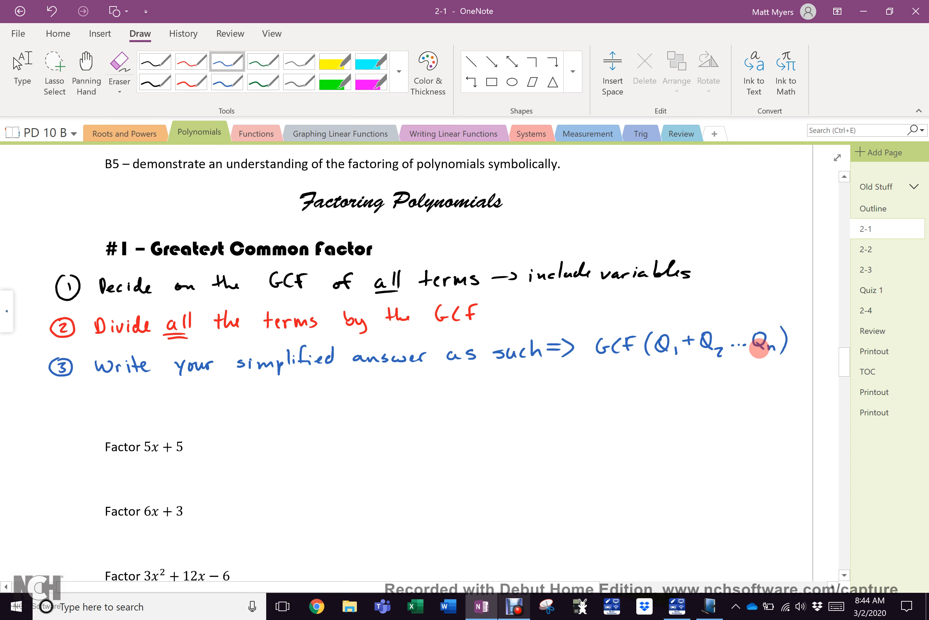
mouse_move(64, 399)
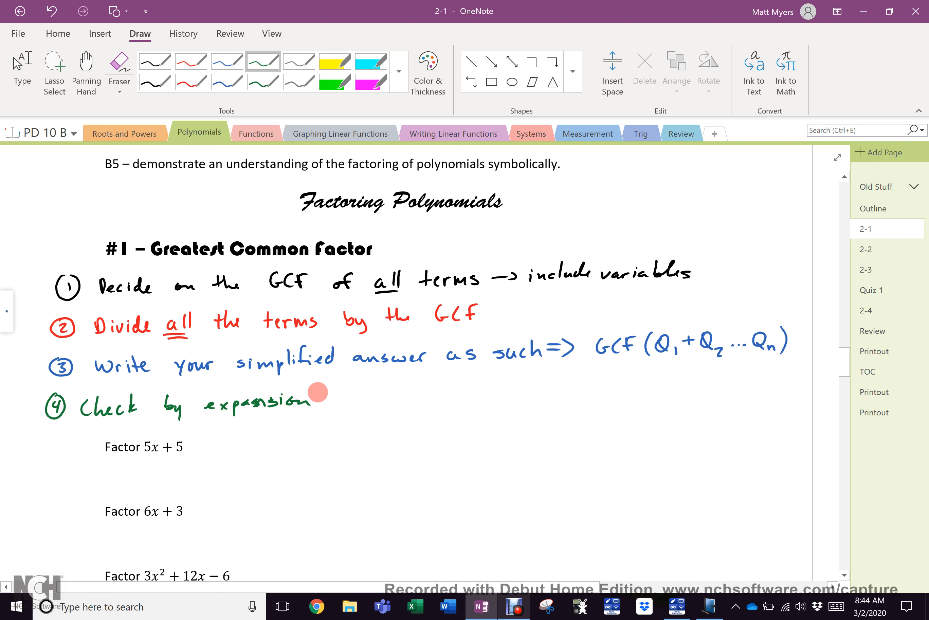
In black and red, rewrite 5x + 5 beside the problem and show each term divided by 5.
left_click(190, 61)
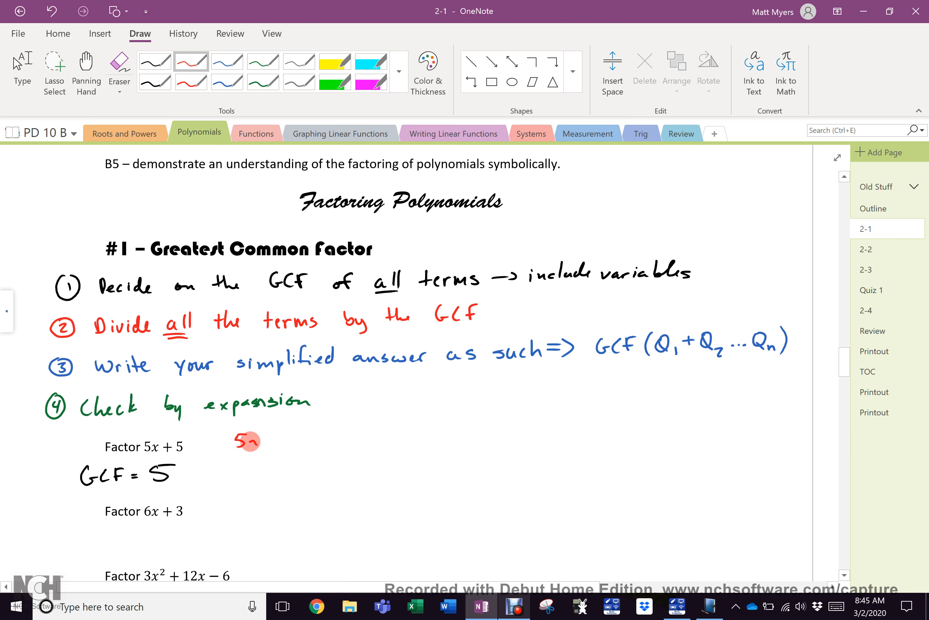
left_click_drag(246, 440, 290, 435)
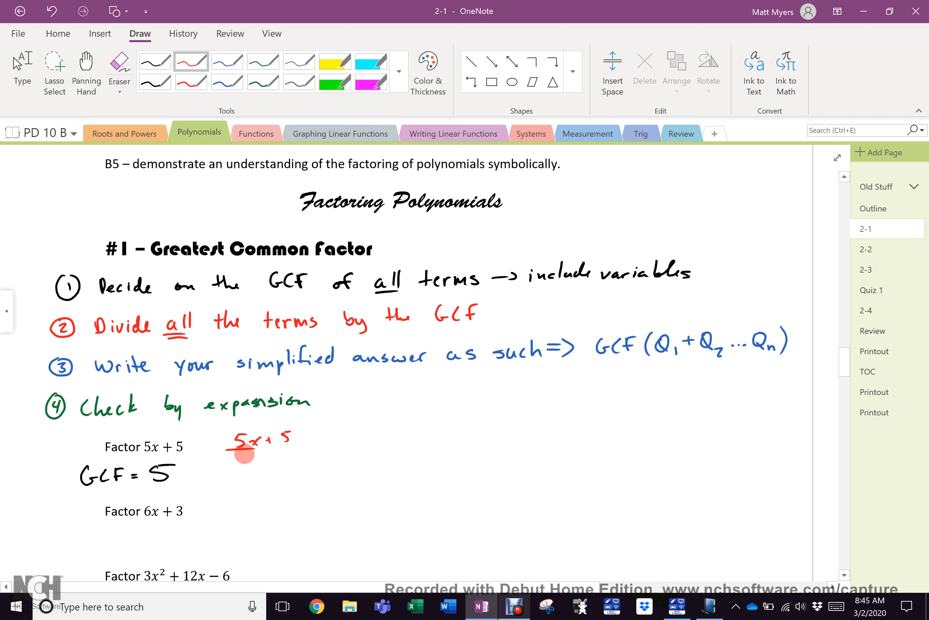
left_click_drag(244, 451, 281, 457)
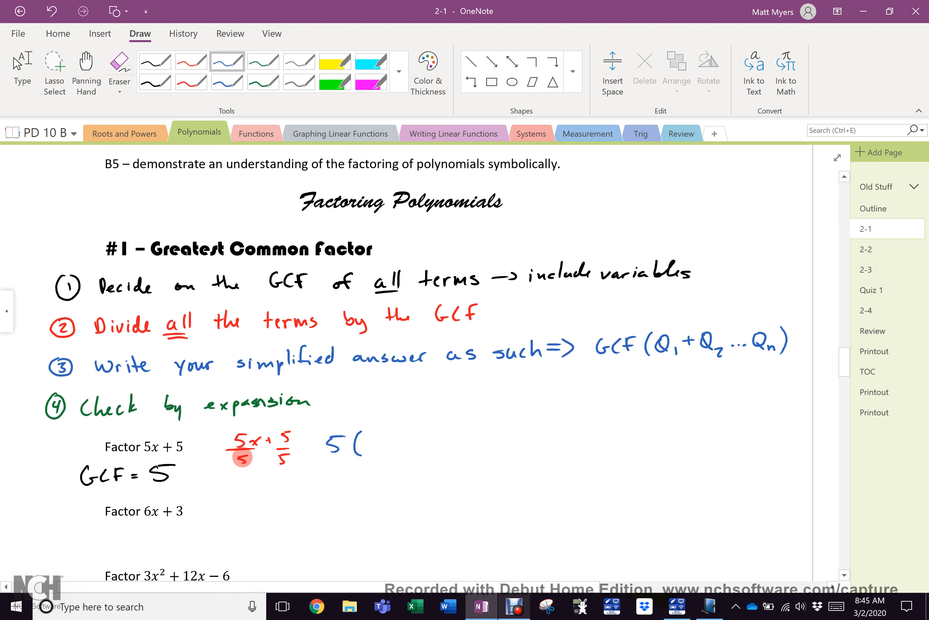
Write the blue answer 5(x + 1) and add green expansion arcs with a check mark.
left_click_drag(367, 445, 379, 442)
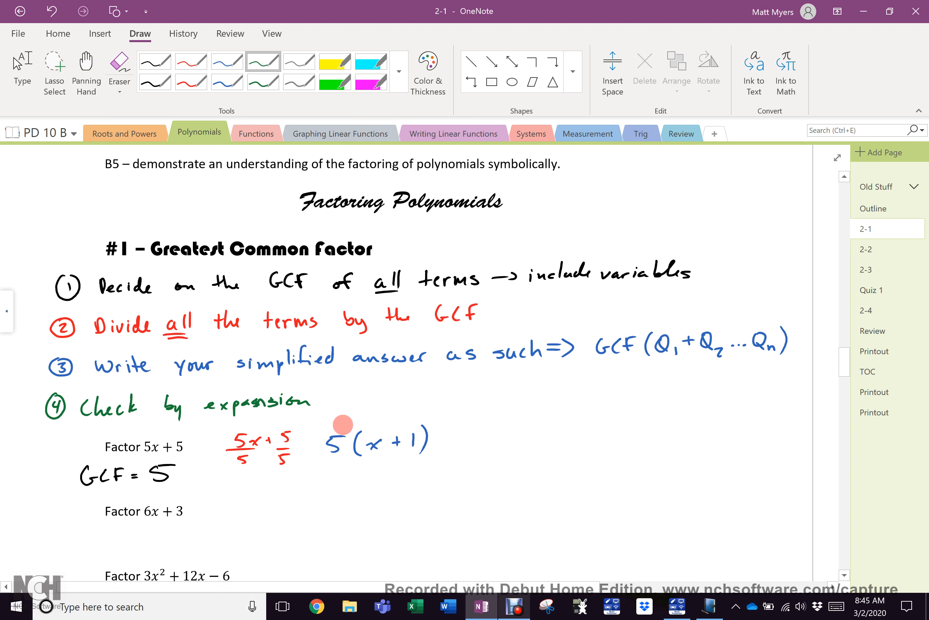
left_click_drag(346, 424, 481, 407)
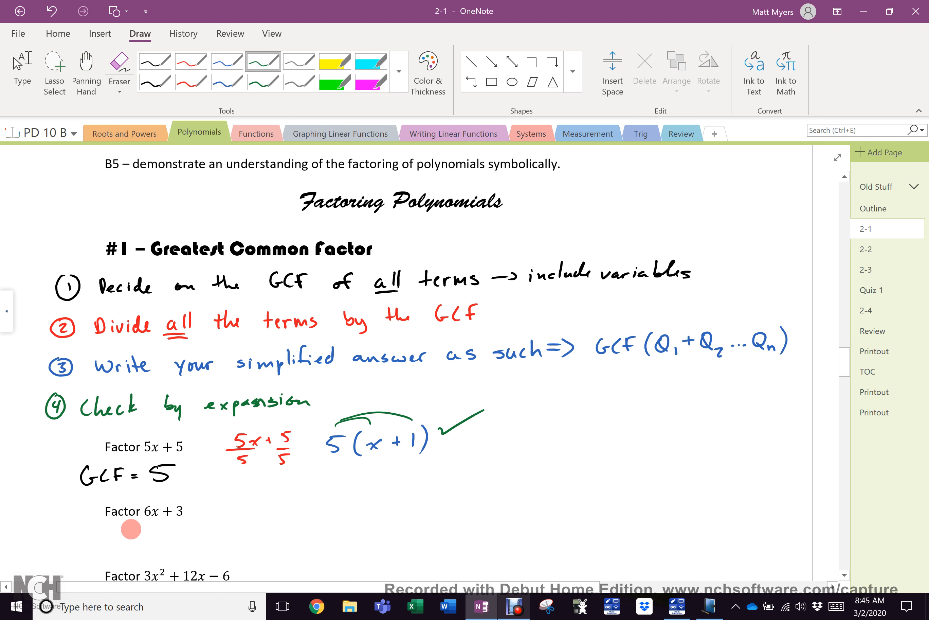
Write the blue factored answer 3(2x + 1) beside Factor 6x + 3.
scroll("down", 3)
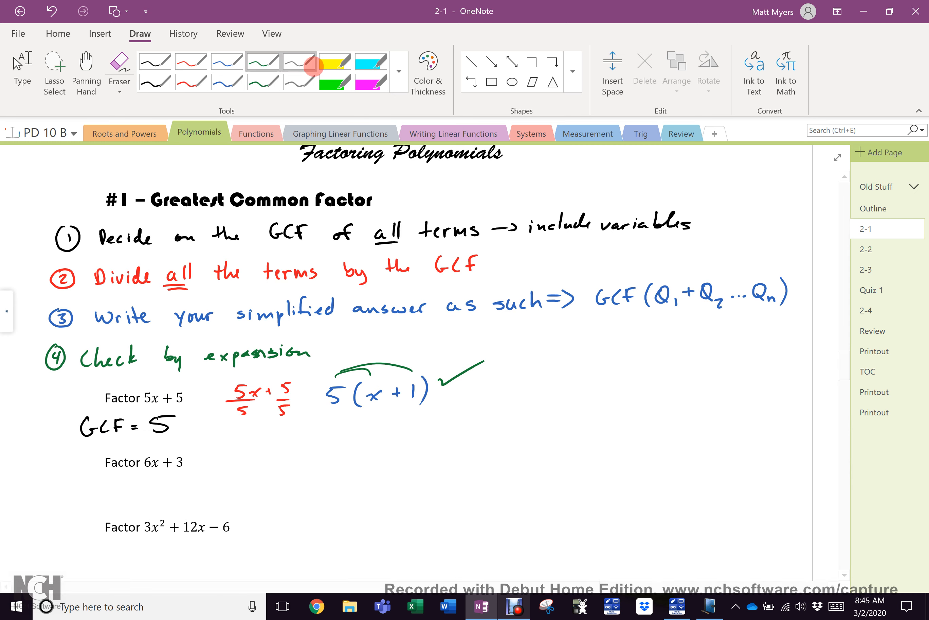
left_click(227, 62)
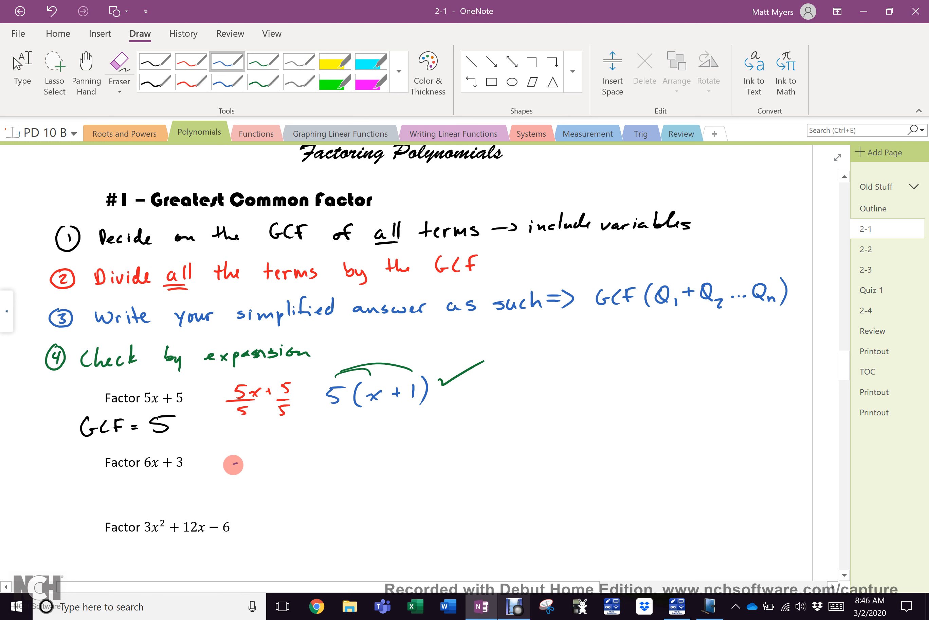
left_click(244, 461)
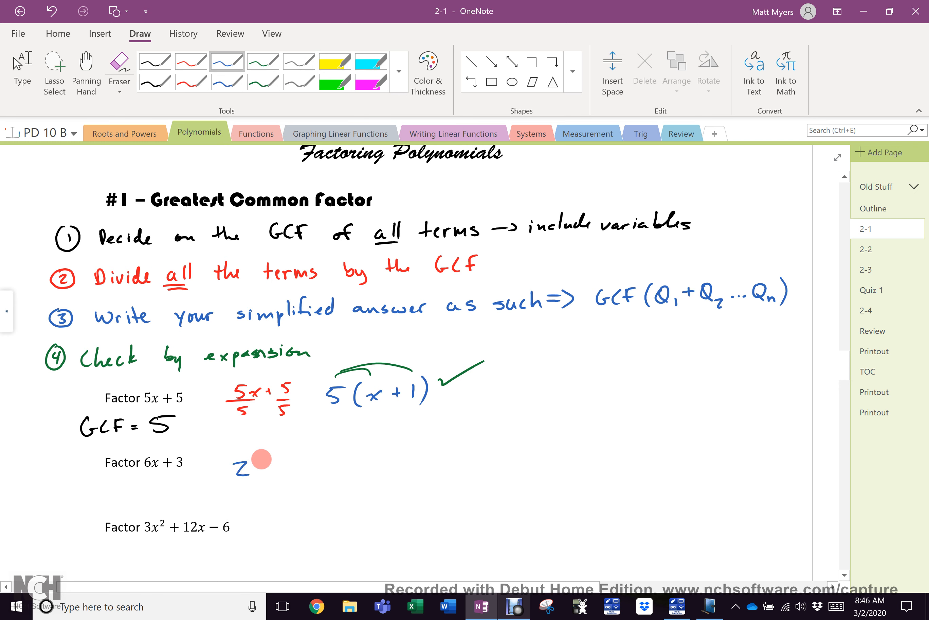
left_click_drag(255, 466, 308, 468)
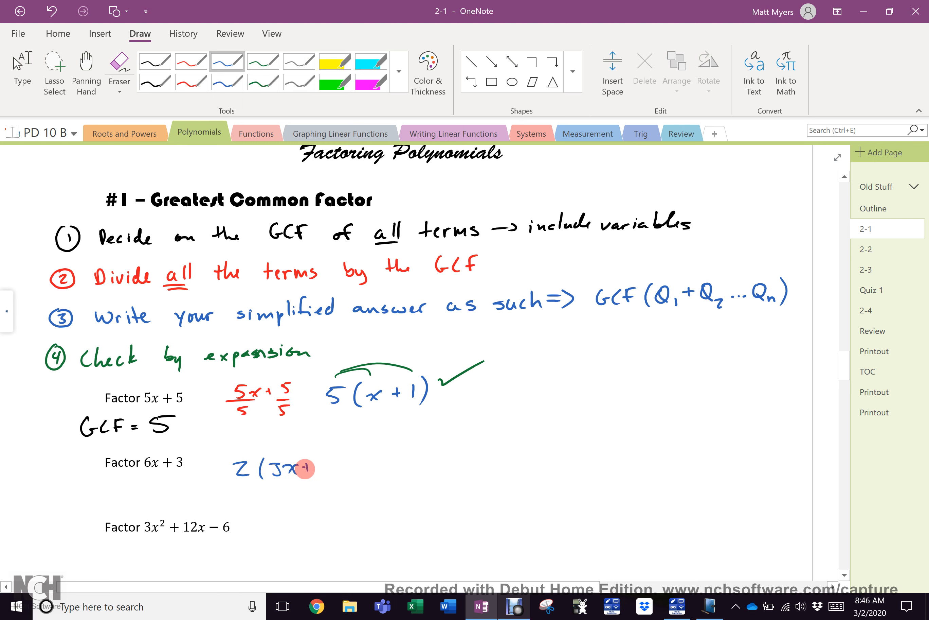
left_click_drag(303, 468, 338, 475)
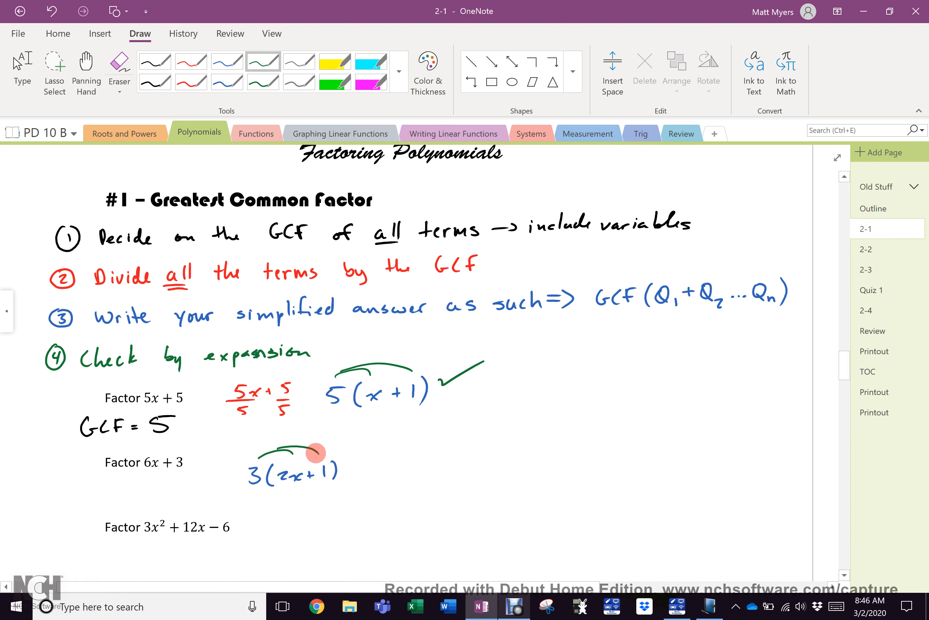
Show 4x² + 6x divided by 2x giving 2x(2x + 3), with its expansion check.
scroll("down", 3)
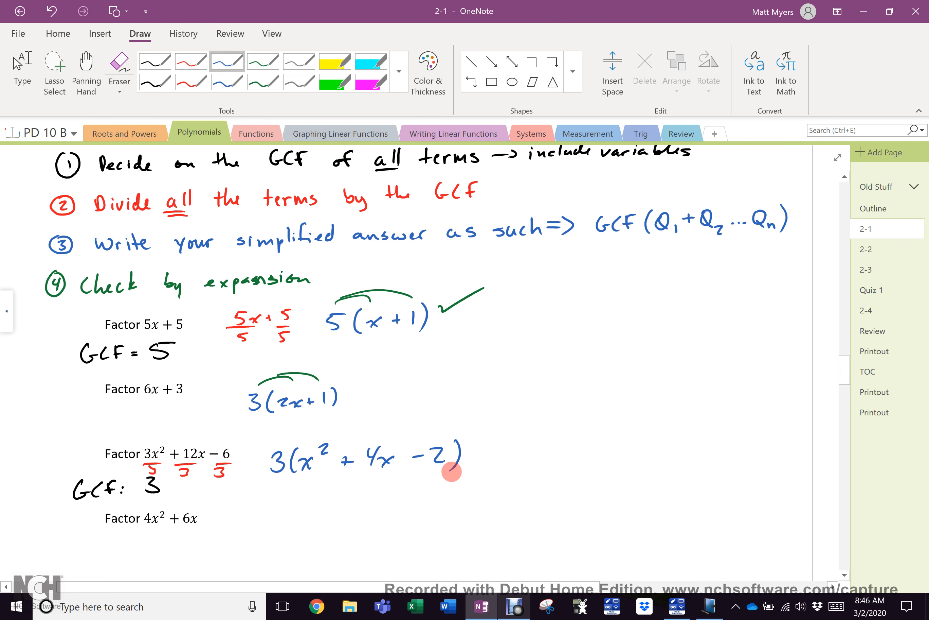
scroll("down", 3)
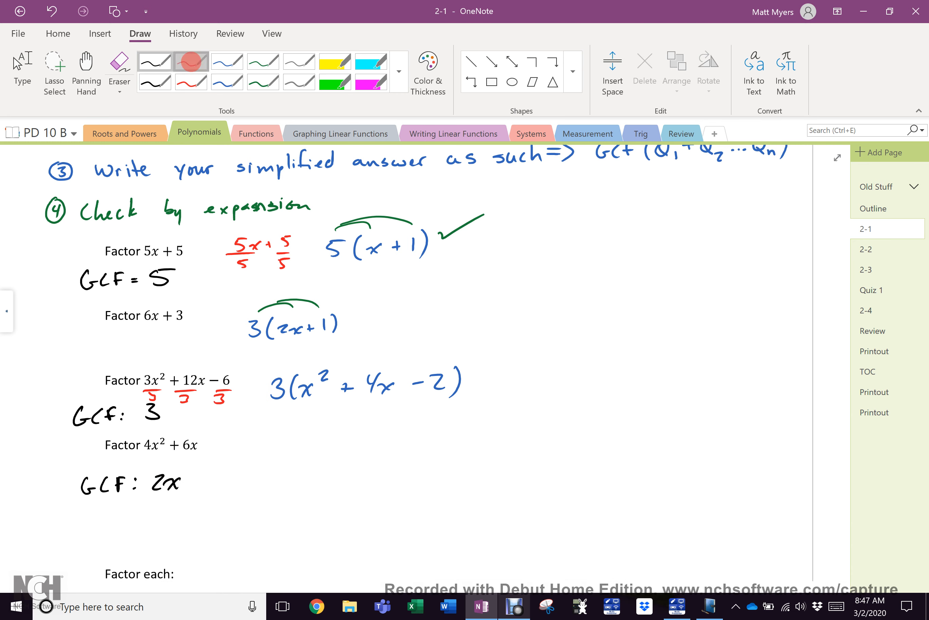
left_click_drag(142, 454, 199, 454)
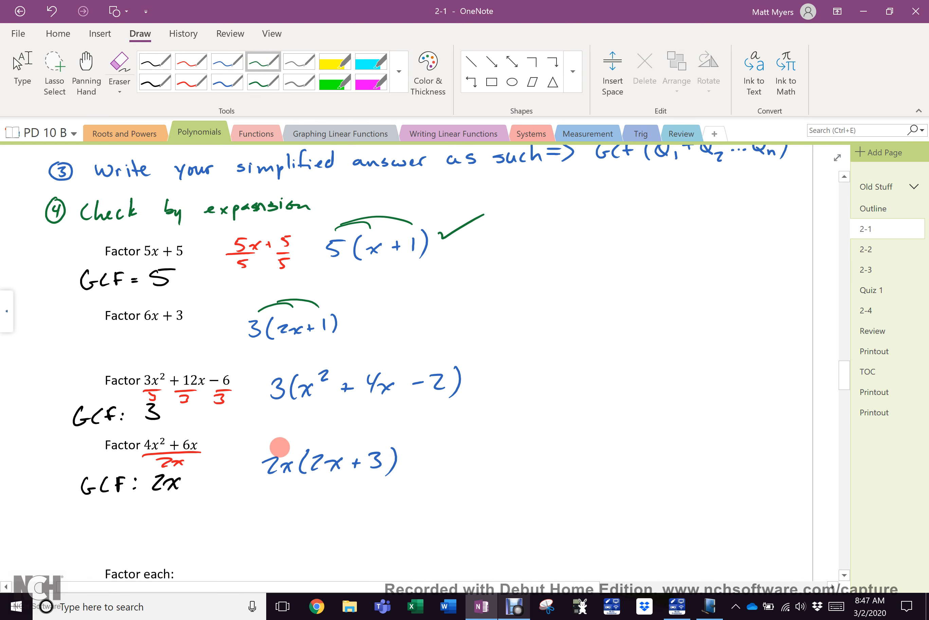
left_click_drag(279, 447, 373, 437)
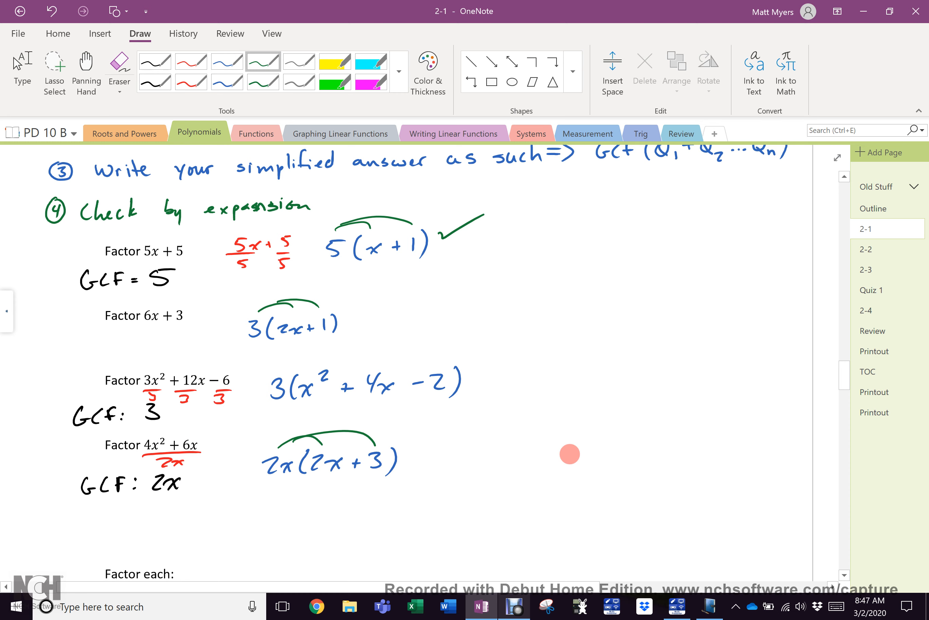
mouse_move(551, 453)
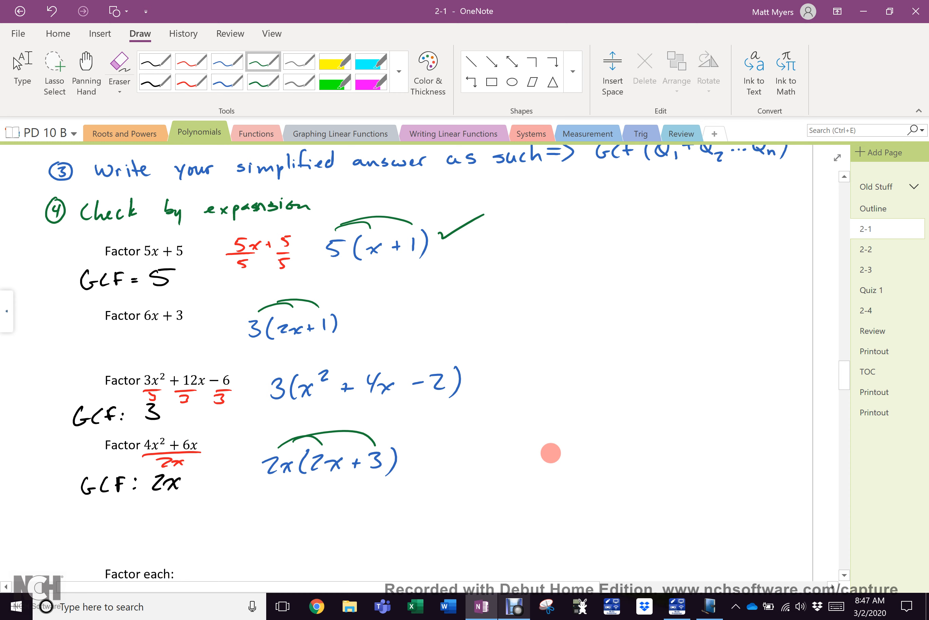
mouse_move(522, 473)
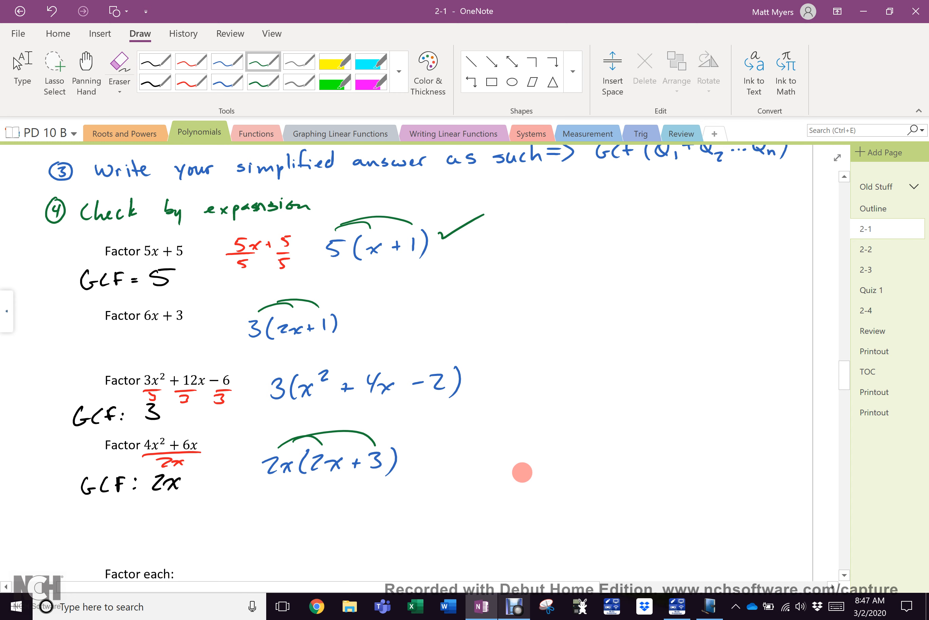
Ink the new green example 3x²y³ + 18xy⁵ to the right of the worked problems.
left_click_drag(522, 480, 569, 480)
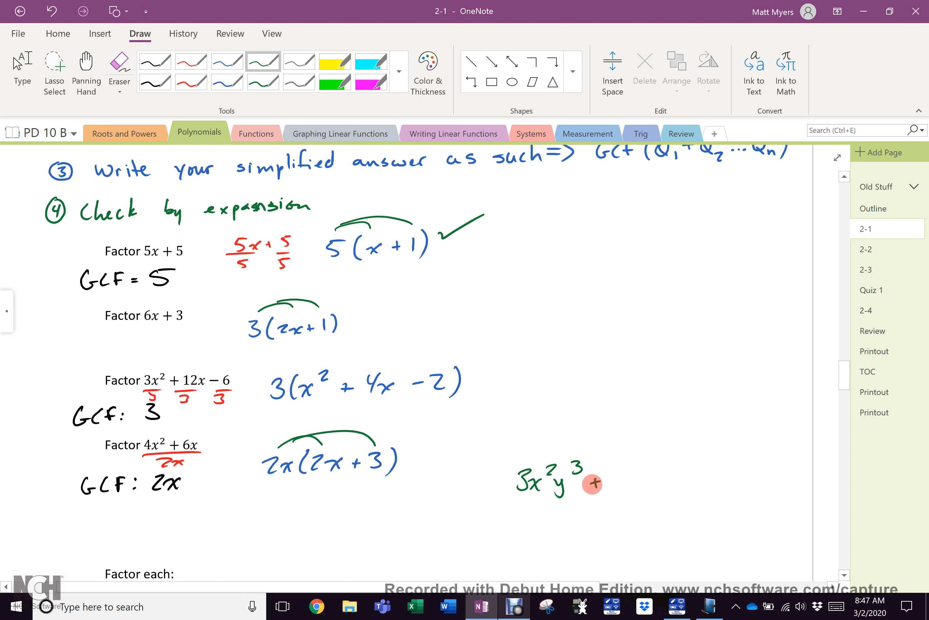
left_click_drag(592, 482, 629, 468)
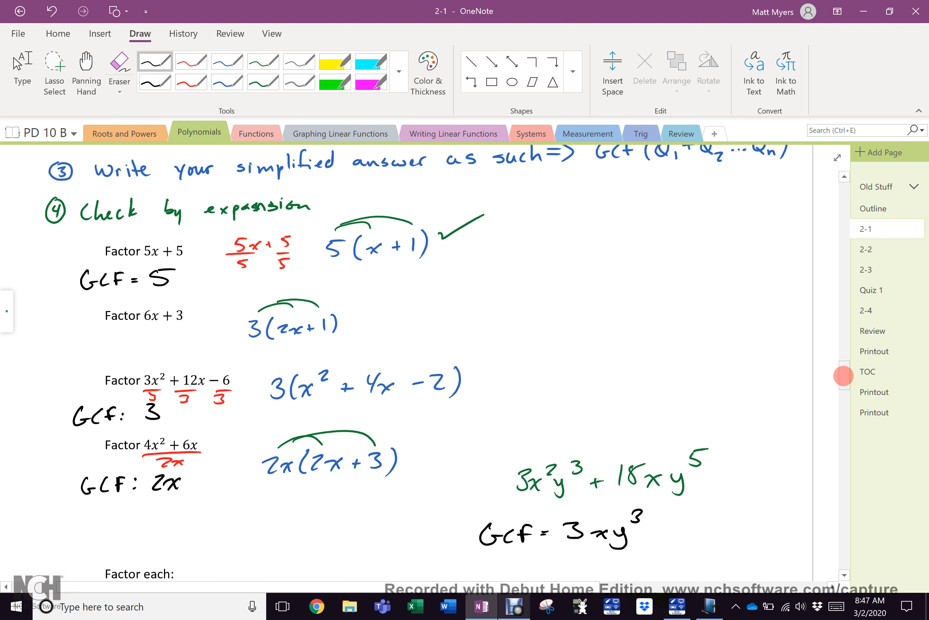
Mark GCF 5x beside problem a, underline it, and write 5x(5y + 3x − 6xy²).
scroll("down", 3)
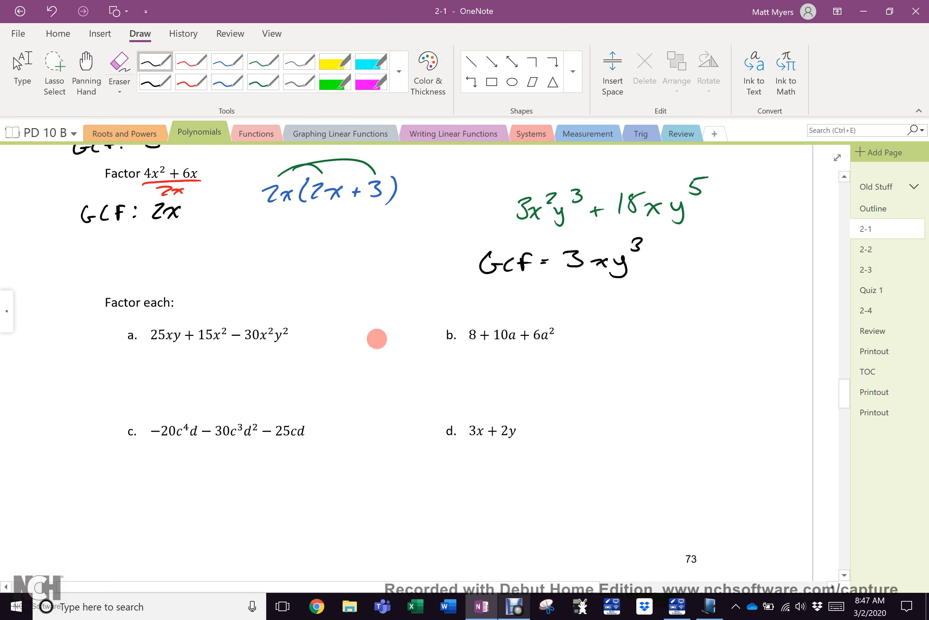
mouse_move(581, 434)
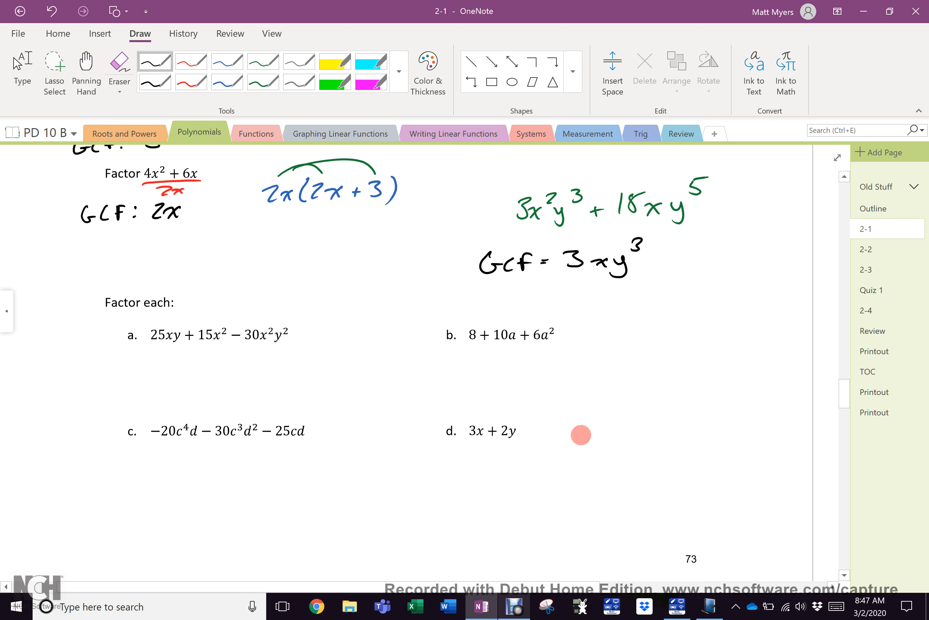
mouse_move(153, 352)
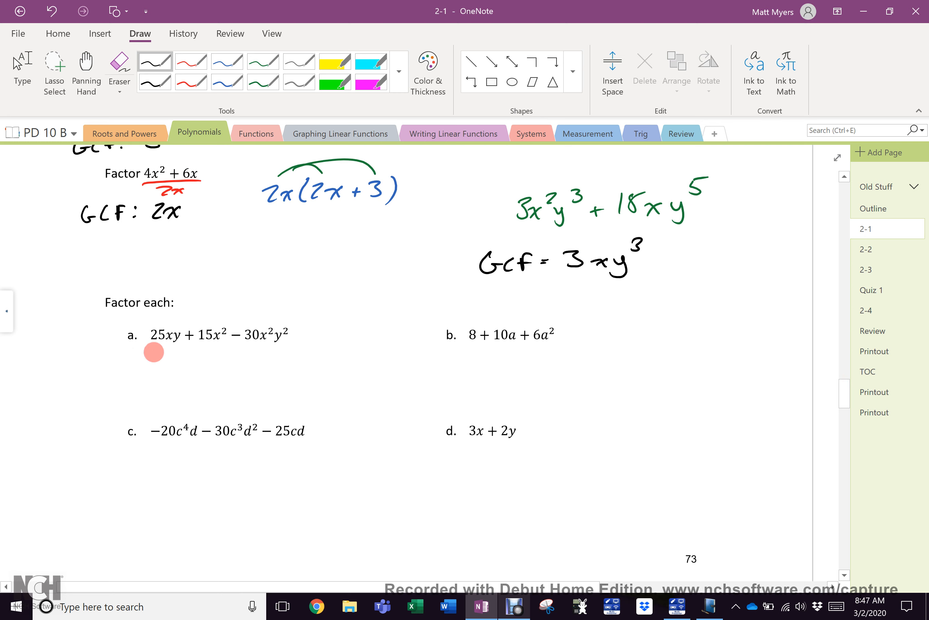
left_click_drag(151, 350, 178, 349)
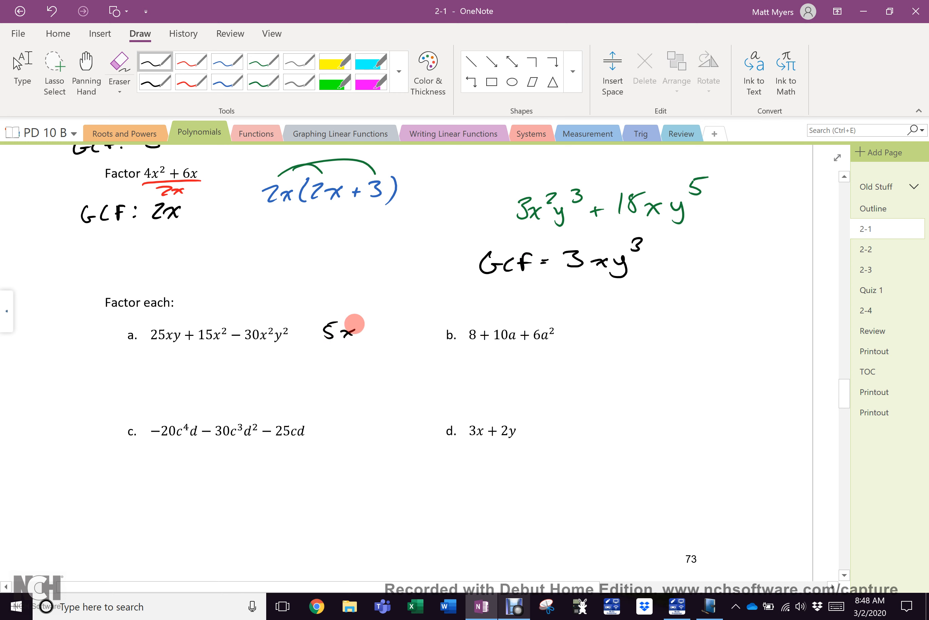
left_click_drag(145, 345, 284, 345)
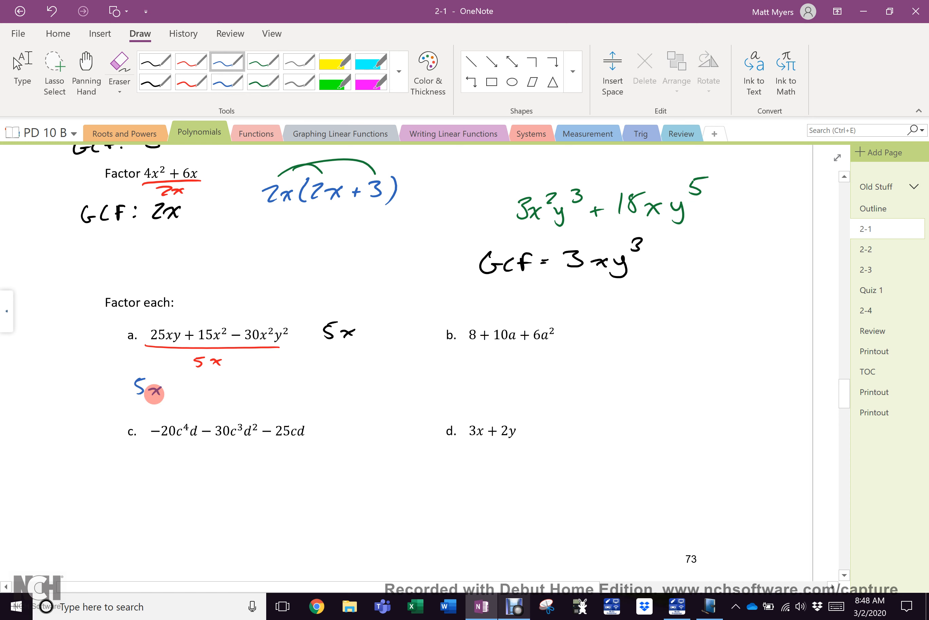
left_click_drag(161, 391, 190, 392)
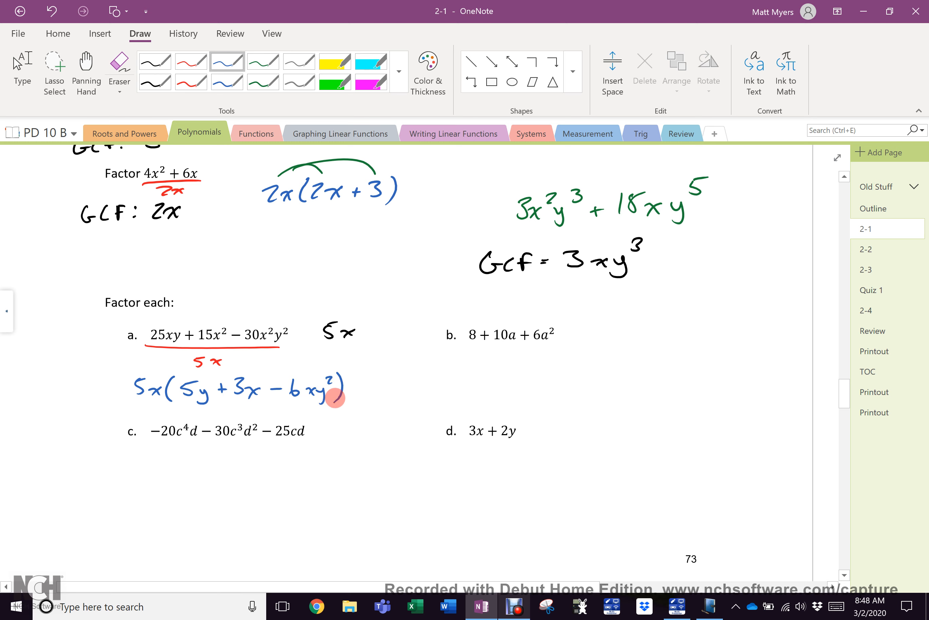
Highlight the bracketed terms 5y + 3x − 6xy² in yellow, then return to black ink.
left_click(336, 62)
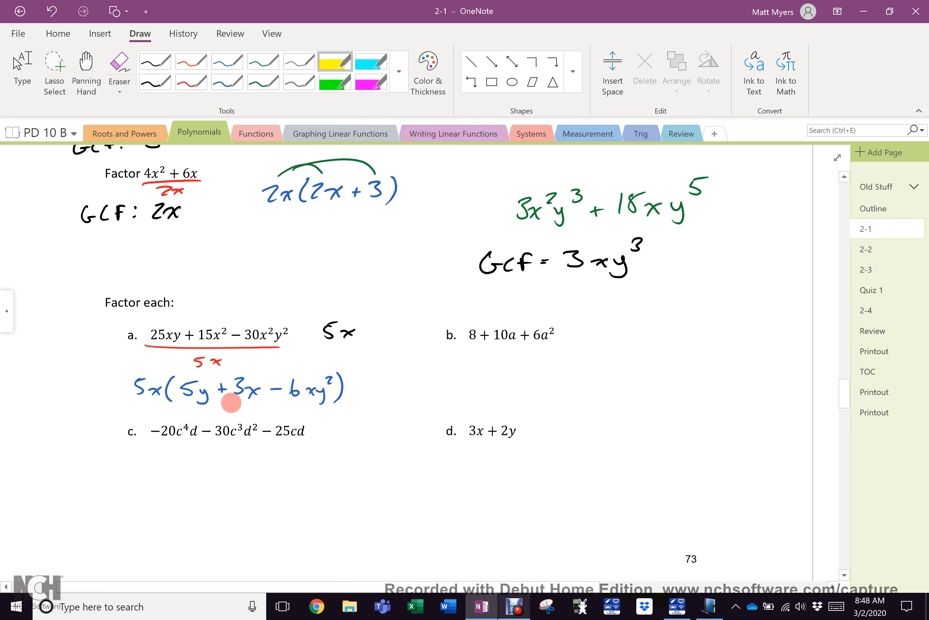
left_click_drag(184, 390, 285, 388)
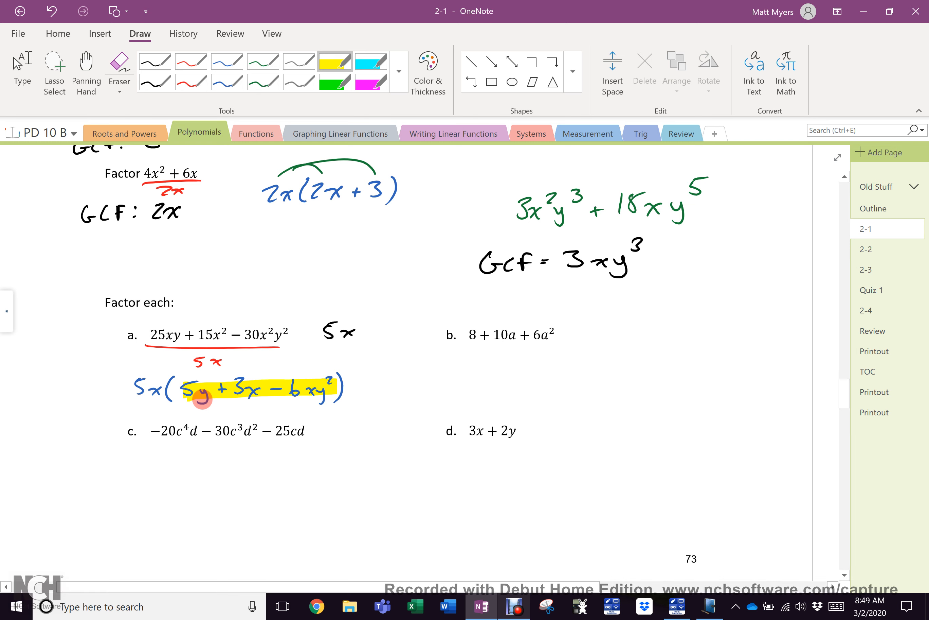
left_click(154, 62)
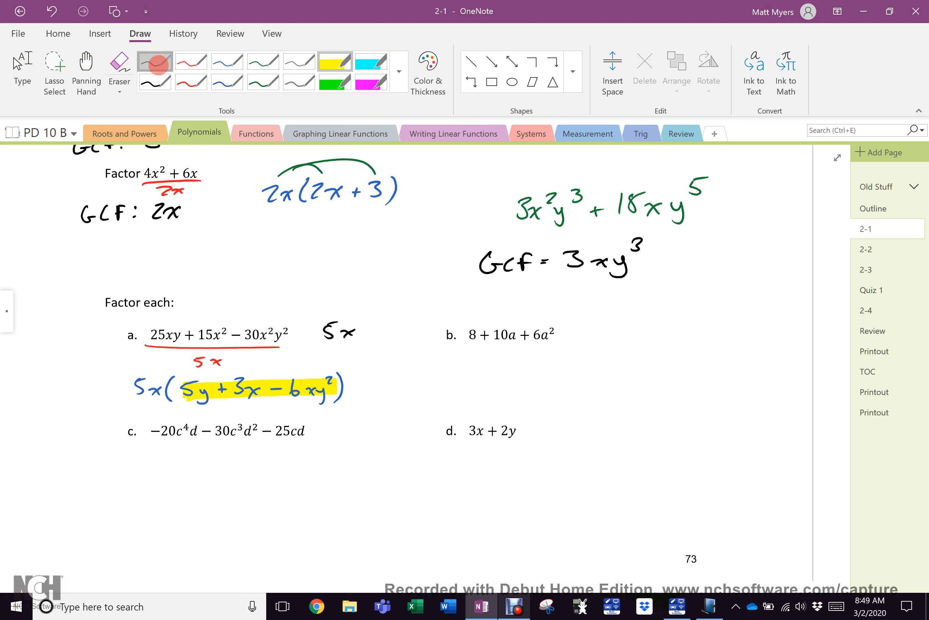
Underline problem b in red, note GCF 2 and write 2(4 + 5a + 3a²) in blue.
left_click(154, 61)
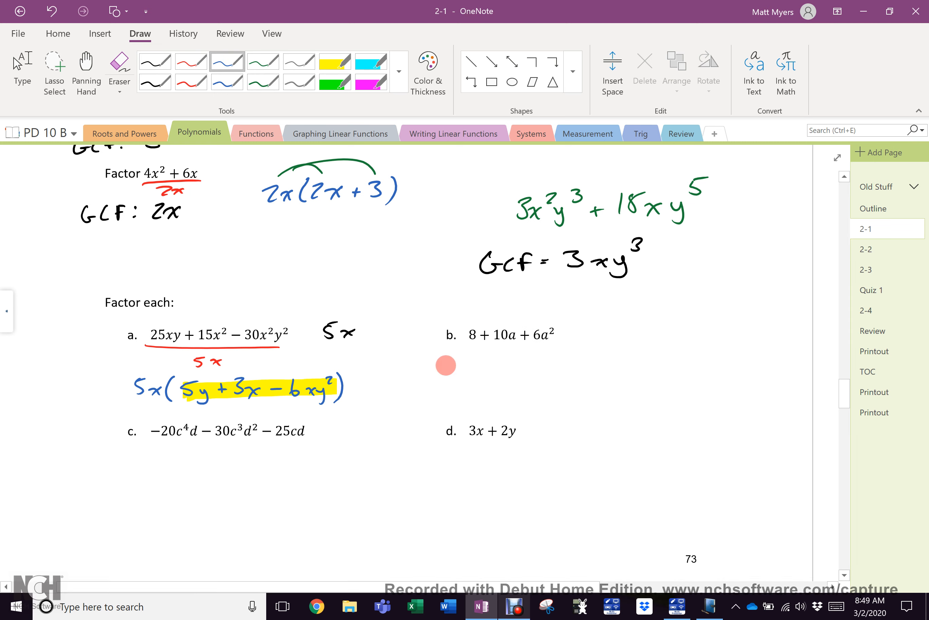
left_click_drag(457, 346, 523, 342)
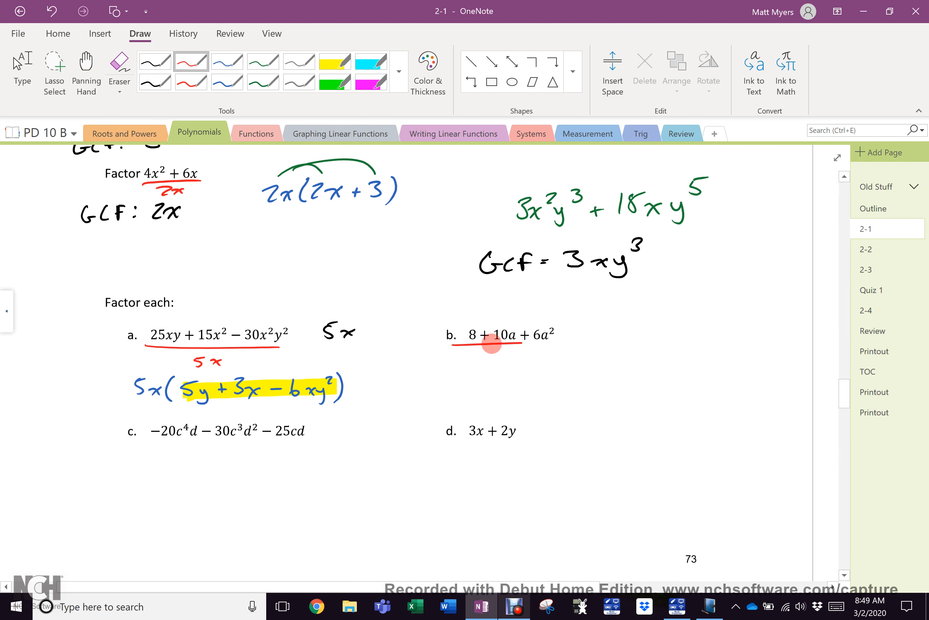
left_click_drag(468, 341, 504, 356)
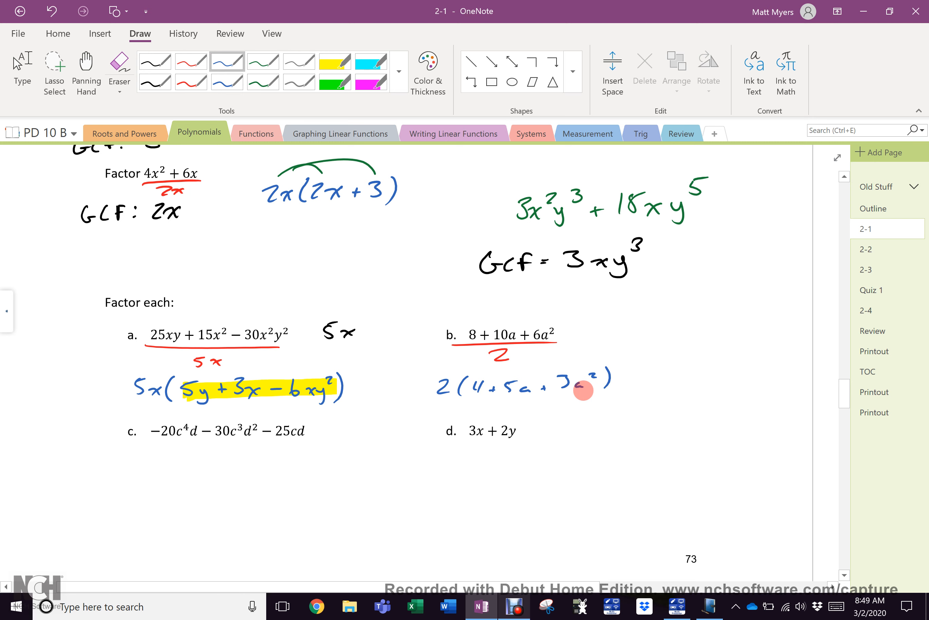
left_click(190, 62)
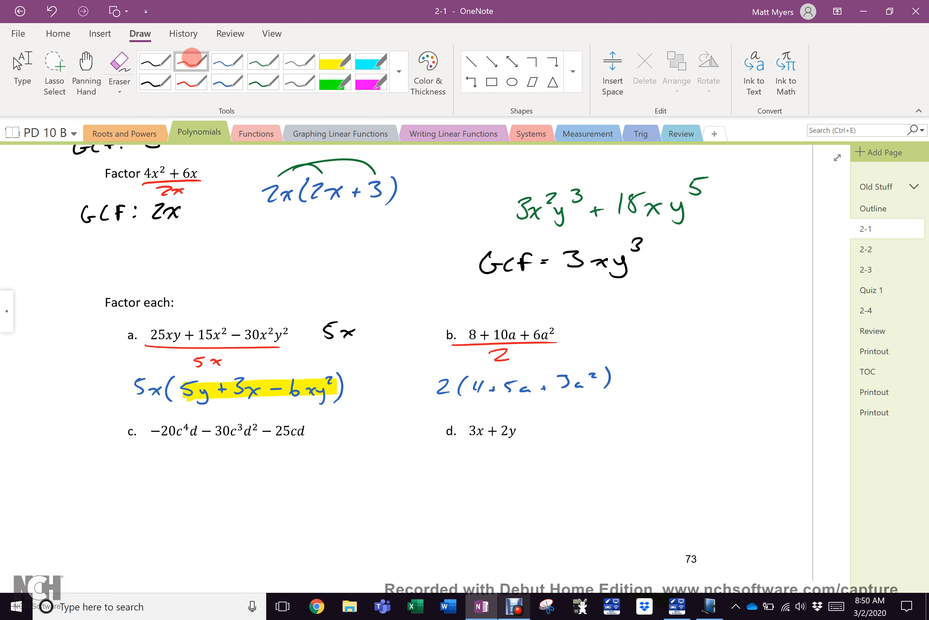
Underline problem c in red, note GCF 5cd and ink its factored form 5cd(−4c³ − 6c²d − 5…) in blue.
left_click_drag(157, 445, 307, 445)
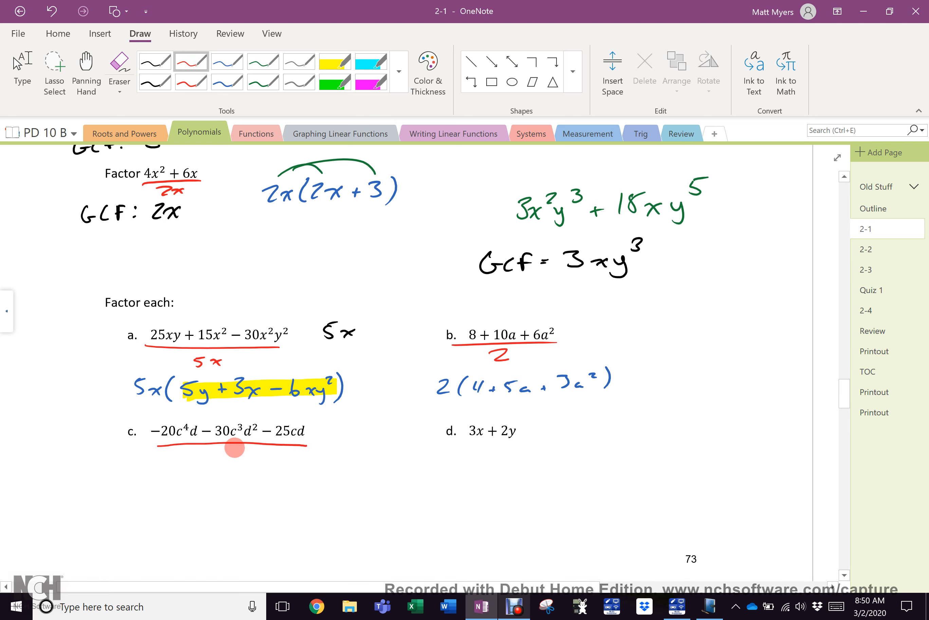
left_click_drag(204, 460, 234, 462)
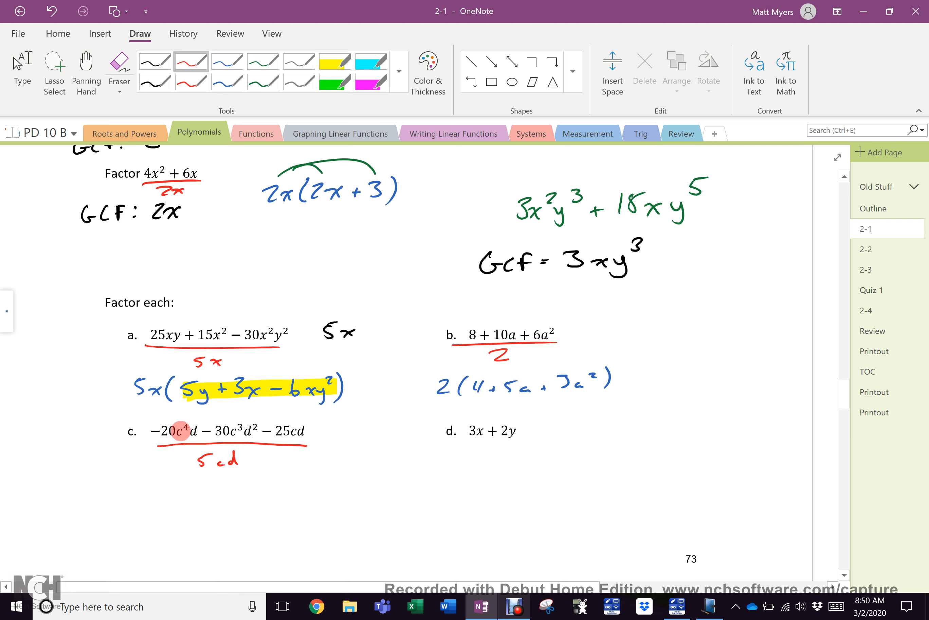
mouse_move(295, 431)
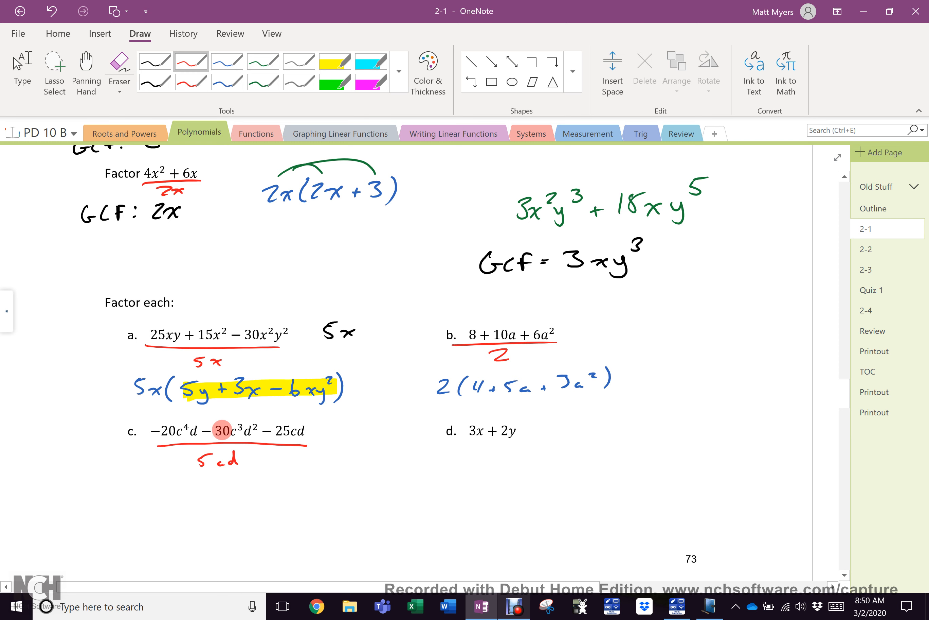
mouse_move(230, 419)
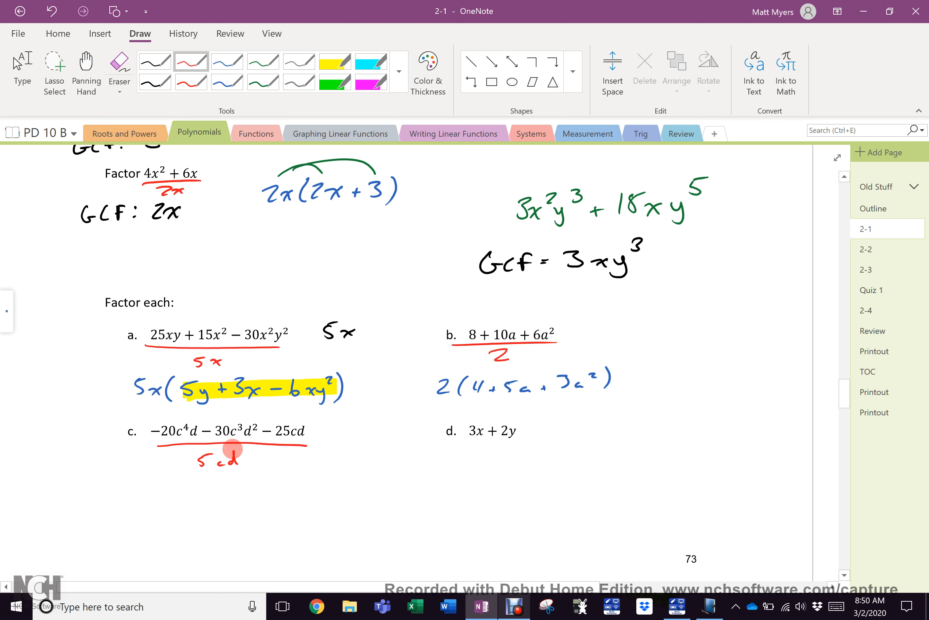
left_click(227, 61)
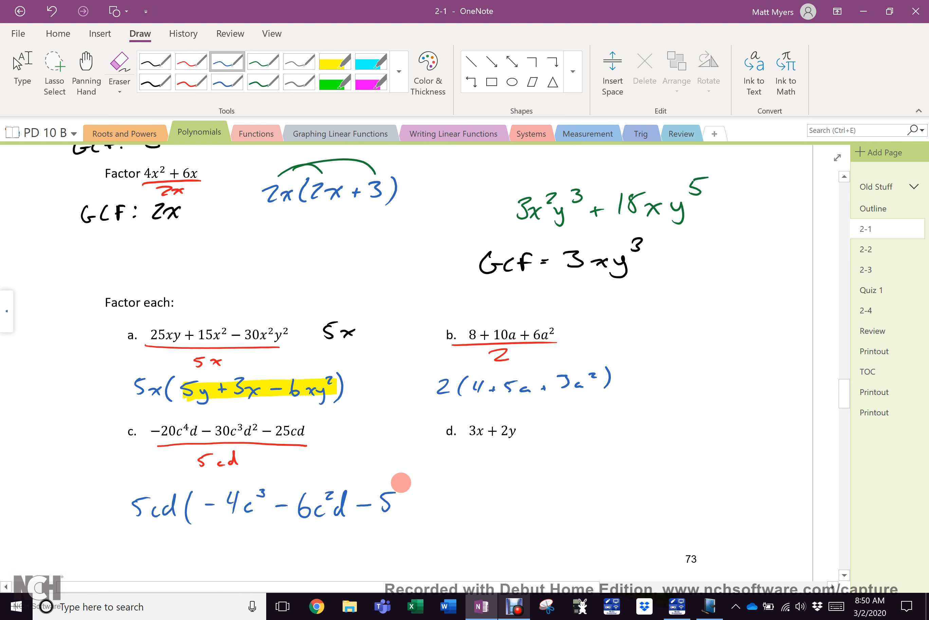
left_click_drag(402, 481, 371, 542)
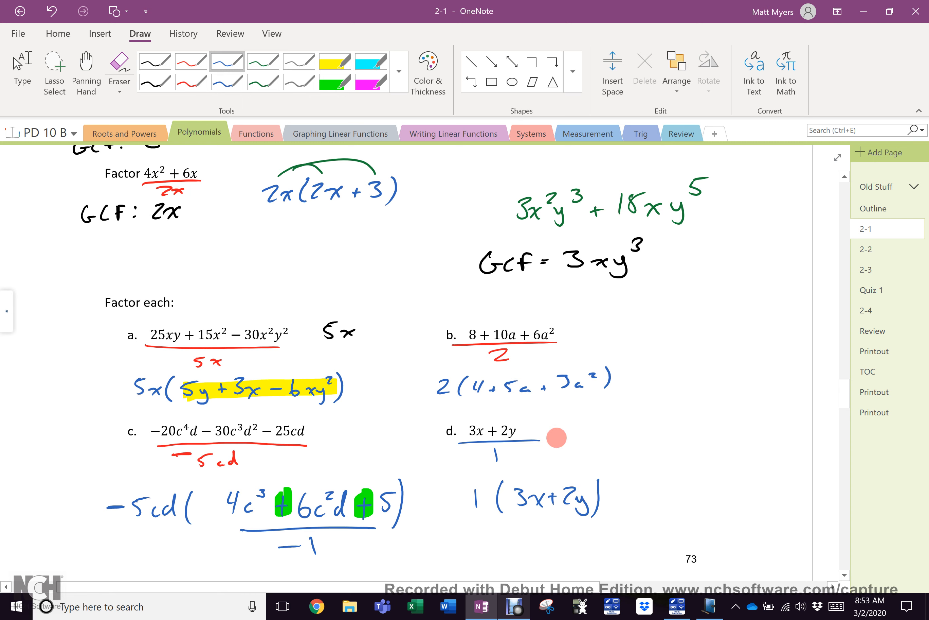
Write GCF 1 under 3x + 2y and the factored form 1(3x + 2y).
left_click_drag(555, 436, 606, 443)
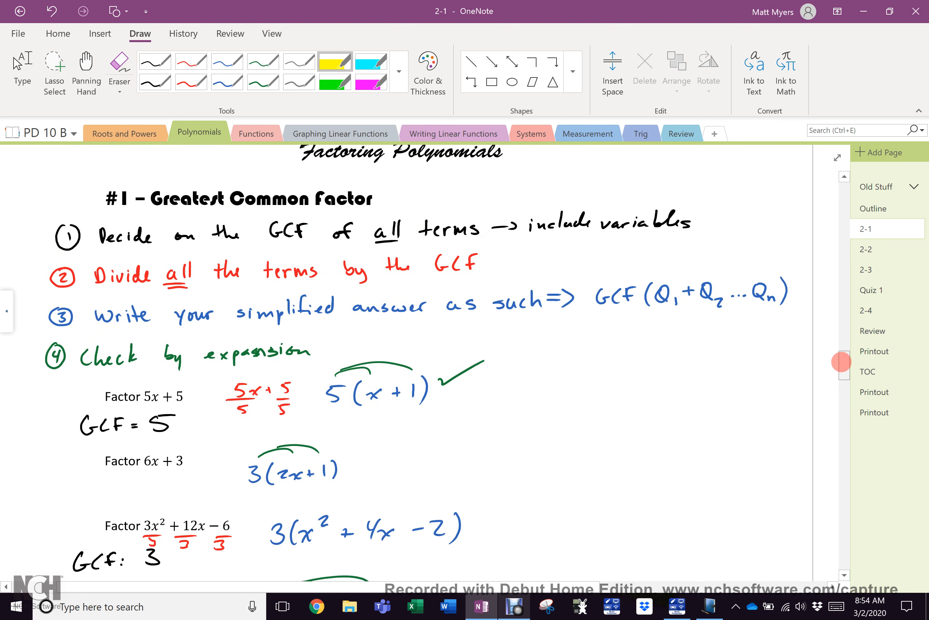
Scroll to the worked examples and expand the full gallery of Favorite and Built-In pens.
scroll("down", 3)
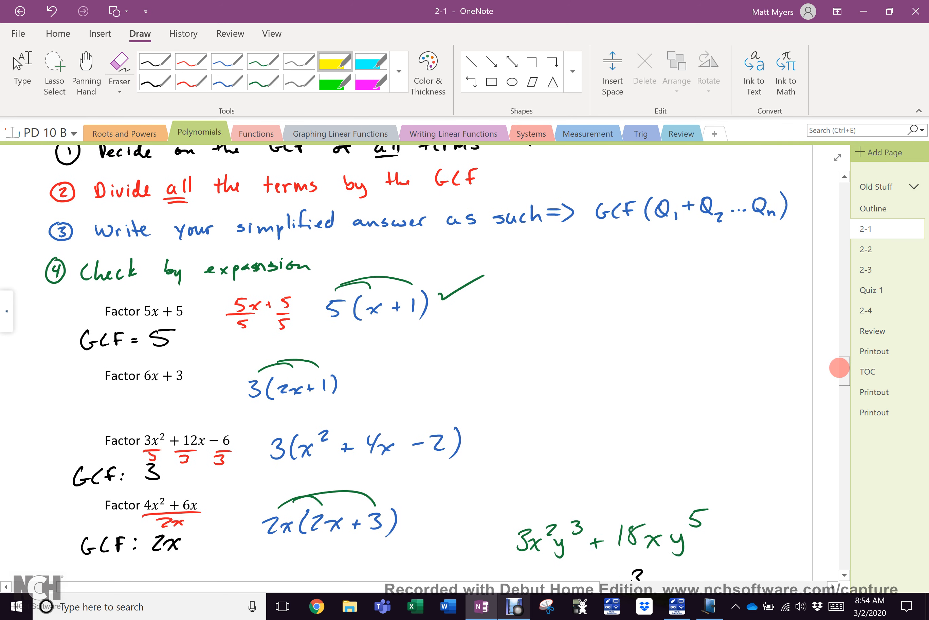
scroll("down", 3)
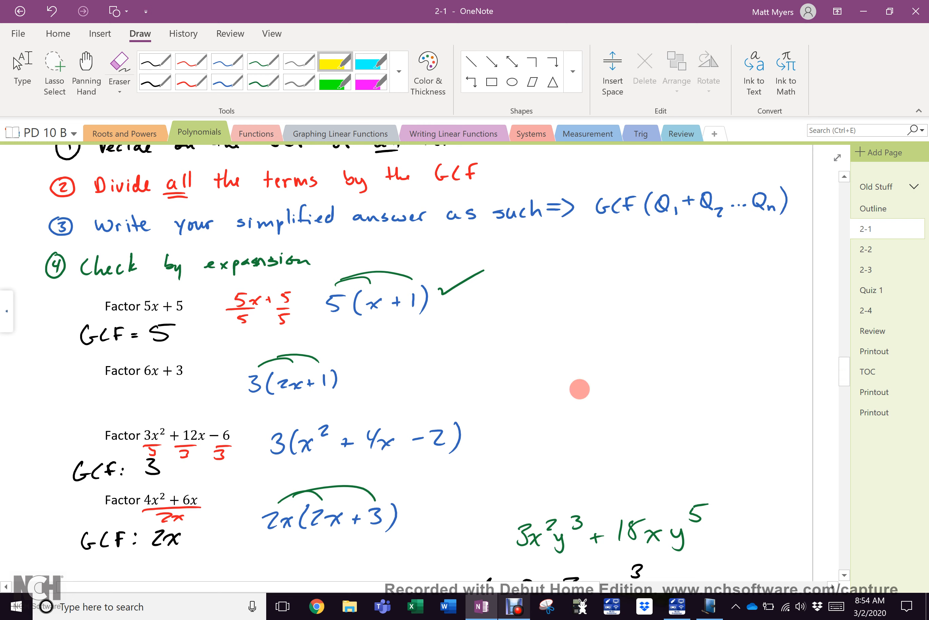
mouse_move(551, 360)
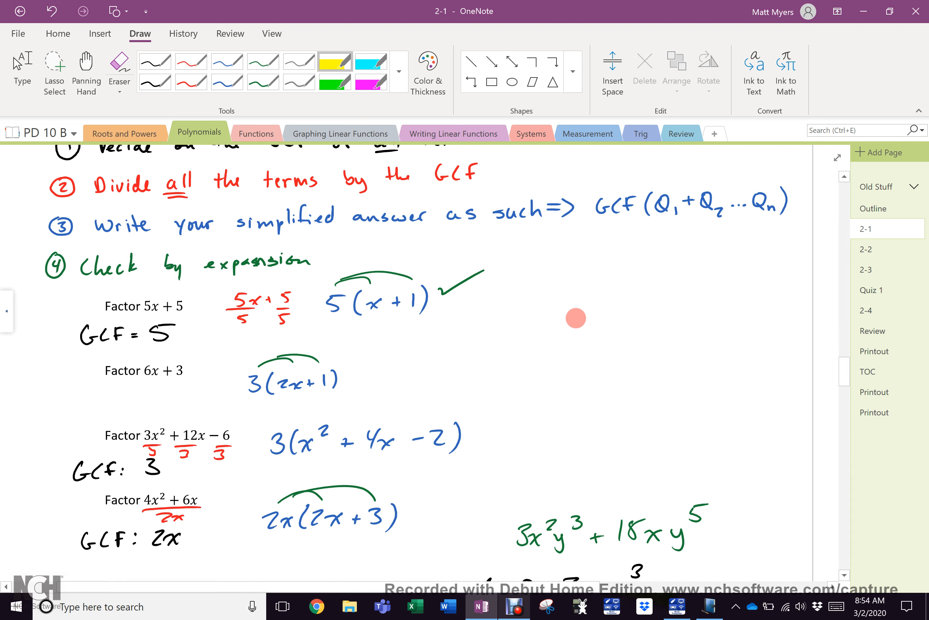
left_click(399, 72)
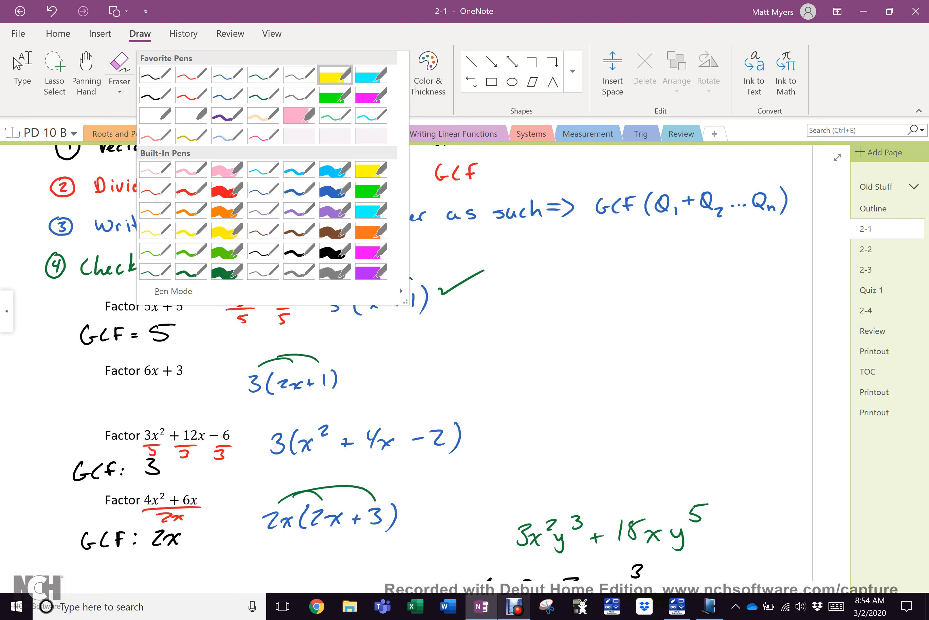
Write ALWAYS in big thick green marker letters right of the first answer.
left_click(226, 189)
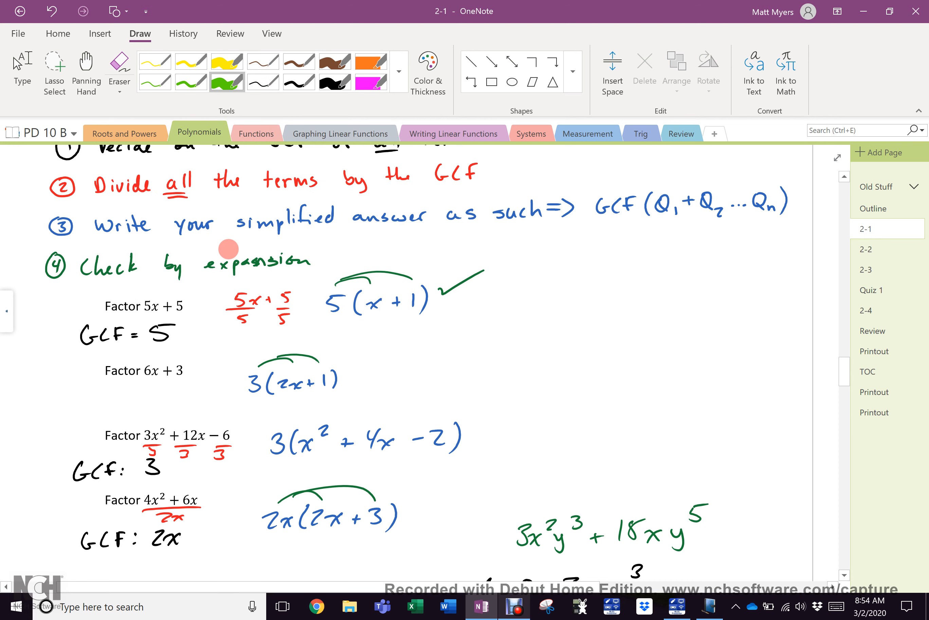
mouse_move(512, 246)
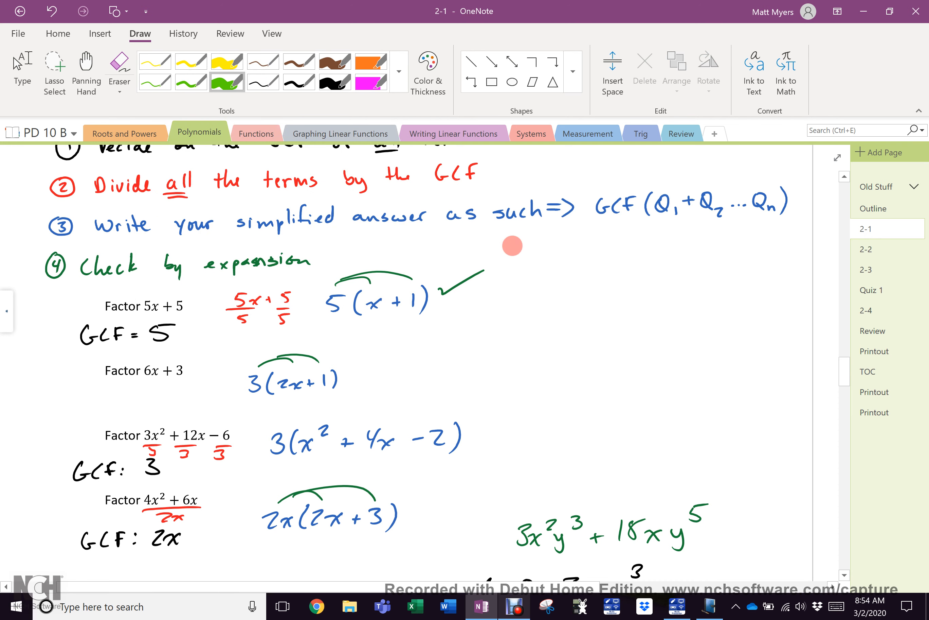
left_click_drag(504, 243, 598, 296)
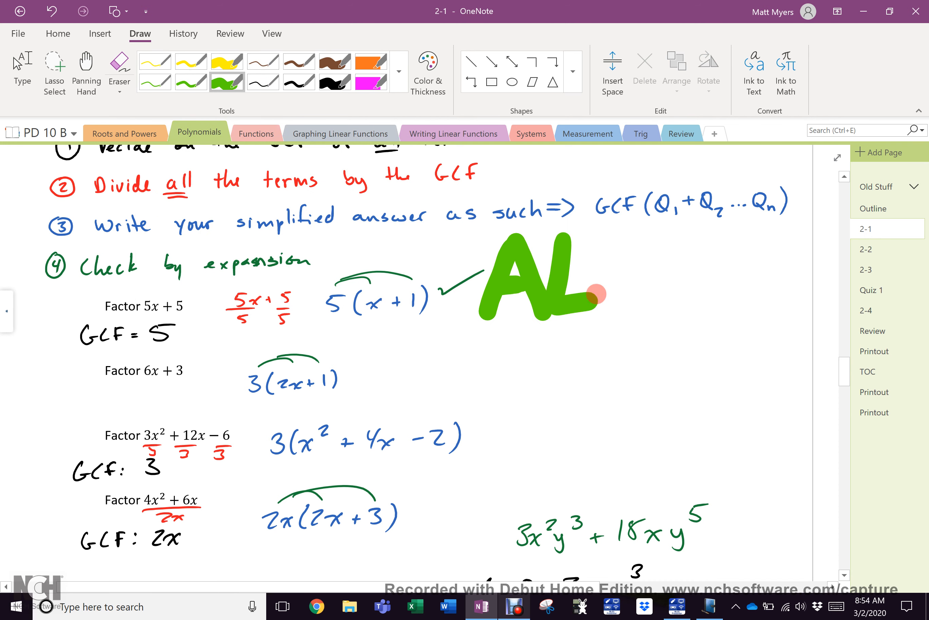
left_click_drag(607, 296, 699, 278)
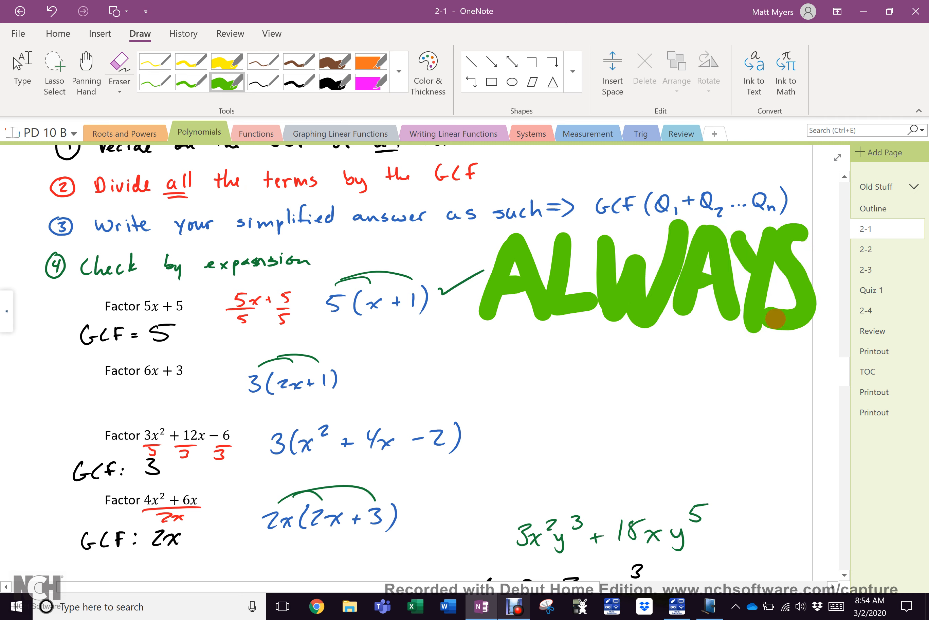
Add 'do this' in thin green pen under ALWAYS with a large green mark below it.
left_click(155, 81)
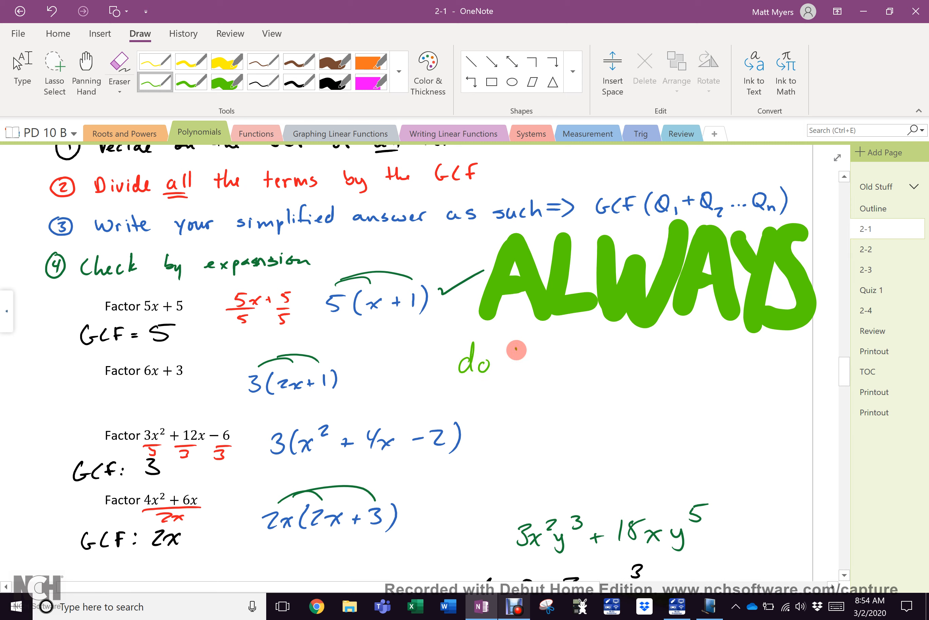
left_click_drag(514, 363, 583, 363)
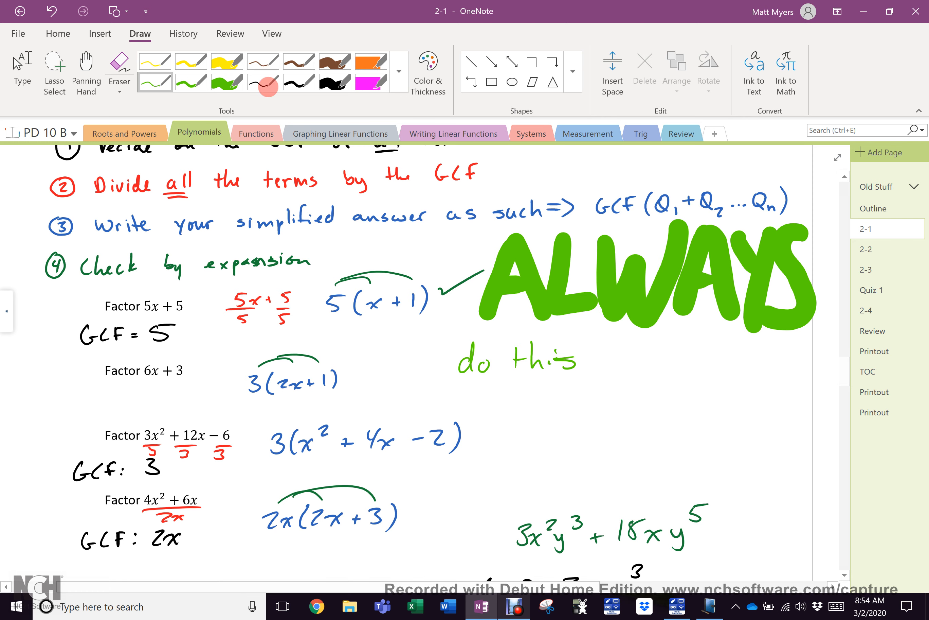
left_click_drag(605, 348, 616, 407)
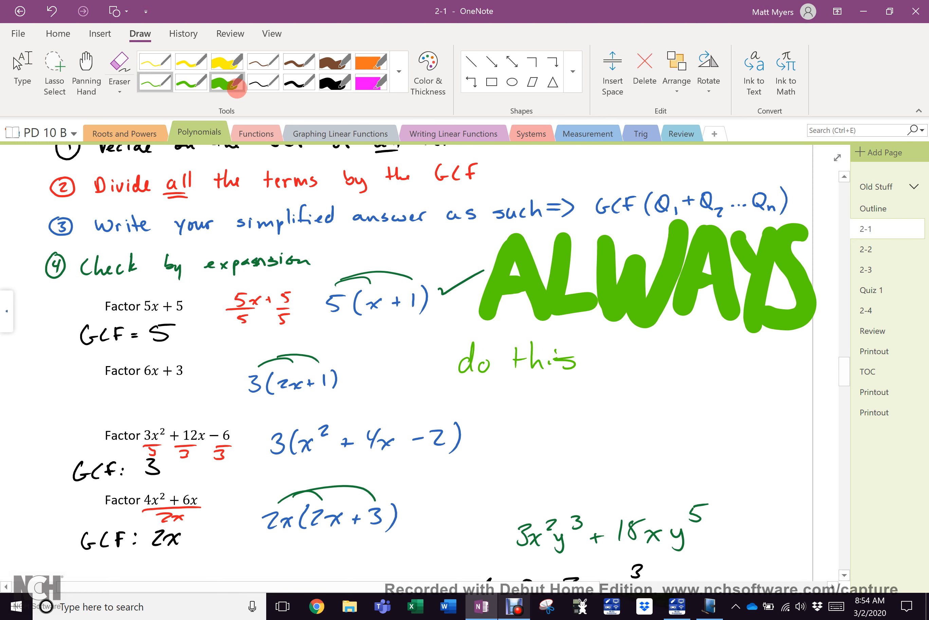
left_click_drag(569, 350, 652, 421)
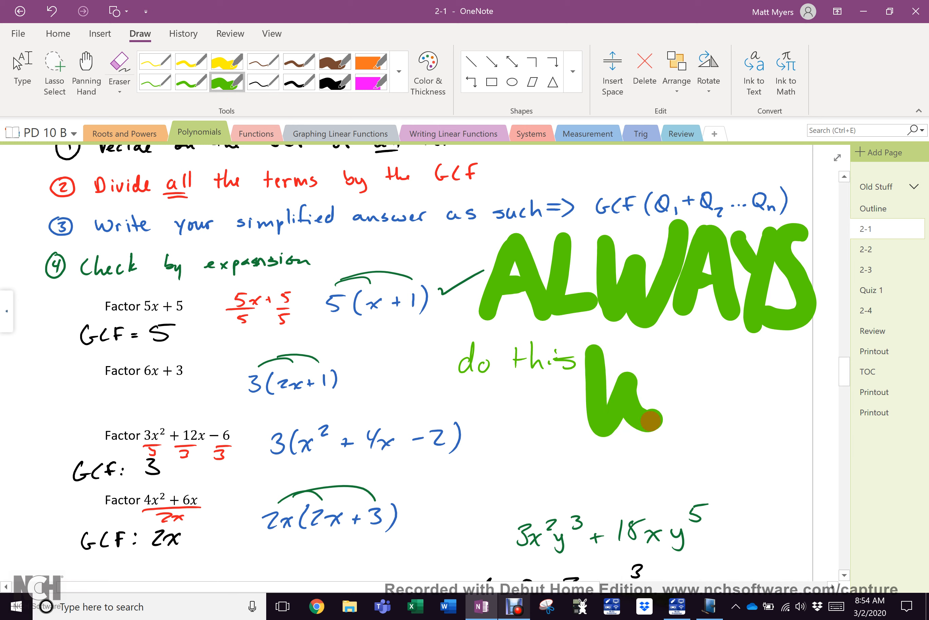
left_click_drag(581, 356, 753, 402)
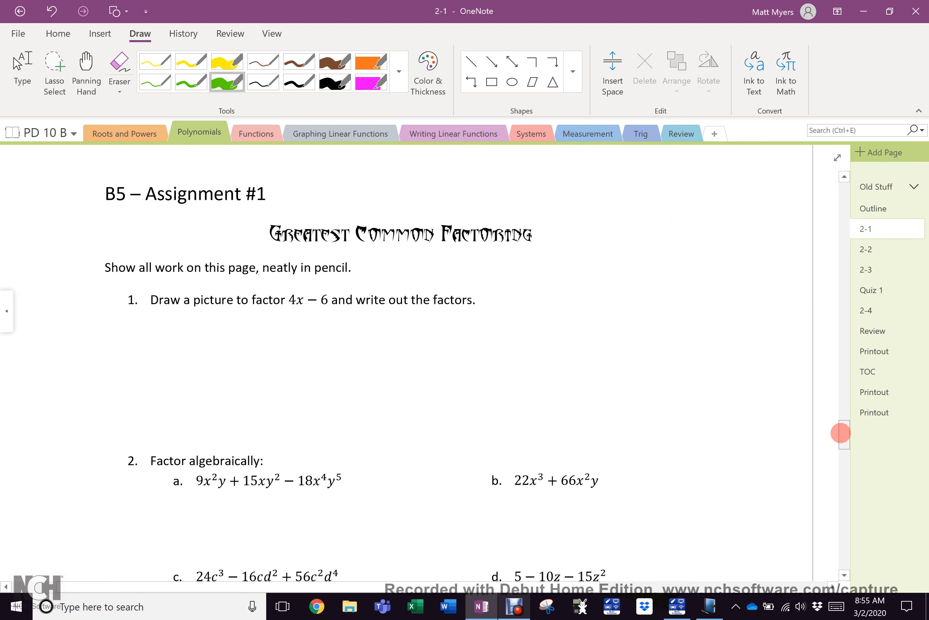
scroll("down", 3)
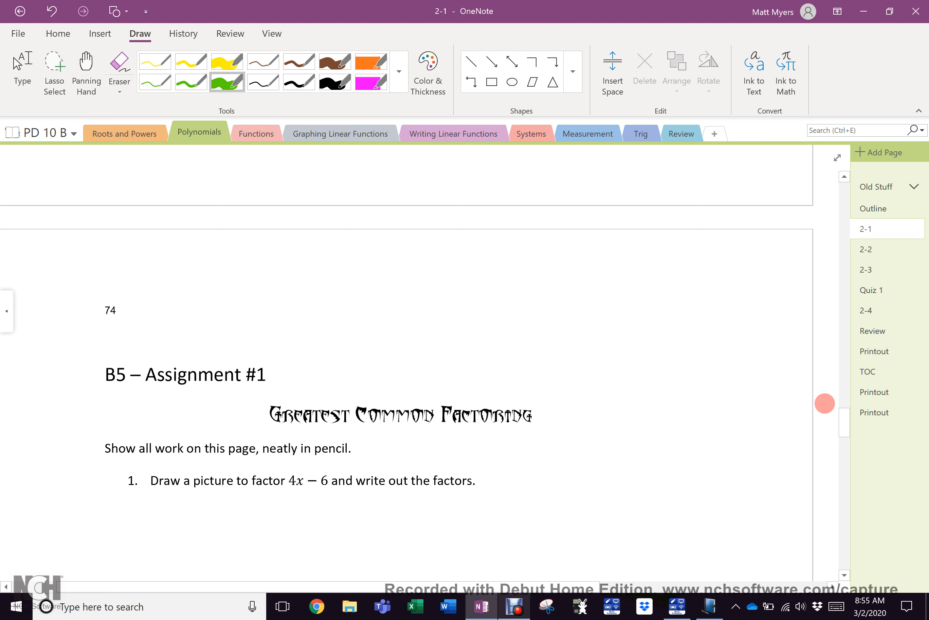
scroll("down", 3)
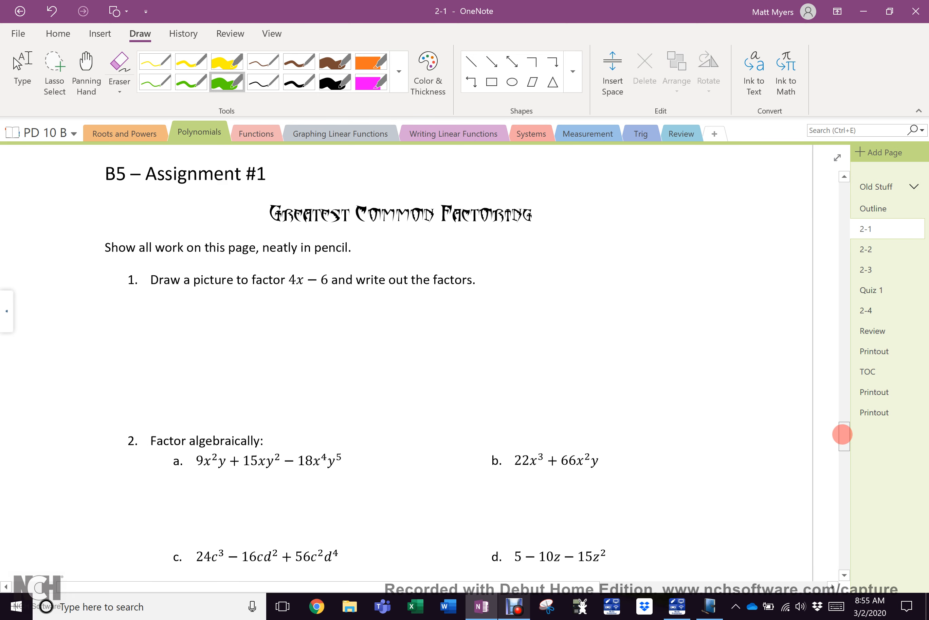
scroll("down", 3)
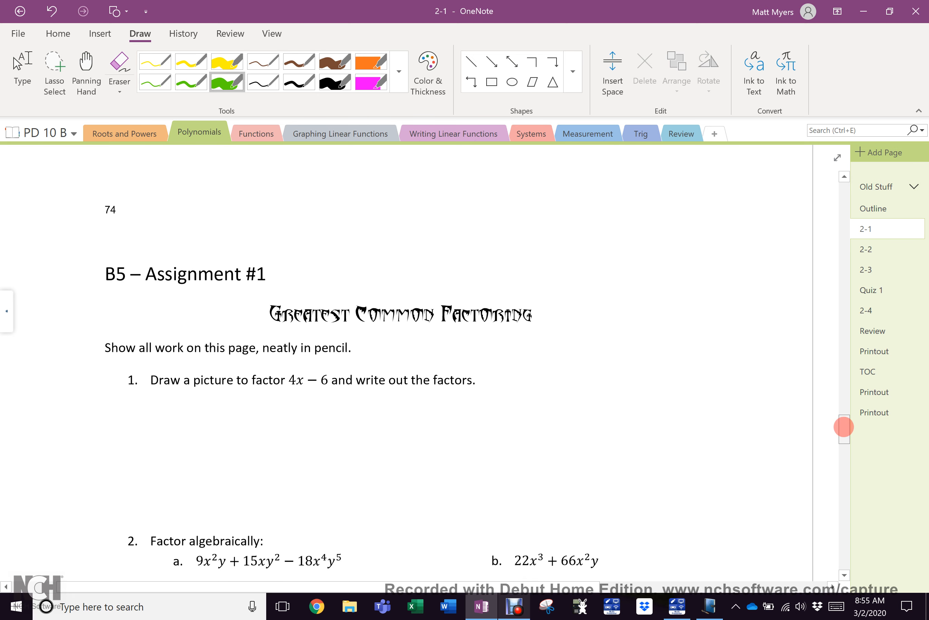
scroll("down", 3)
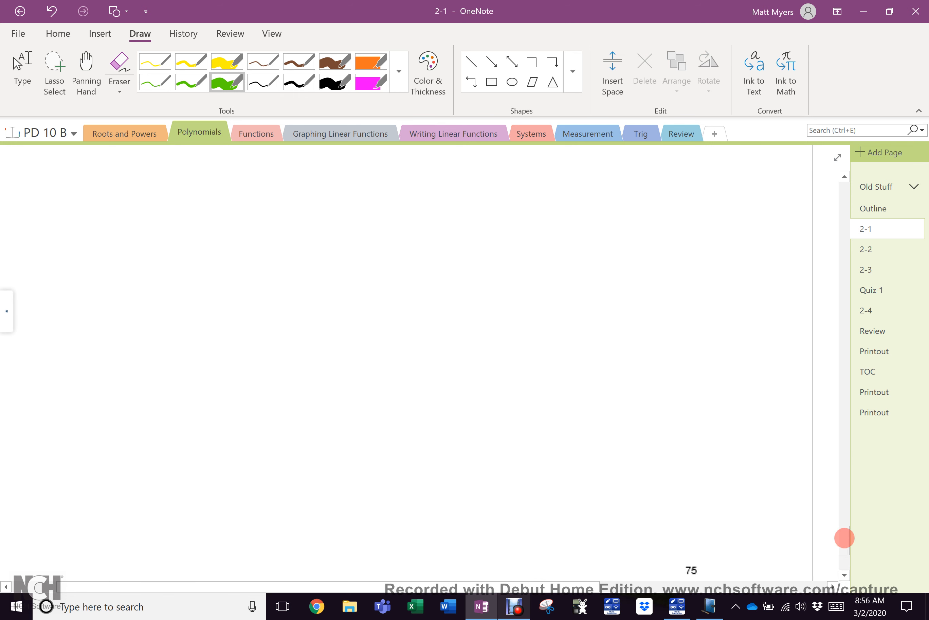
left_click(866, 249)
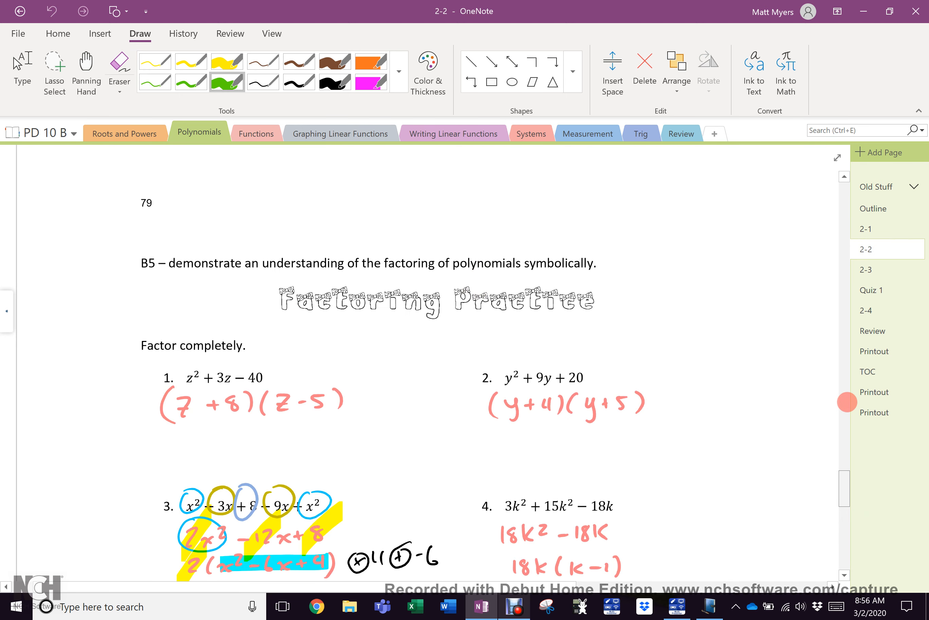
scroll("down", 3)
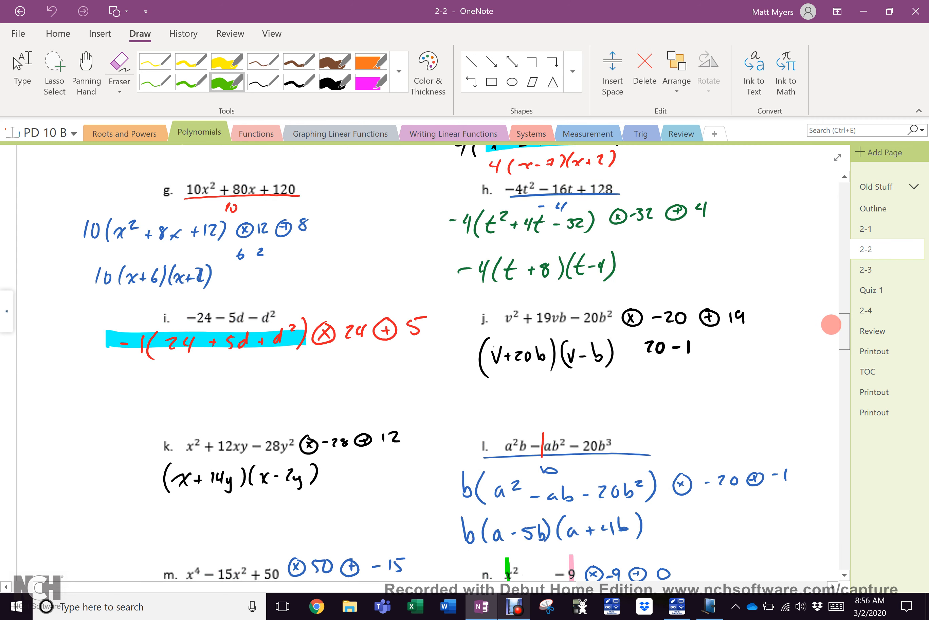
scroll("down", 3)
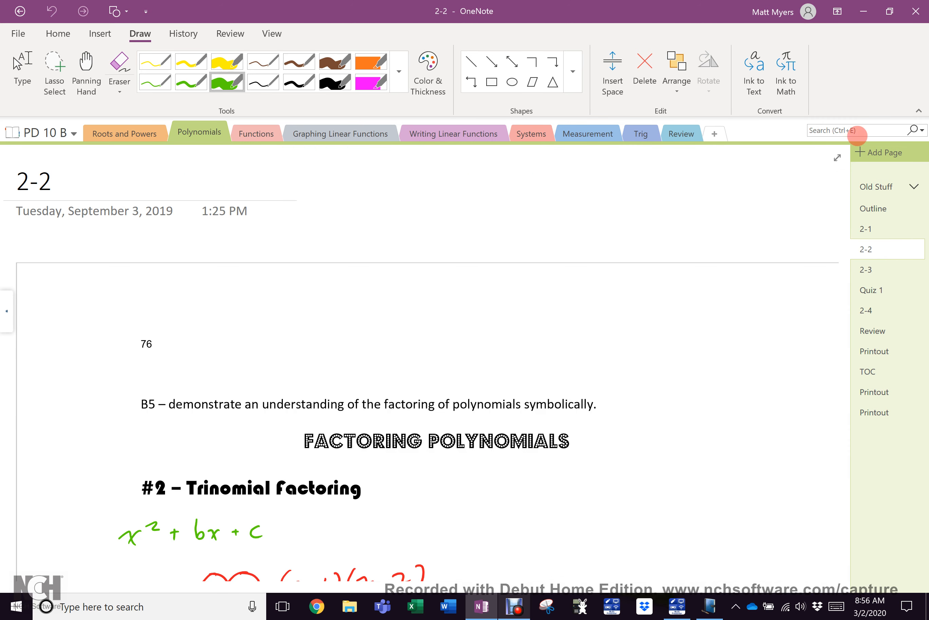
left_click(867, 229)
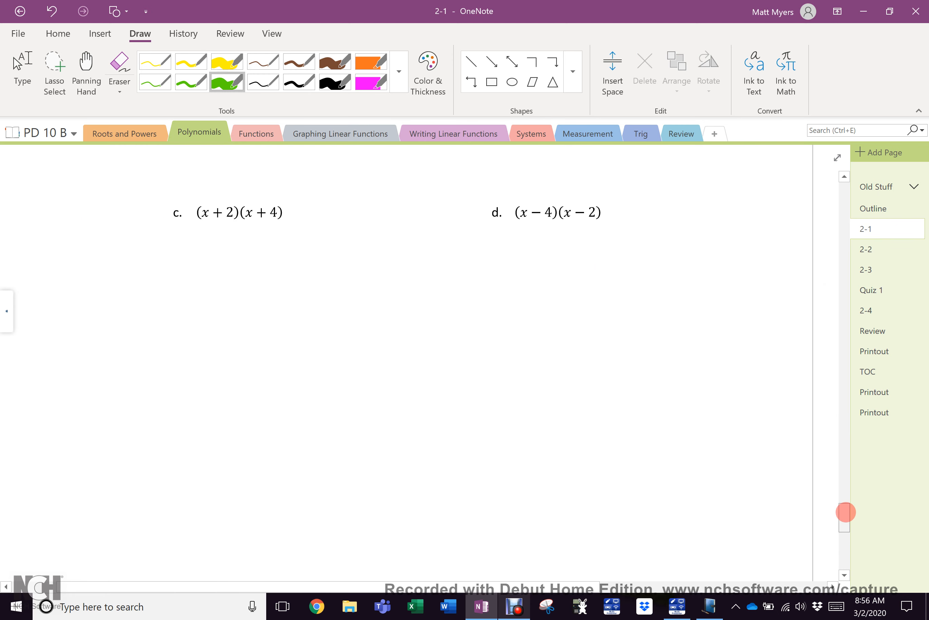
scroll("down", 3)
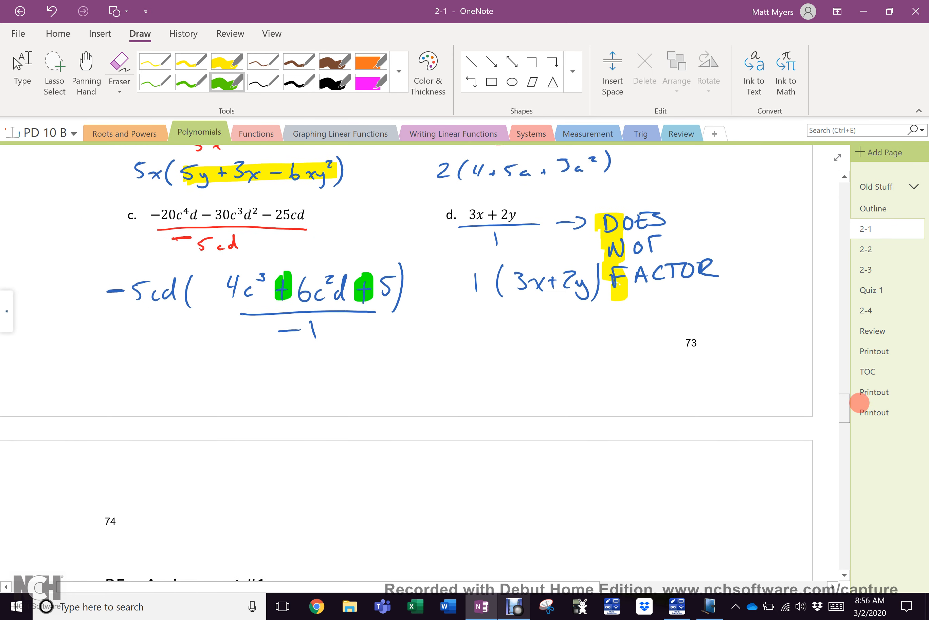